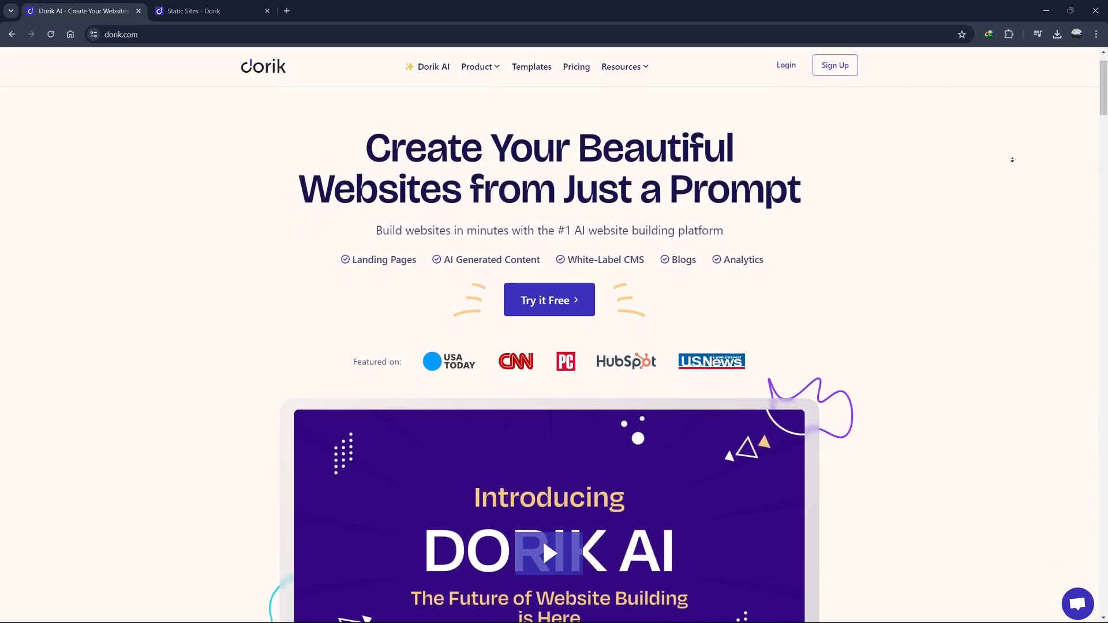
# - Scroll through the Dorik sites dashboard
pyautogui.scroll(-3)
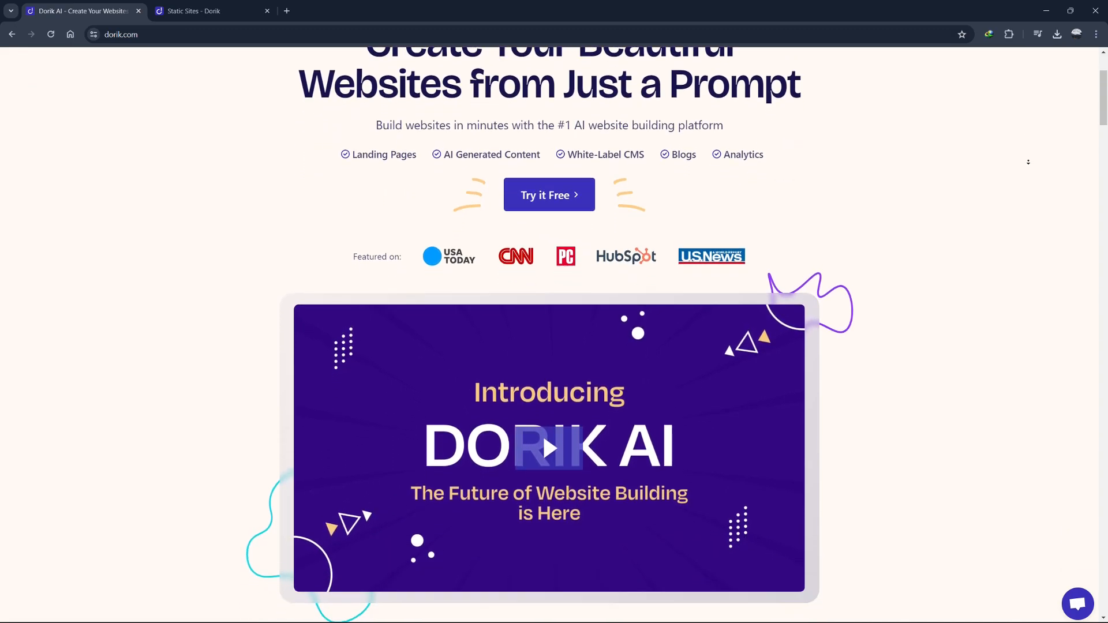
pyautogui.scroll(-3)
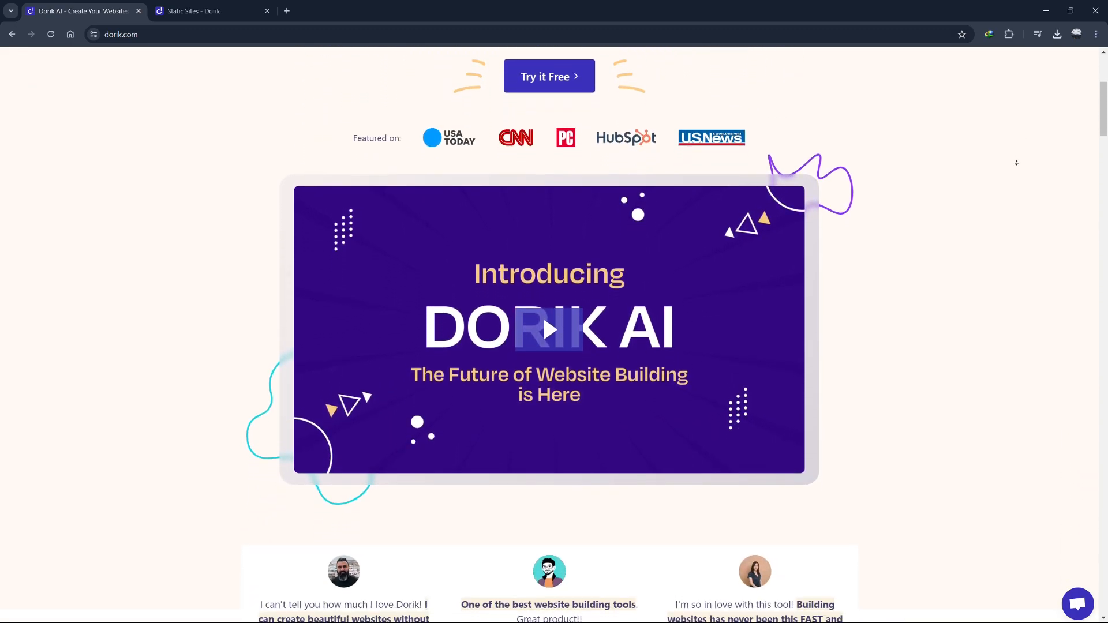
pyautogui.scroll(-3)
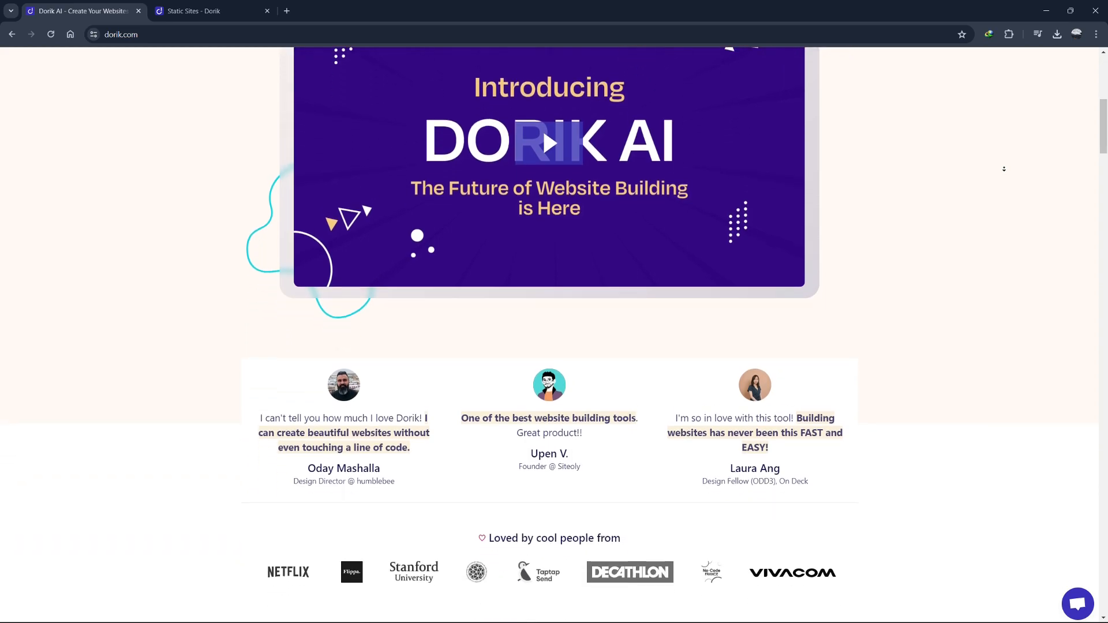
pyautogui.scroll(-3)
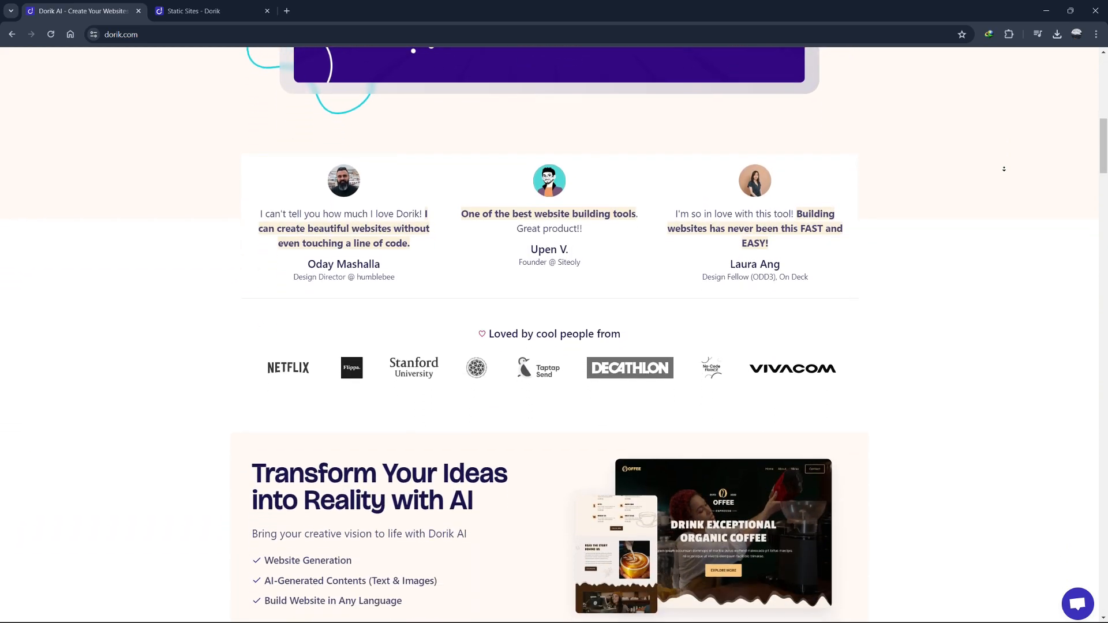
pyautogui.scroll(-3)
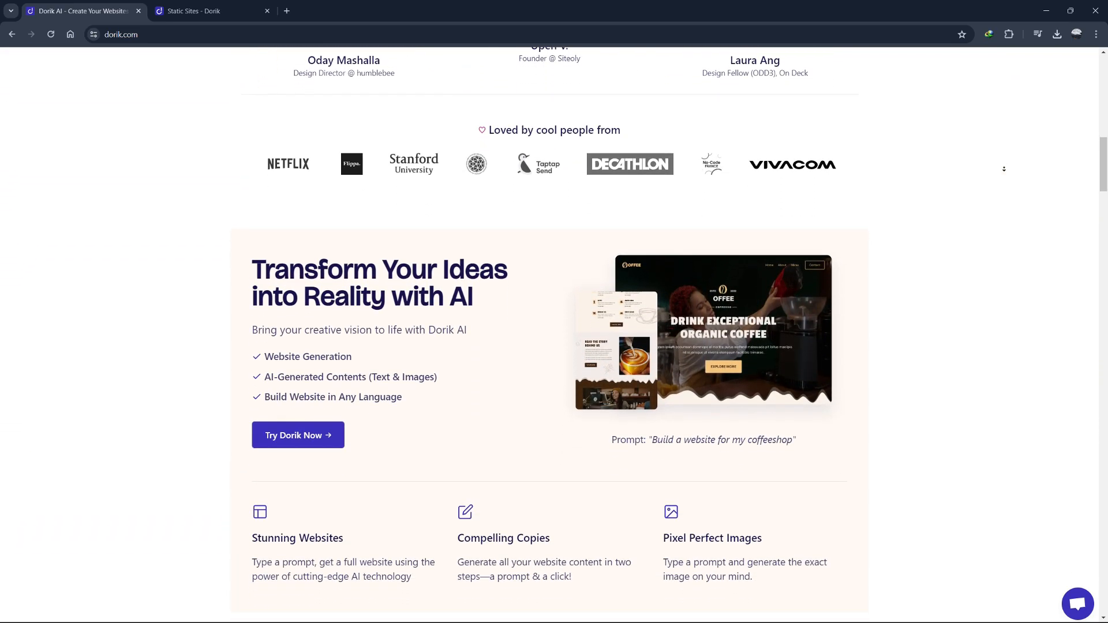
pyautogui.scroll(-3)
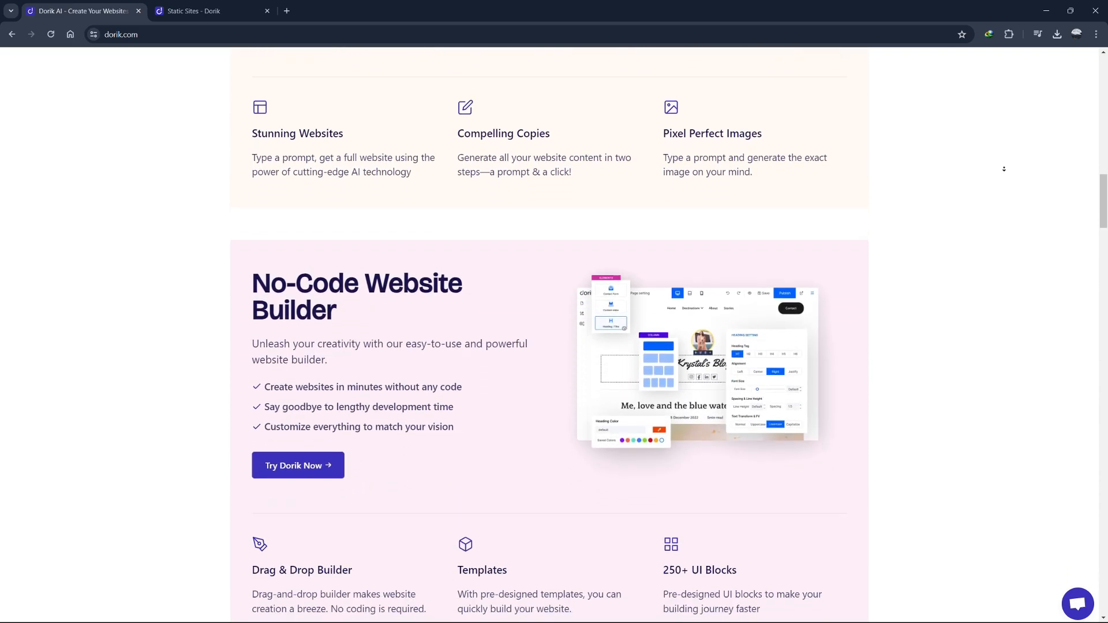
pyautogui.scroll(-3)
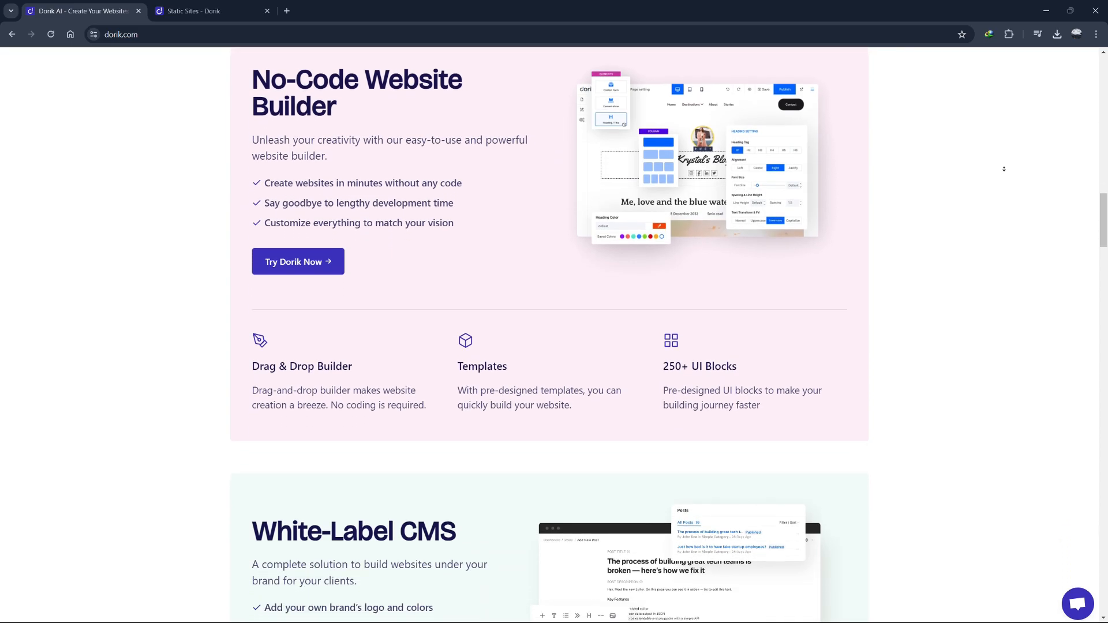
pyautogui.scroll(-3)
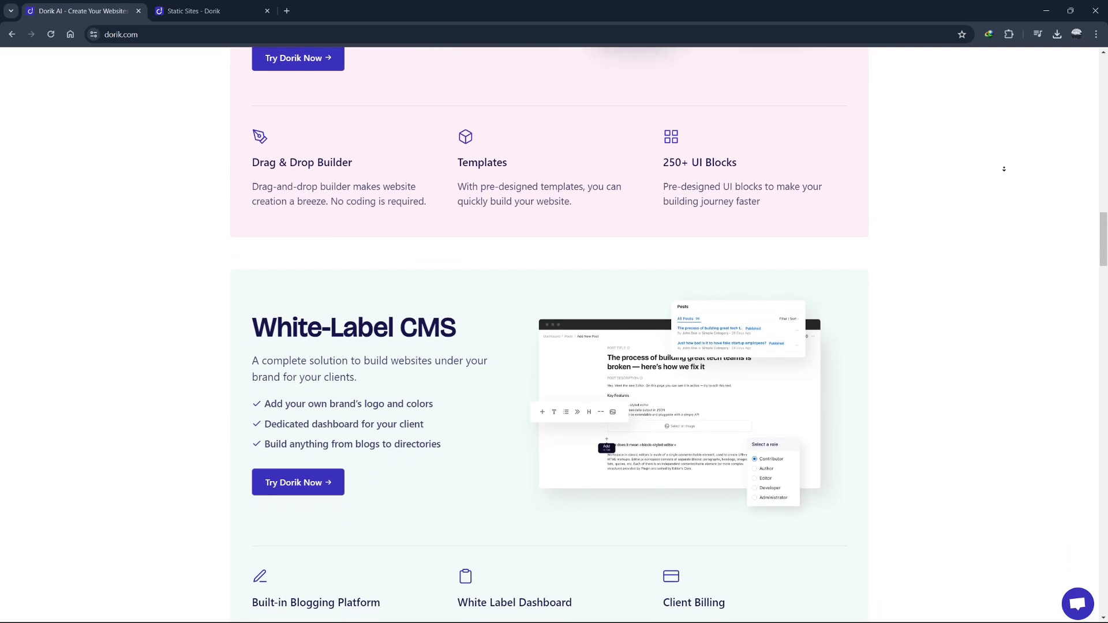
pyautogui.scroll(-3)
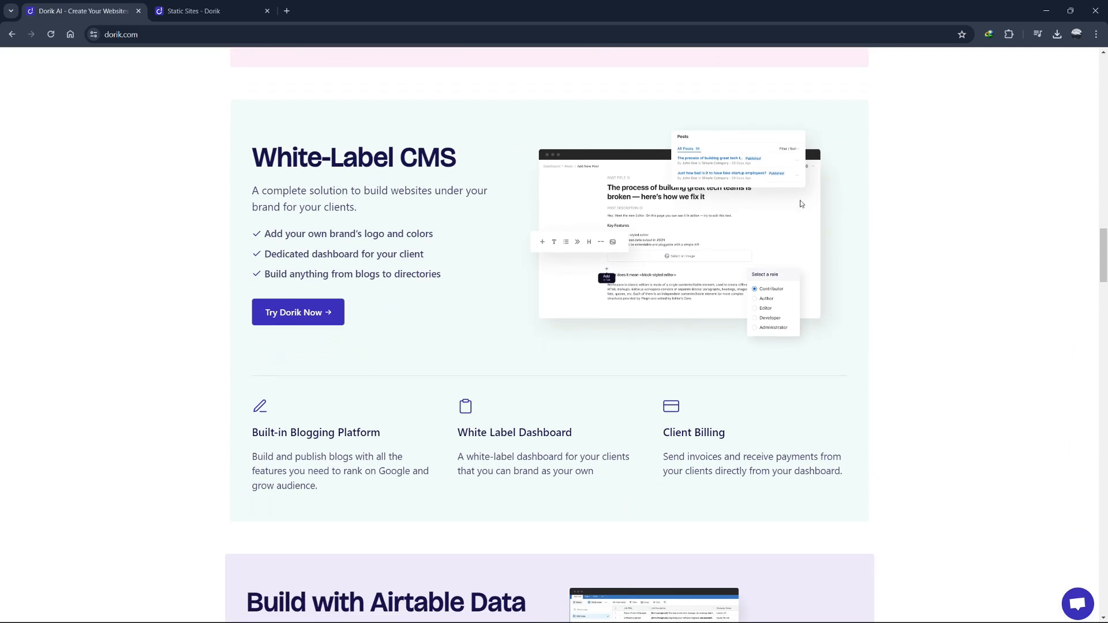
pyautogui.scroll(3)
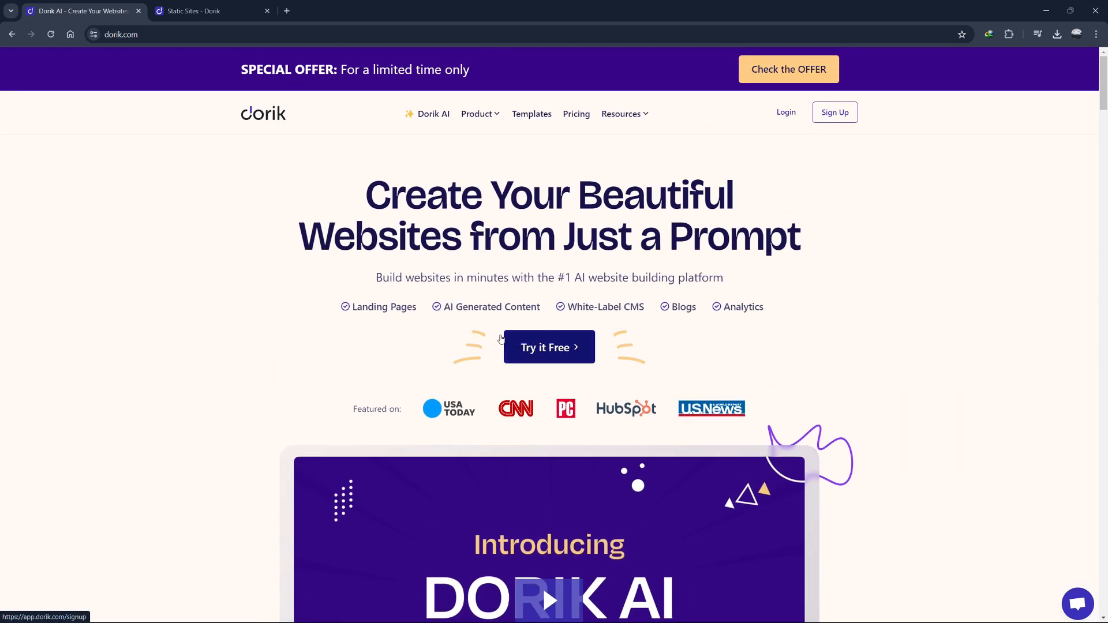
# - Switch to the Static Sites list and browse the template gallery
pyautogui.click(205, 11)
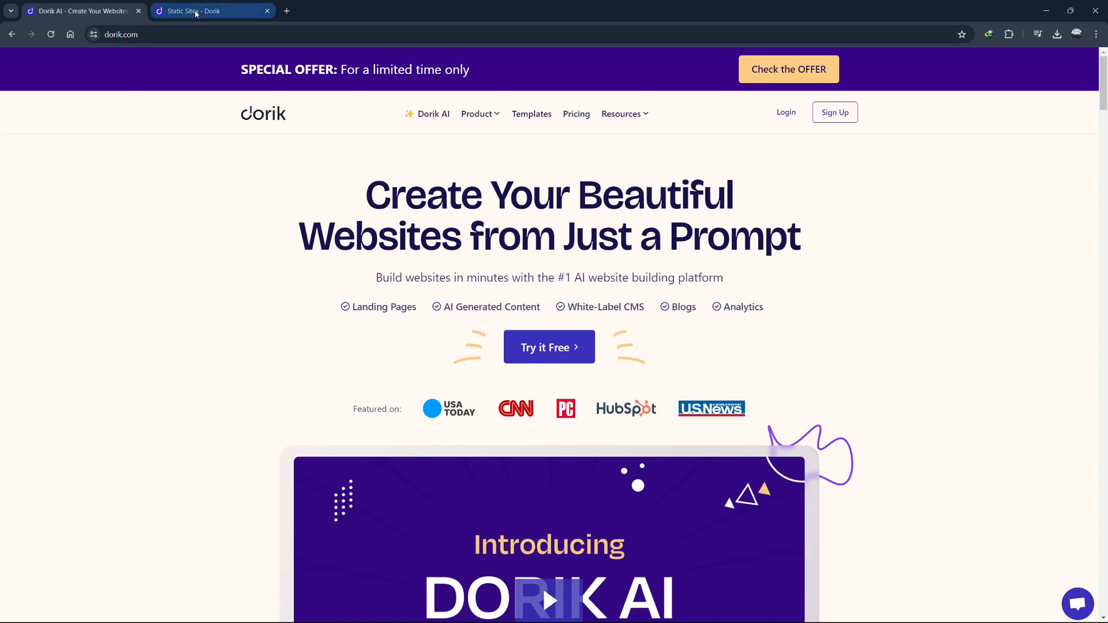
pyautogui.click(205, 10)
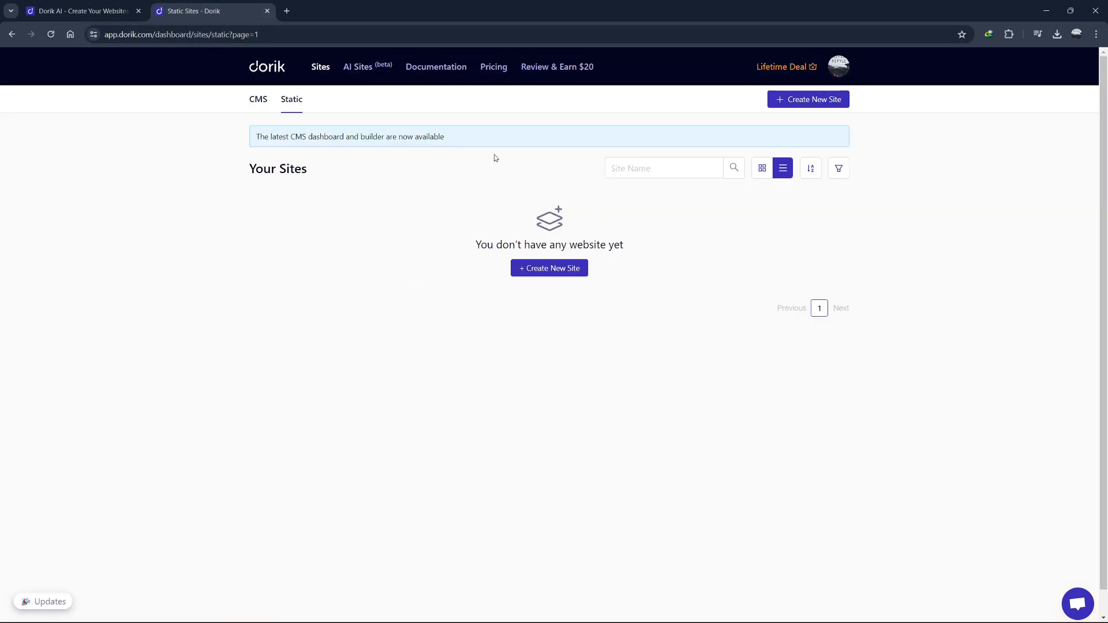
pyautogui.moveTo(629, 301)
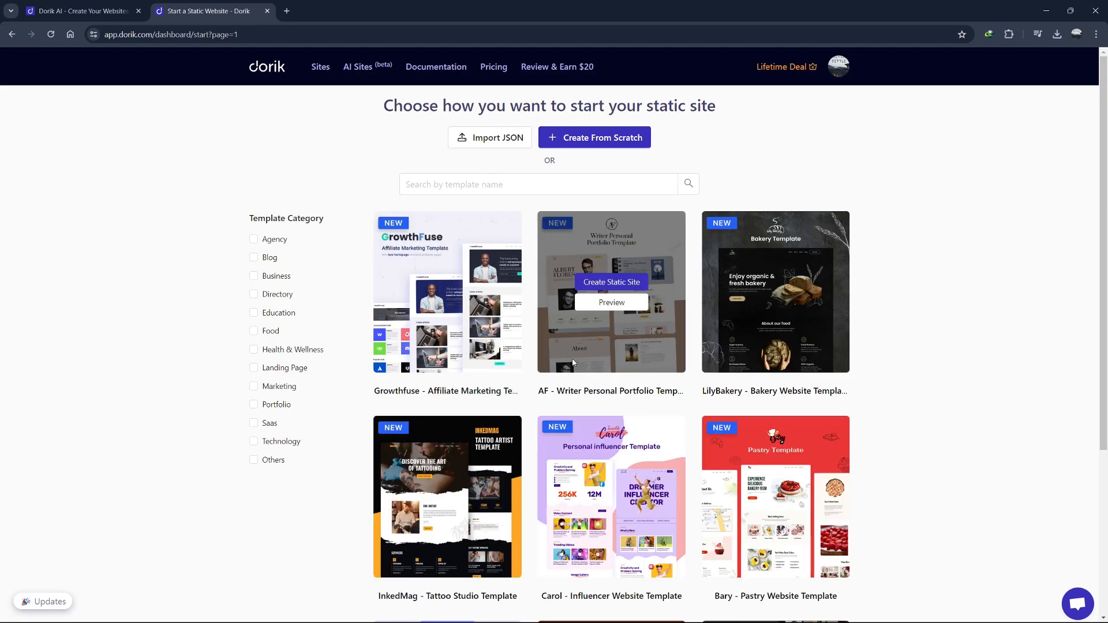
pyautogui.scroll(-3)
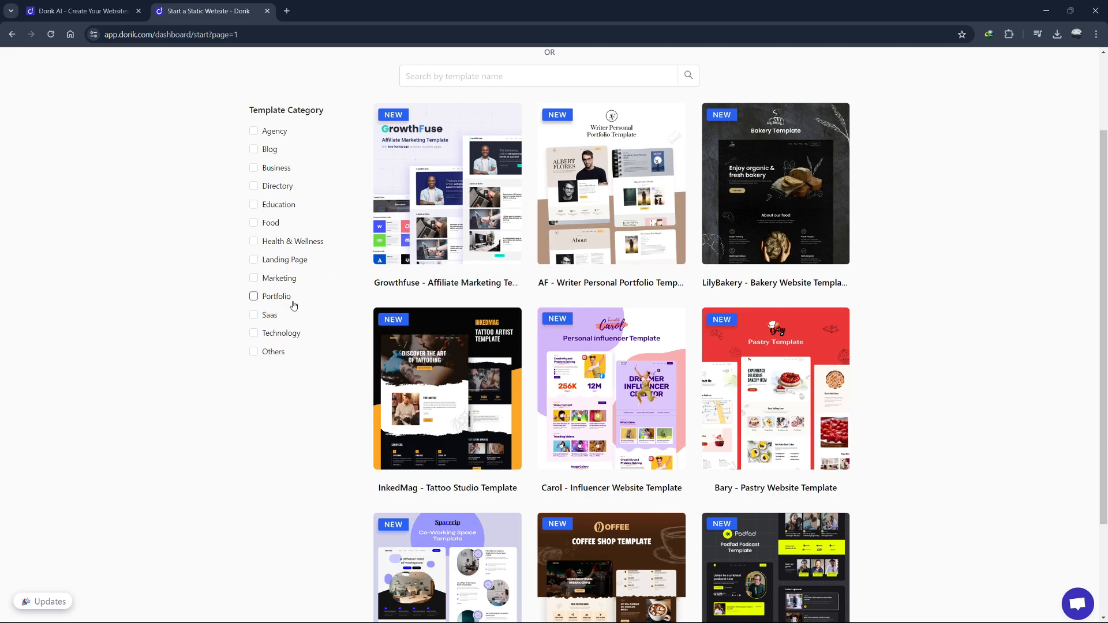
pyautogui.scroll(3)
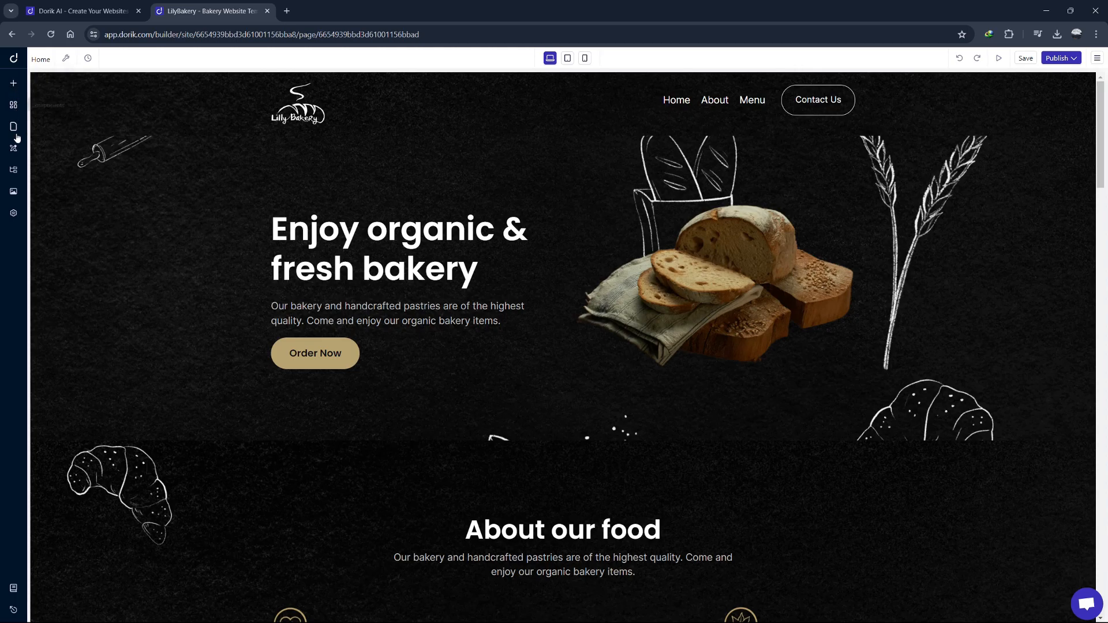
# - Open the LilyBakery template, preview phone and desktop widths, then edit the hero heading
pyautogui.click(398, 248)
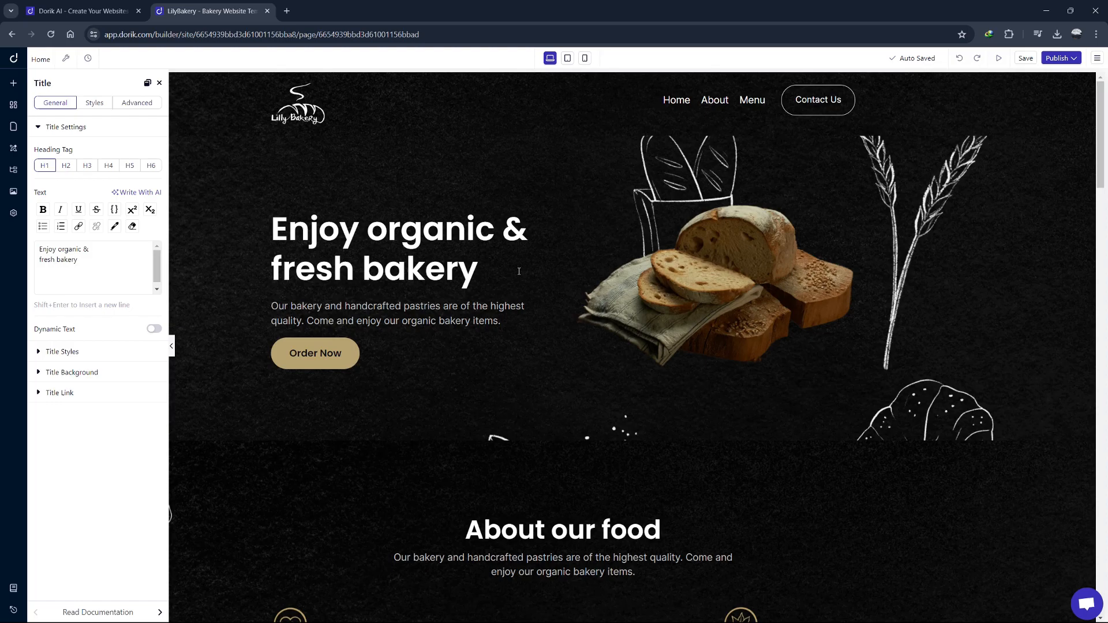
pyautogui.moveTo(567, 57)
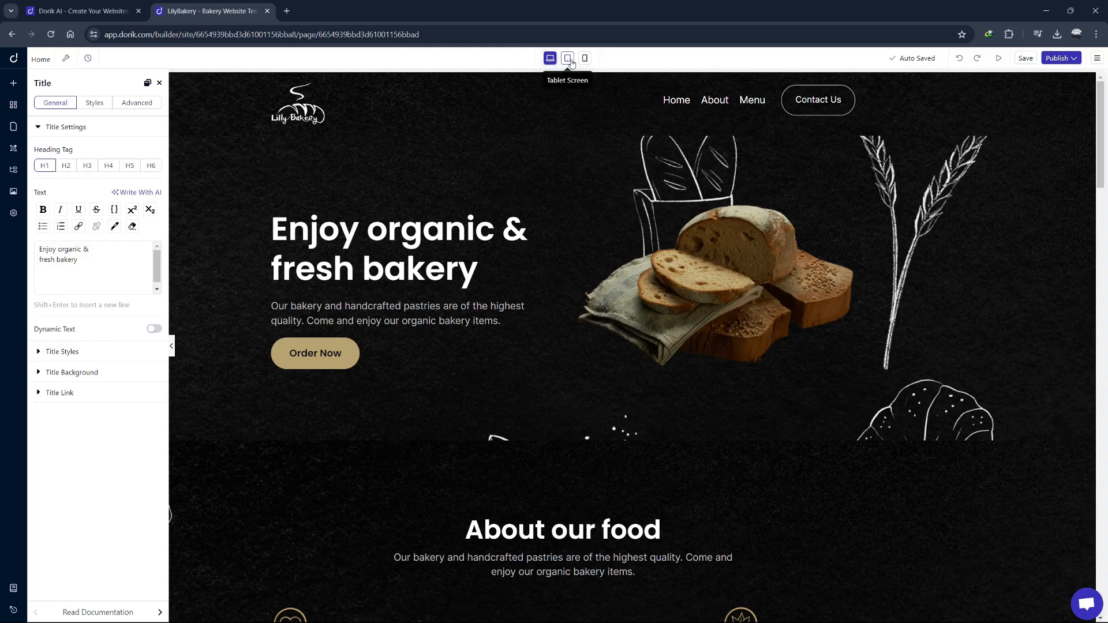
pyautogui.click(584, 58)
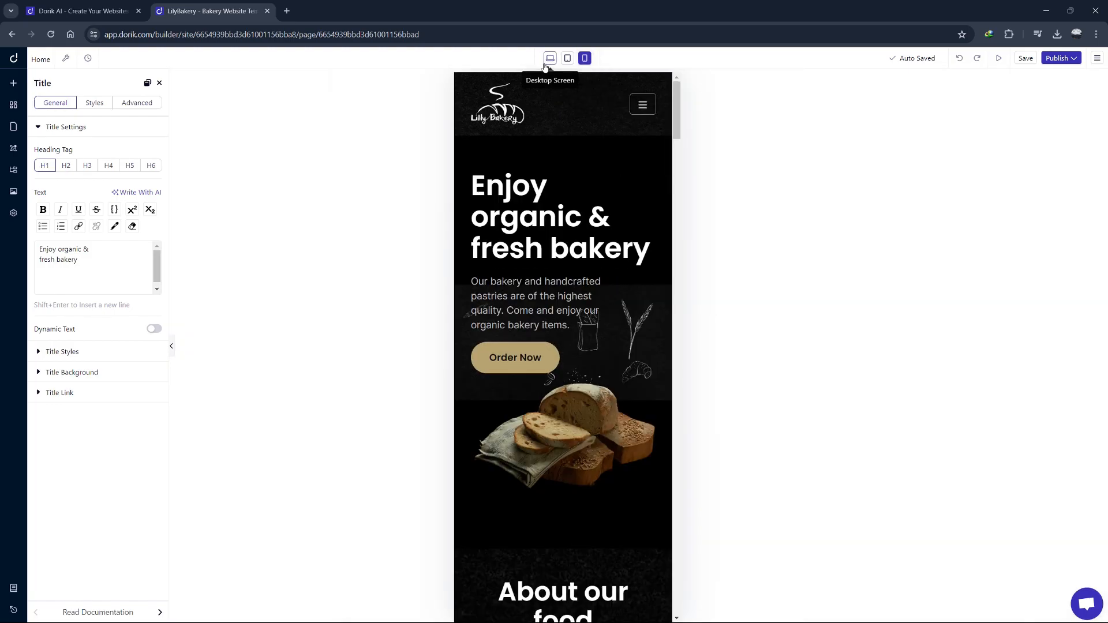
pyautogui.click(550, 58)
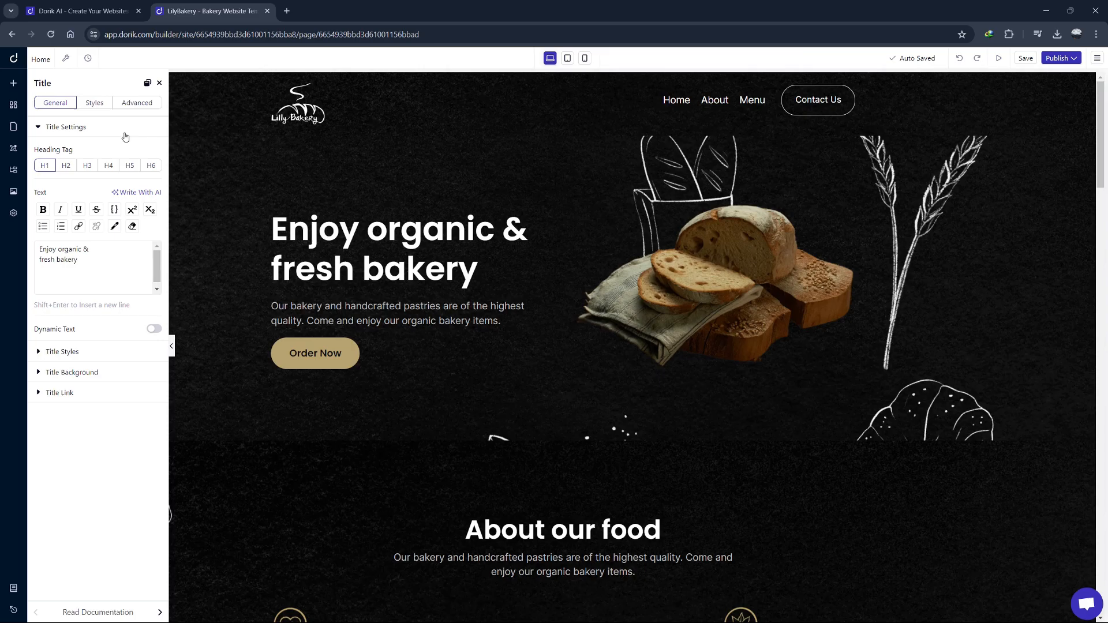
pyautogui.click(316, 269)
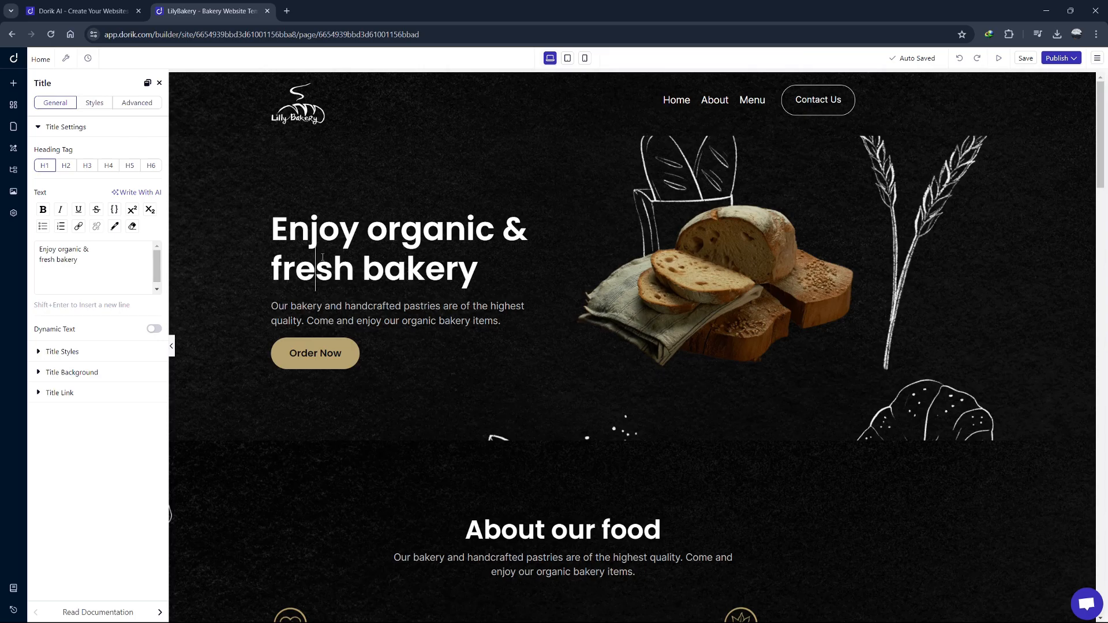
pyautogui.moveTo(362, 204)
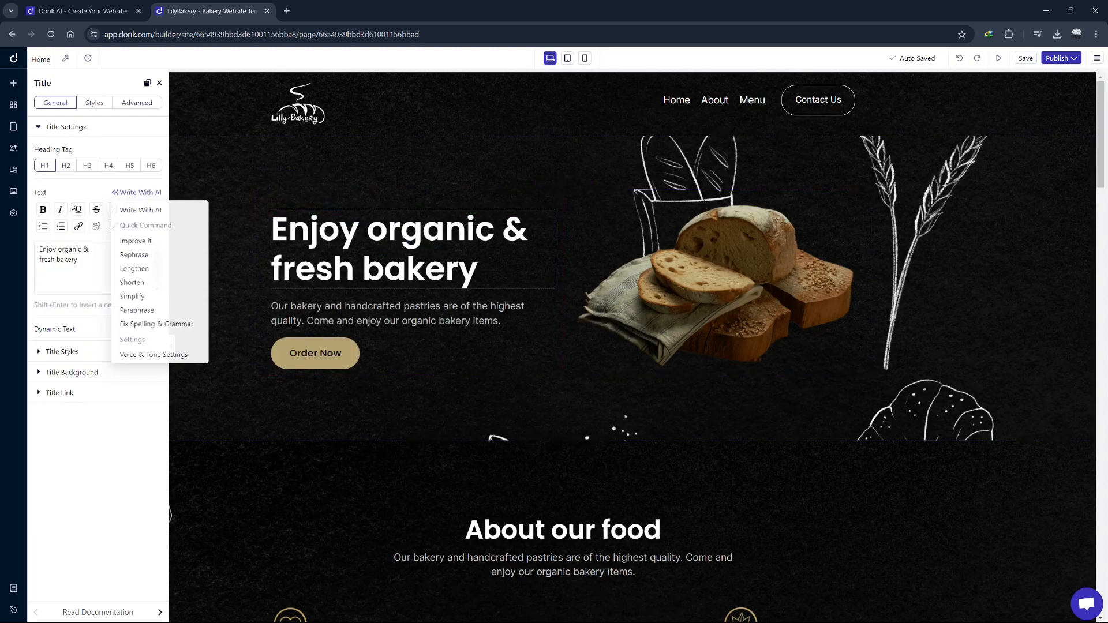
# - Select the hero bread photo to bring up its Image settings panel
pyautogui.click(204, 221)
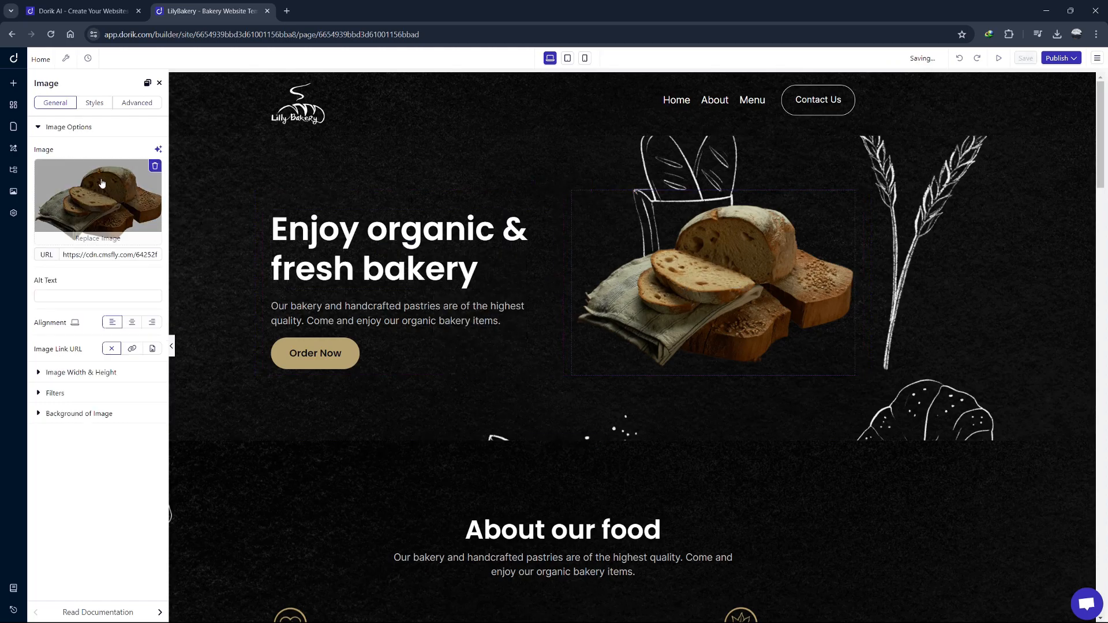
pyautogui.click(97, 295)
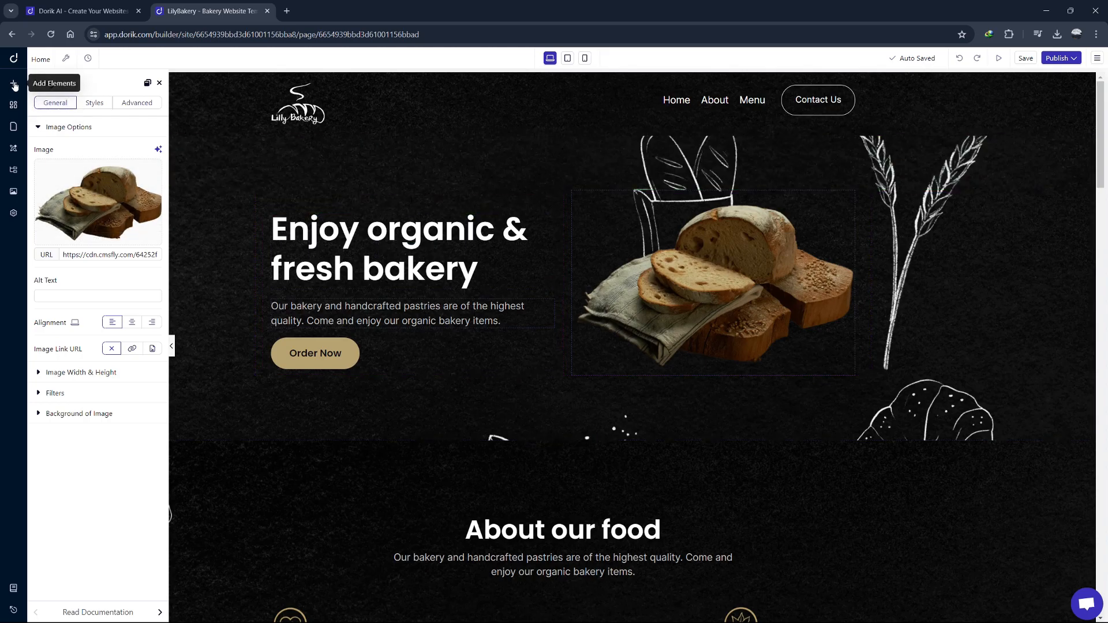
# - Add a heading below the hero title and replace its placeholder text with TEST!
pyautogui.click(12, 84)
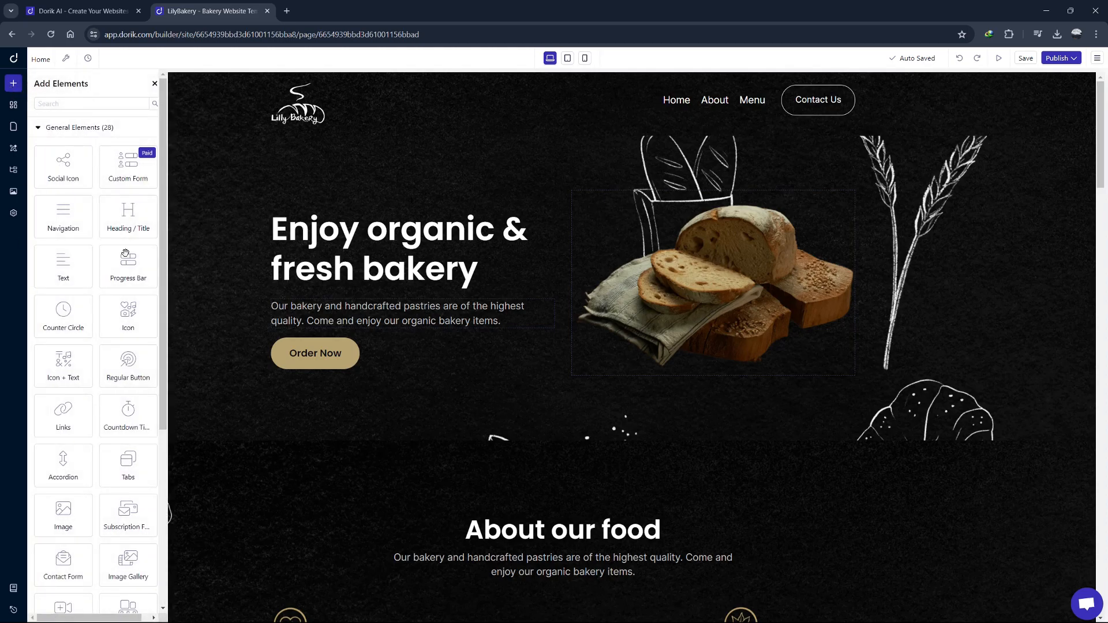
pyautogui.scroll(-3)
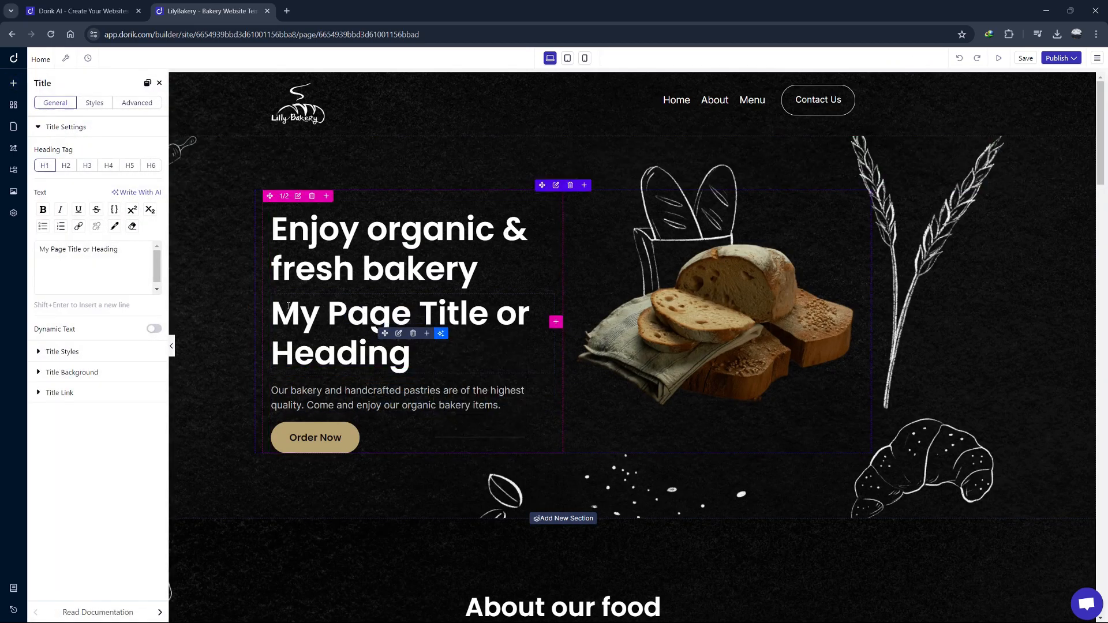
pyautogui.click(13, 82)
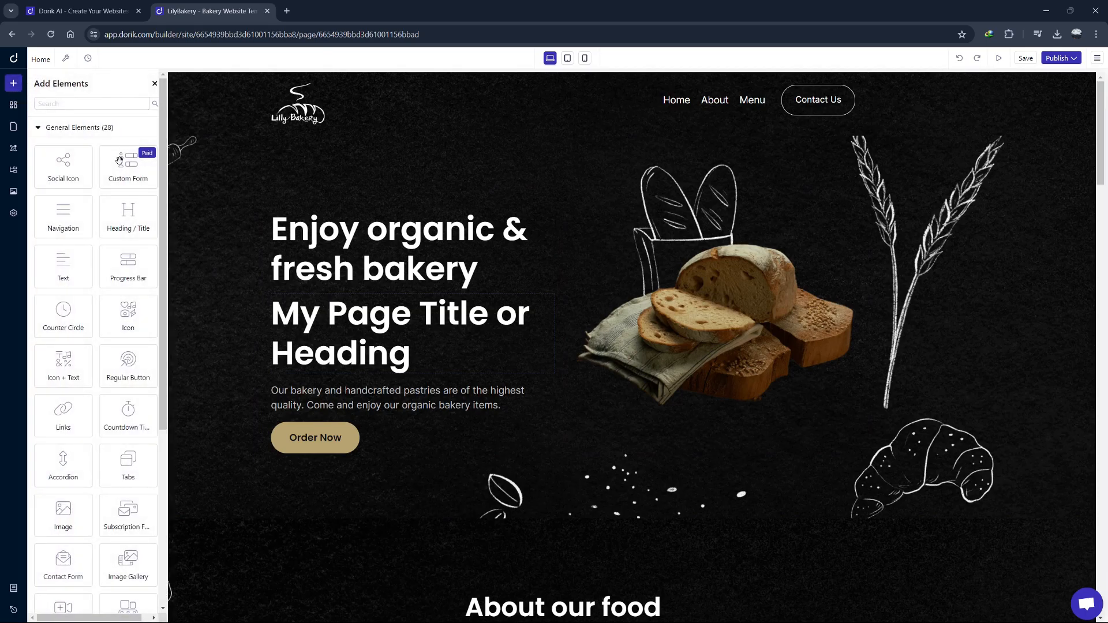
pyautogui.moveTo(128, 229)
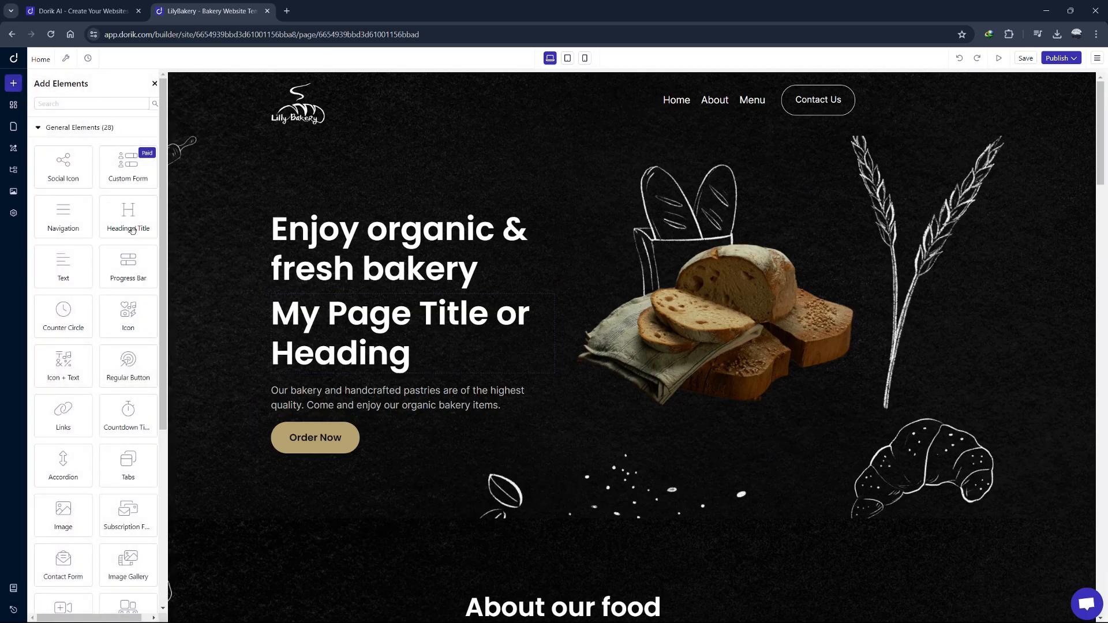
pyautogui.click(128, 217)
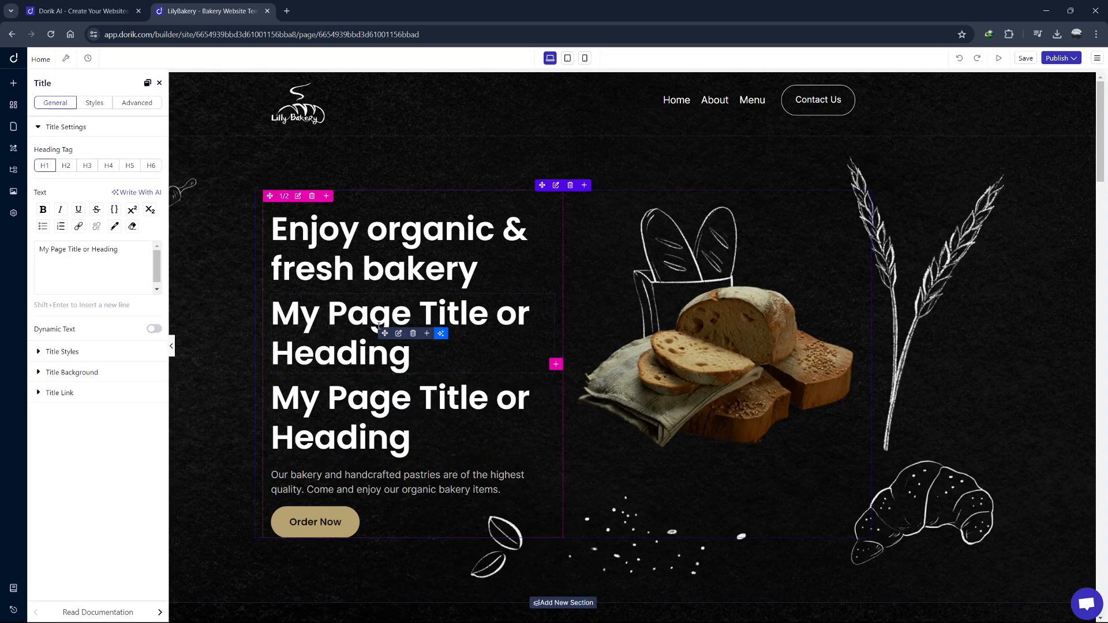
pyautogui.moveTo(326, 312); pyautogui.dragTo(410, 353)
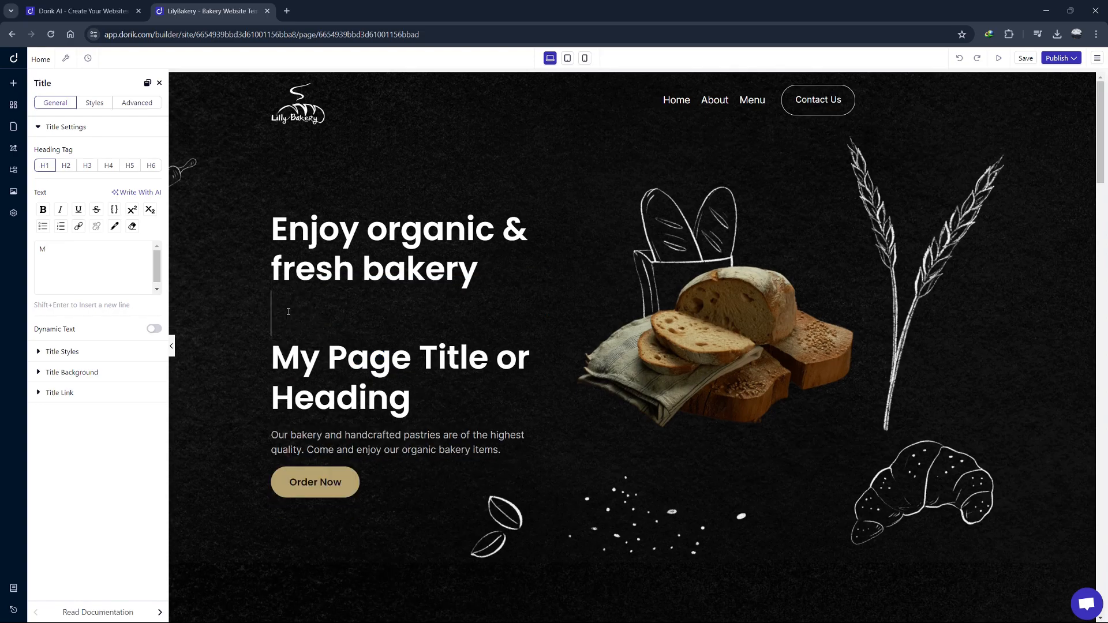
pyautogui.write('TEST!')
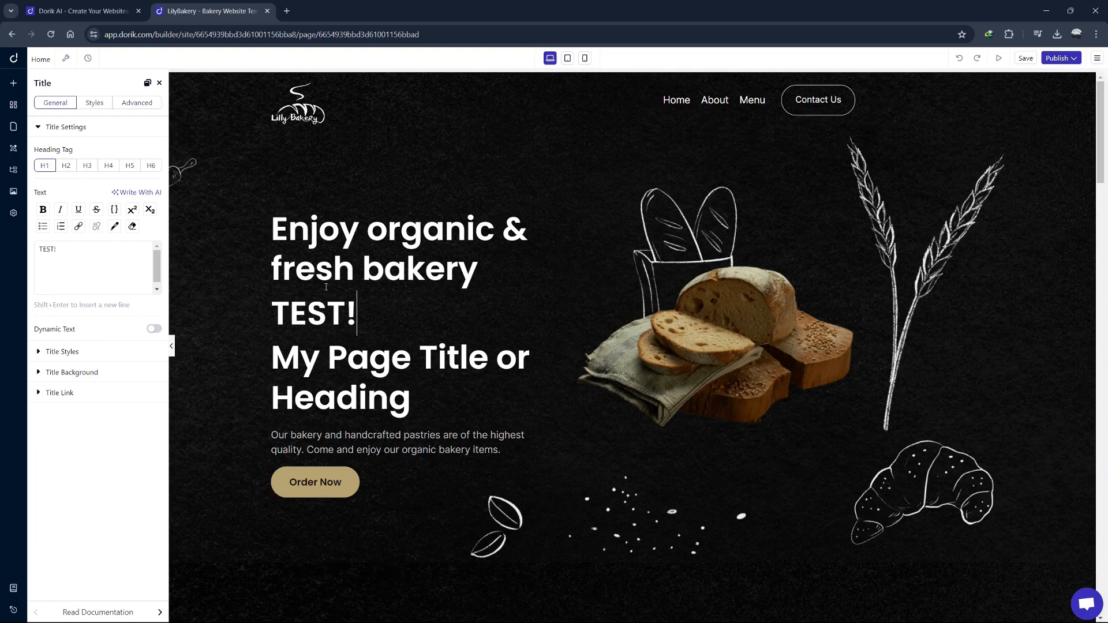
pyautogui.moveTo(64, 116)
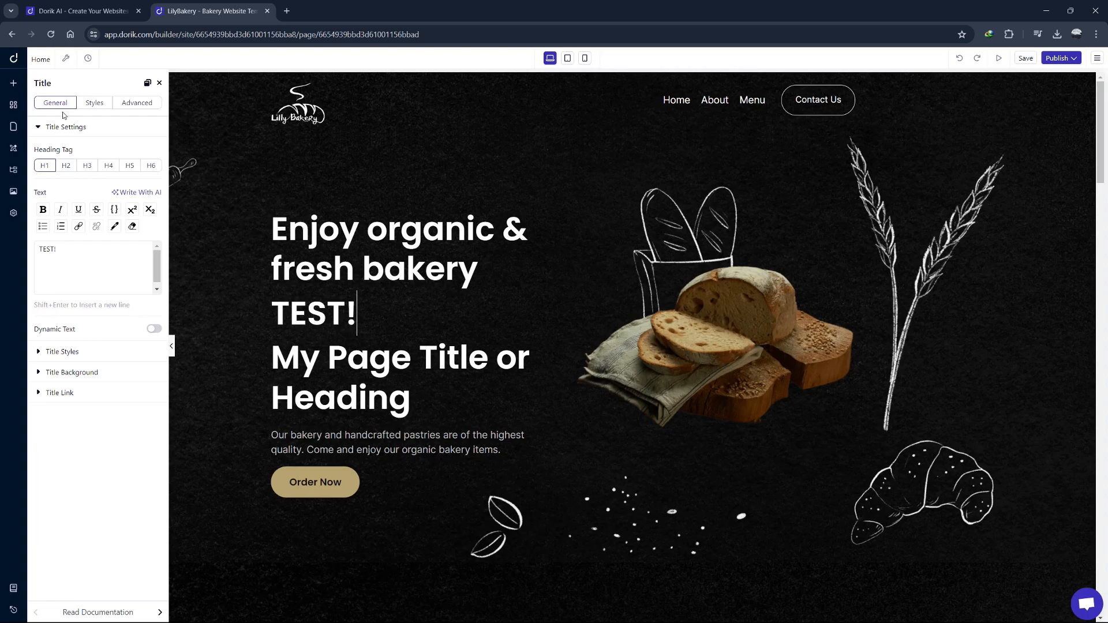
# - Open Global Styles from Site Settings, try a gradient, then keep the solid black body background
pyautogui.click(65, 58)
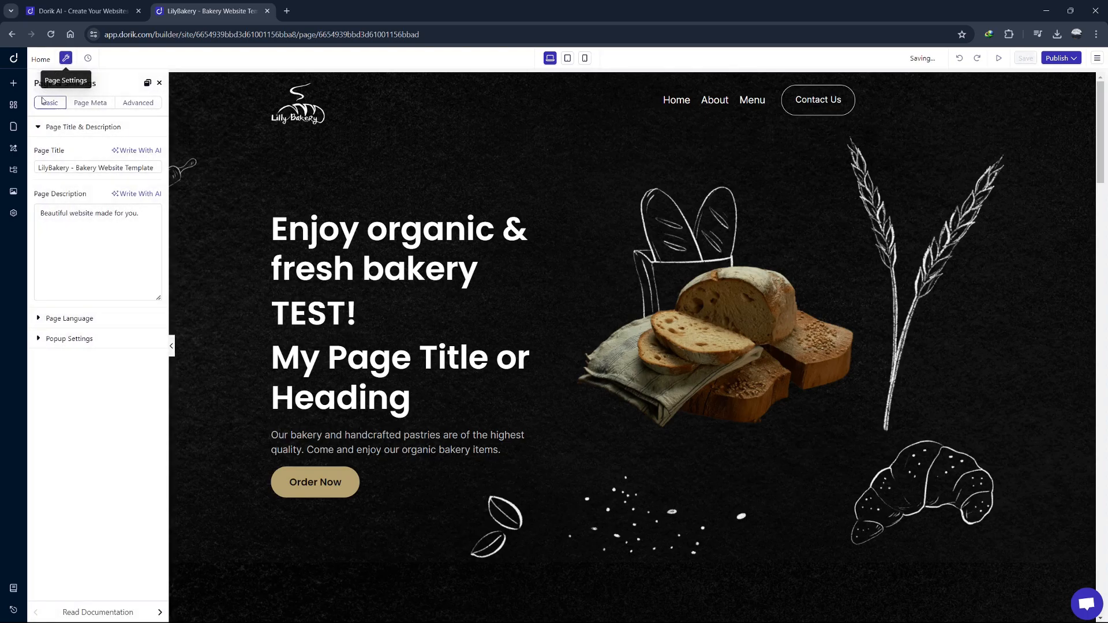
pyautogui.click(13, 213)
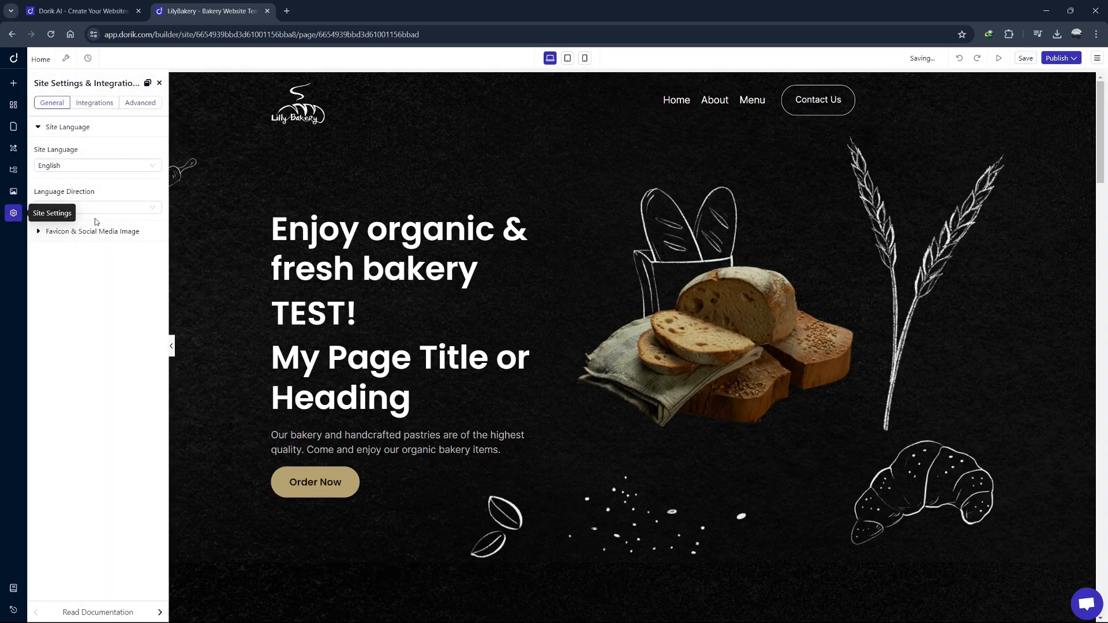
pyautogui.click(92, 230)
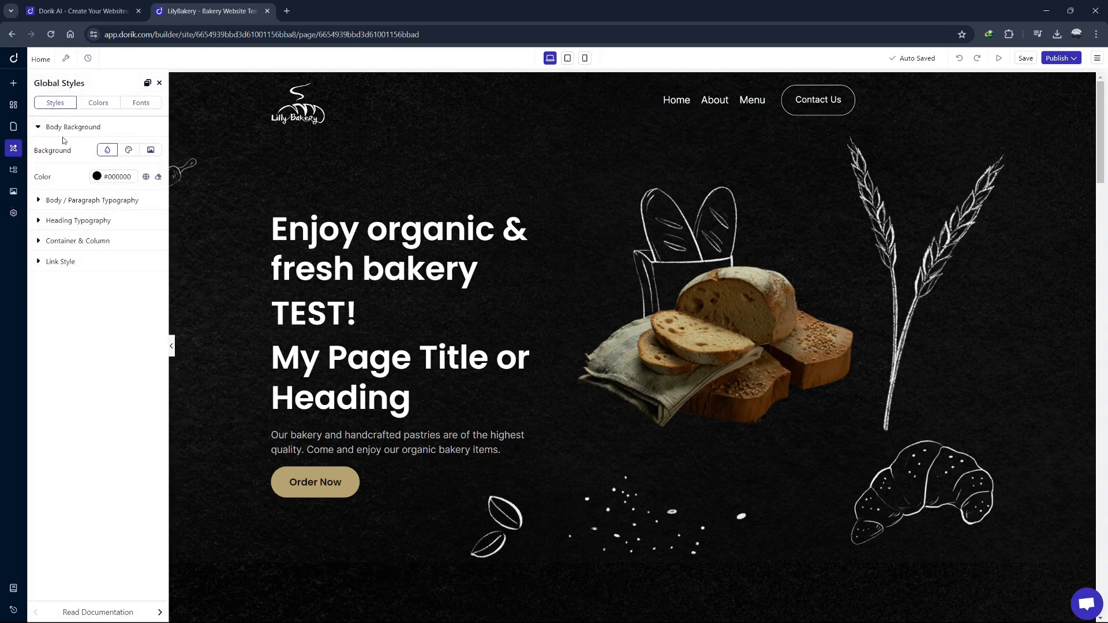
pyautogui.click(129, 150)
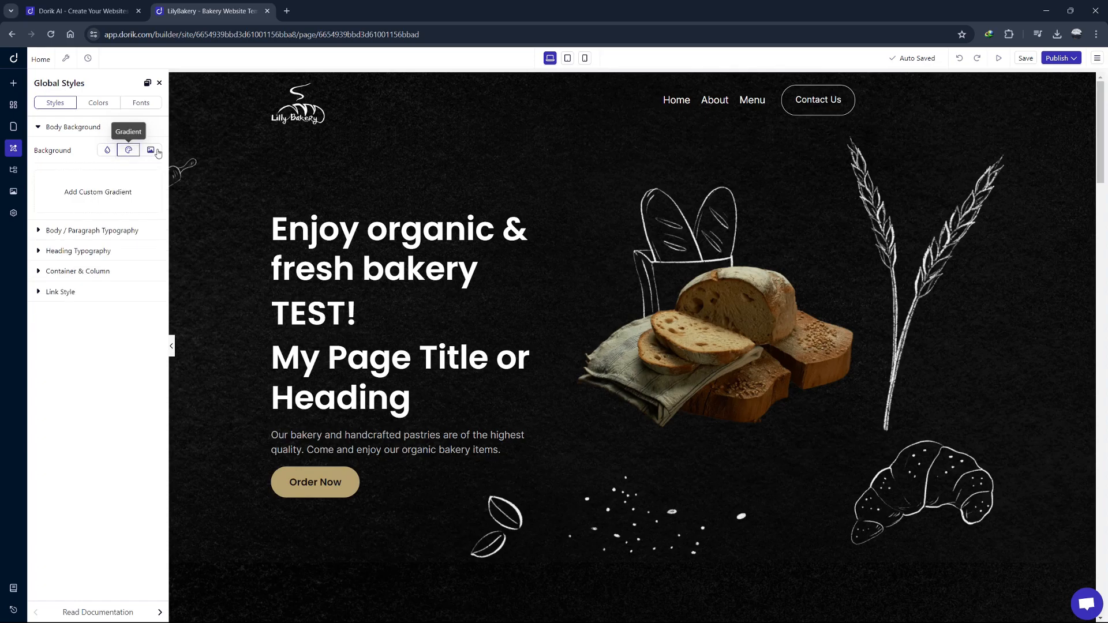
pyautogui.click(107, 150)
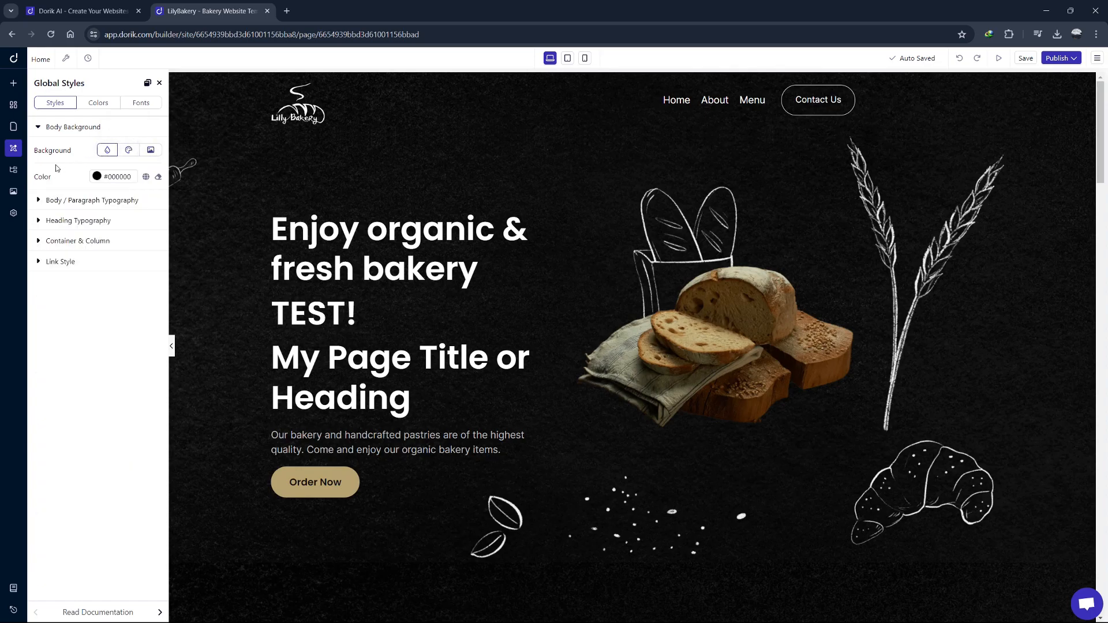
pyautogui.moveTo(13, 214)
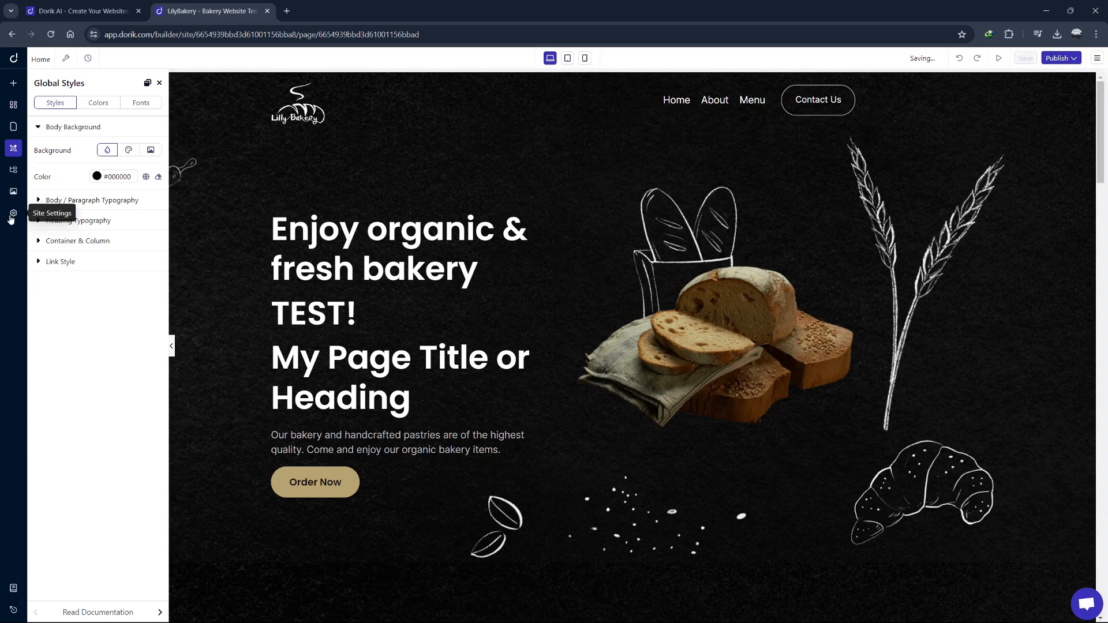
# - Review the empty header and footer custom code boxes, then view the Integrations settings
pyautogui.click(13, 213)
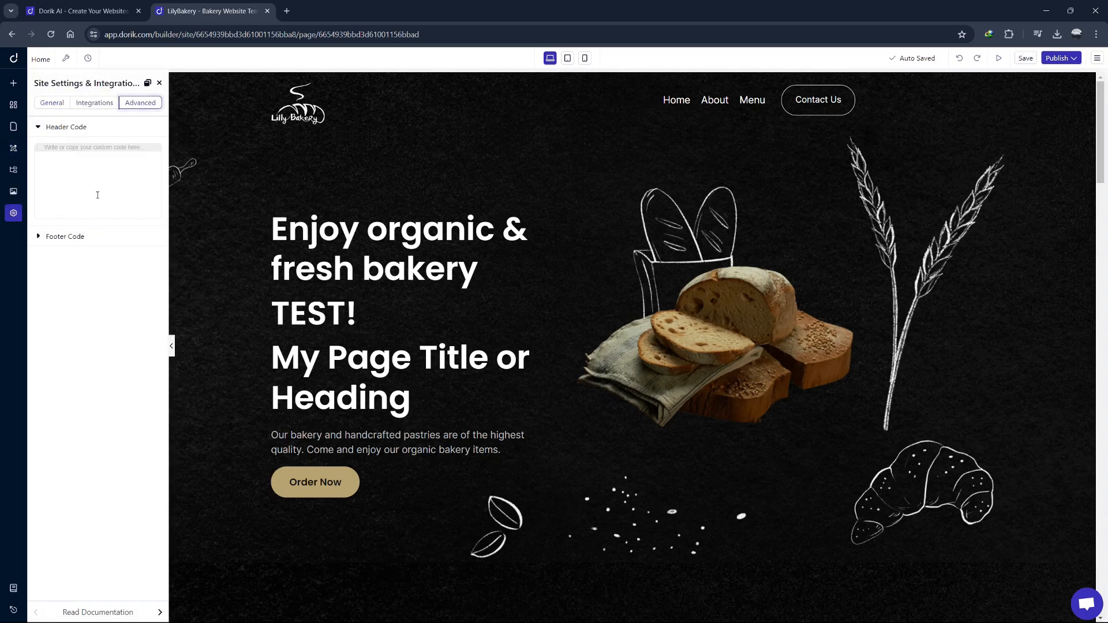
pyautogui.click(64, 236)
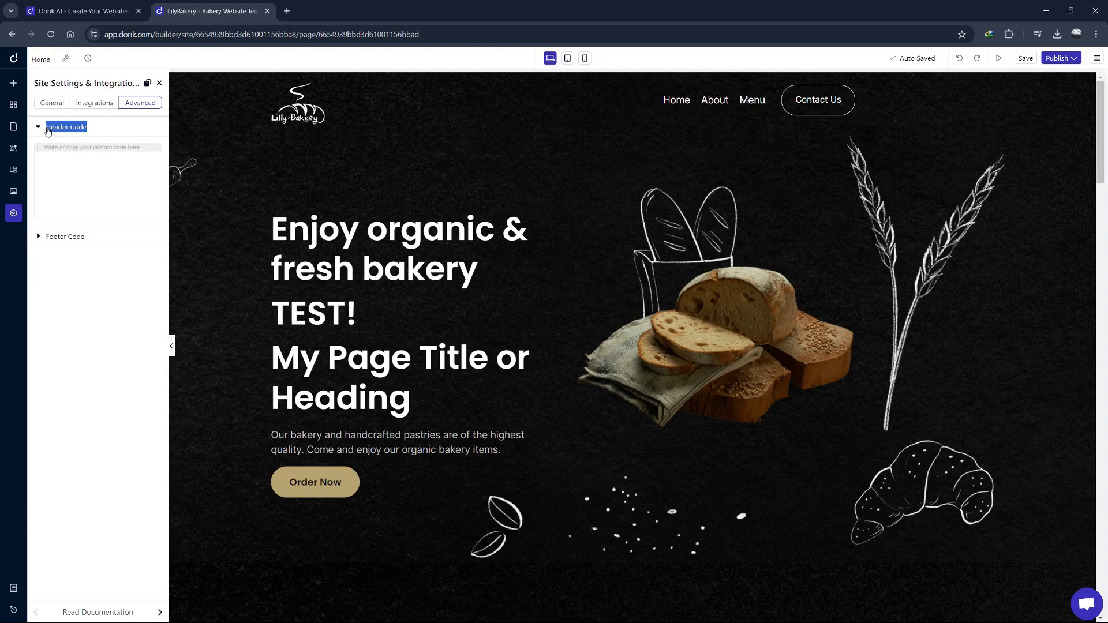
pyautogui.click(64, 236)
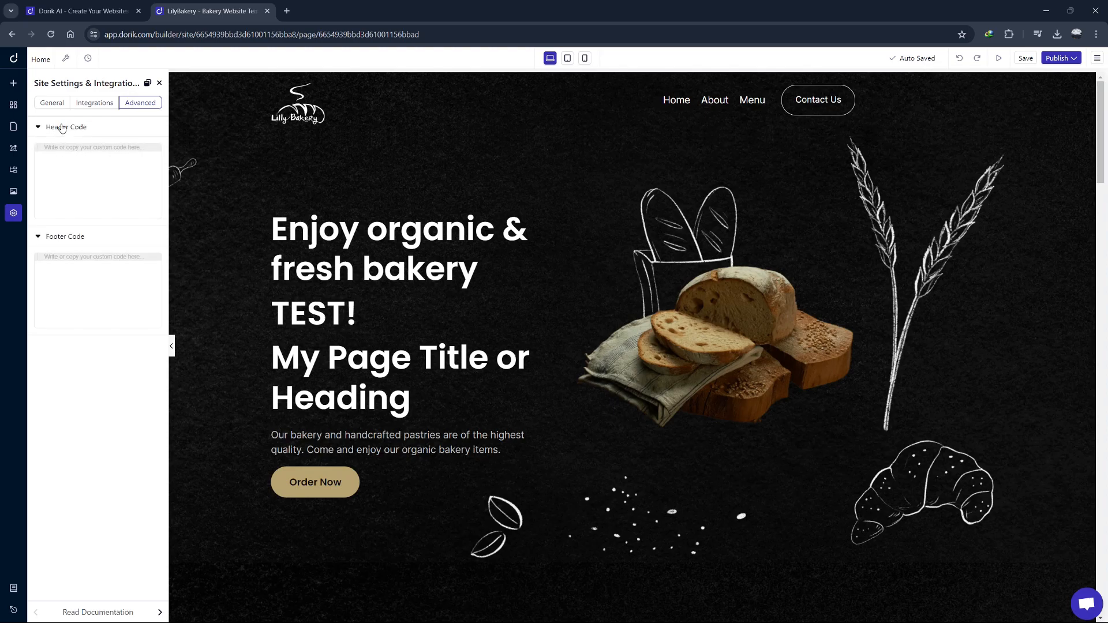
pyautogui.click(94, 103)
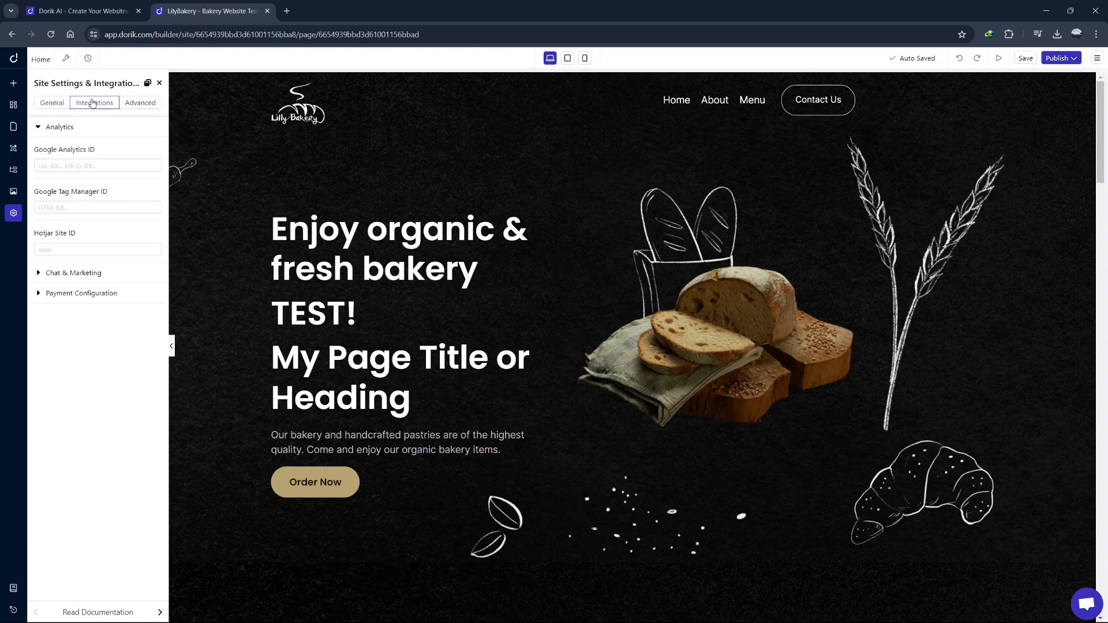
# - Show the General site settings, with the site language set to English
pyautogui.click(82, 292)
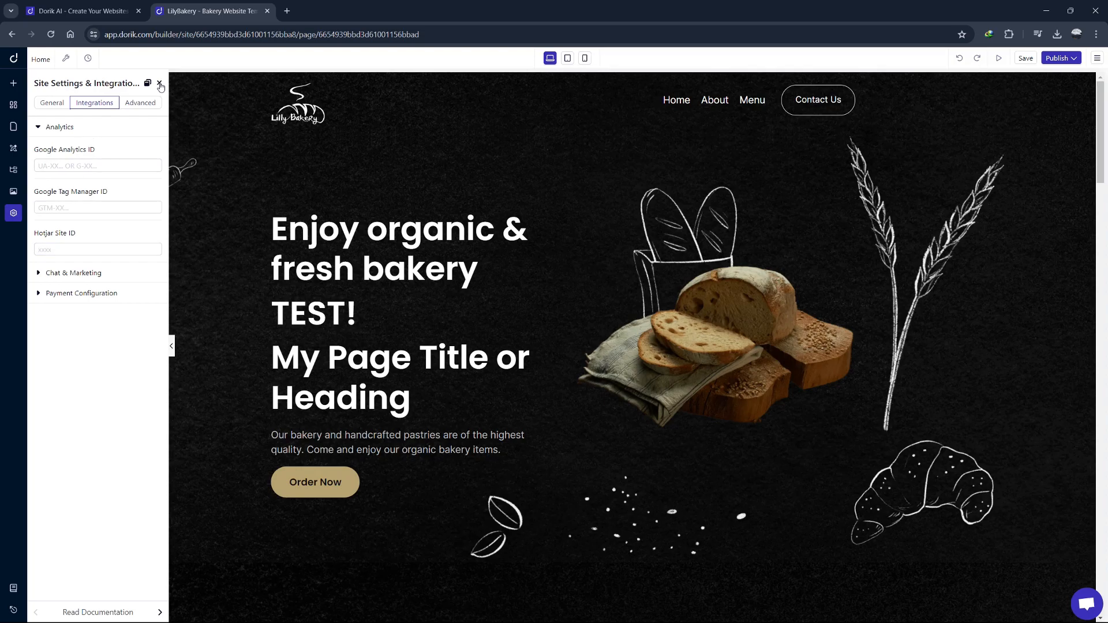
pyautogui.moveTo(74, 143)
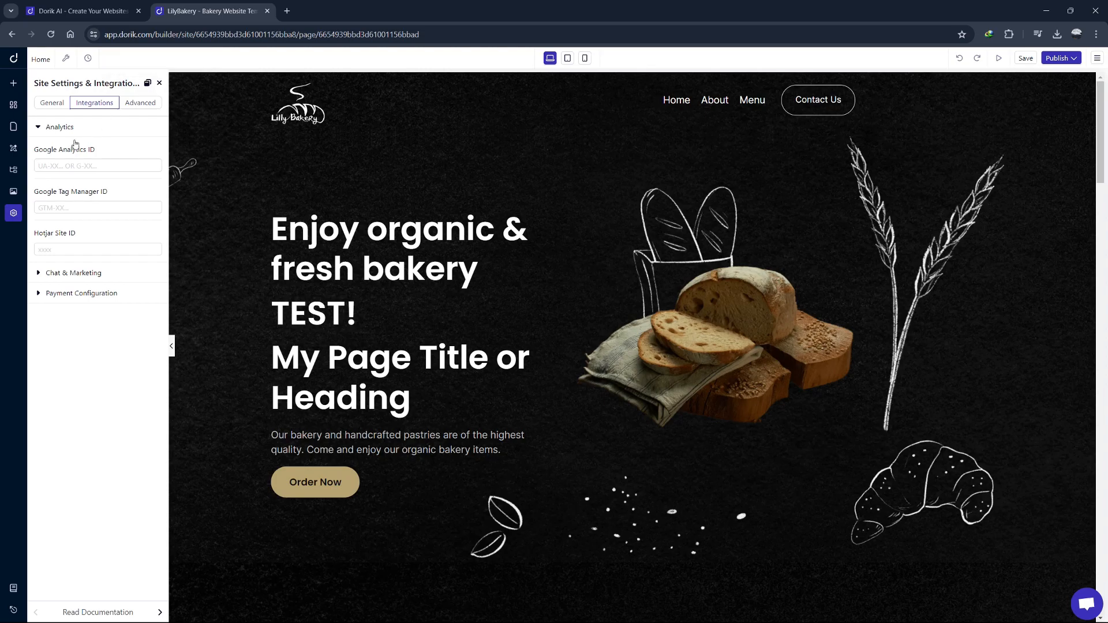
pyautogui.moveTo(12, 170)
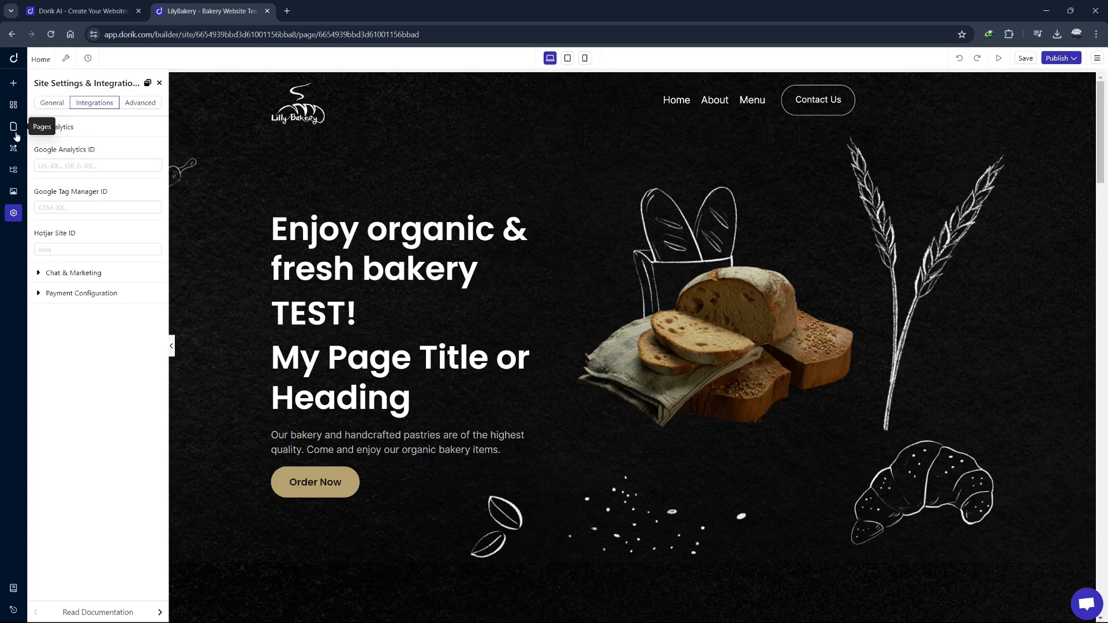
pyautogui.moveTo(13, 84)
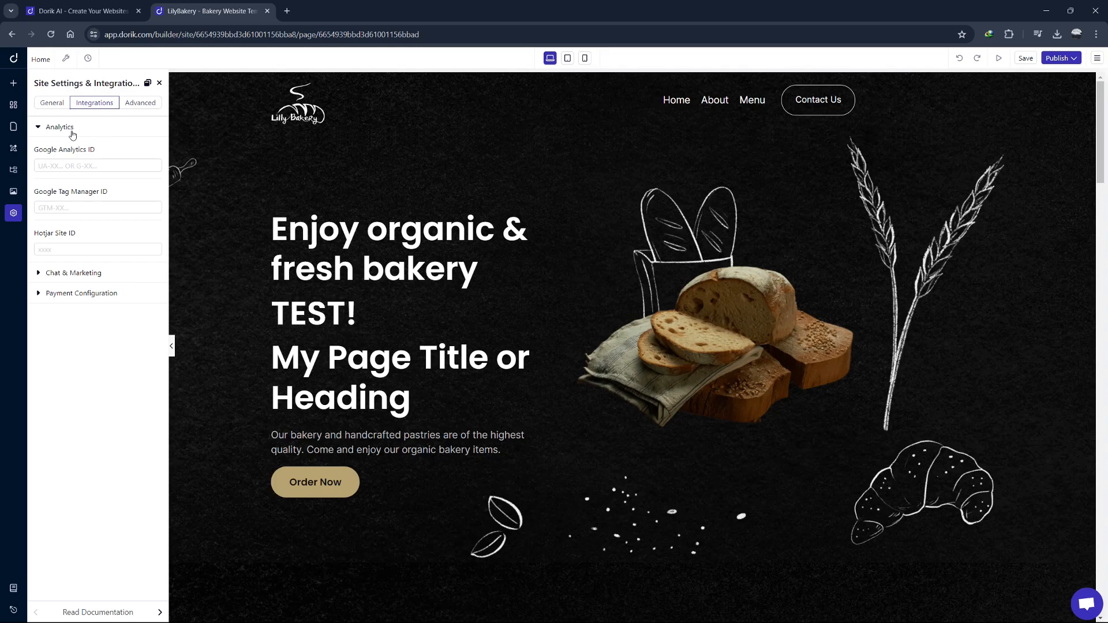
pyautogui.click(51, 103)
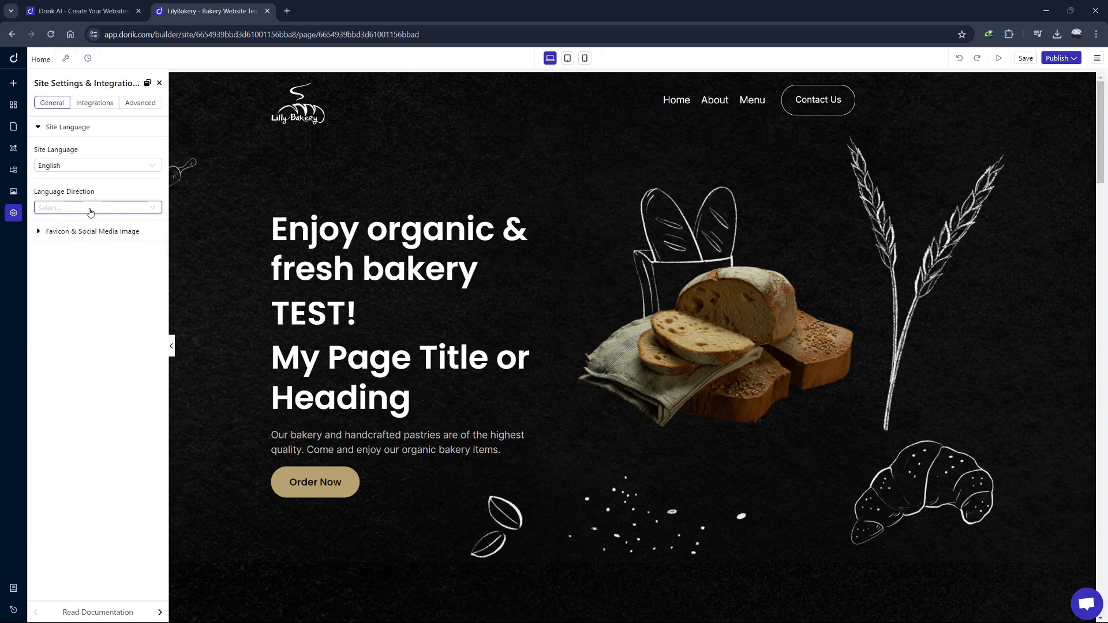
# - Expand favicon and social image options, check languages keeping English, and return to Integrations
pyautogui.click(89, 231)
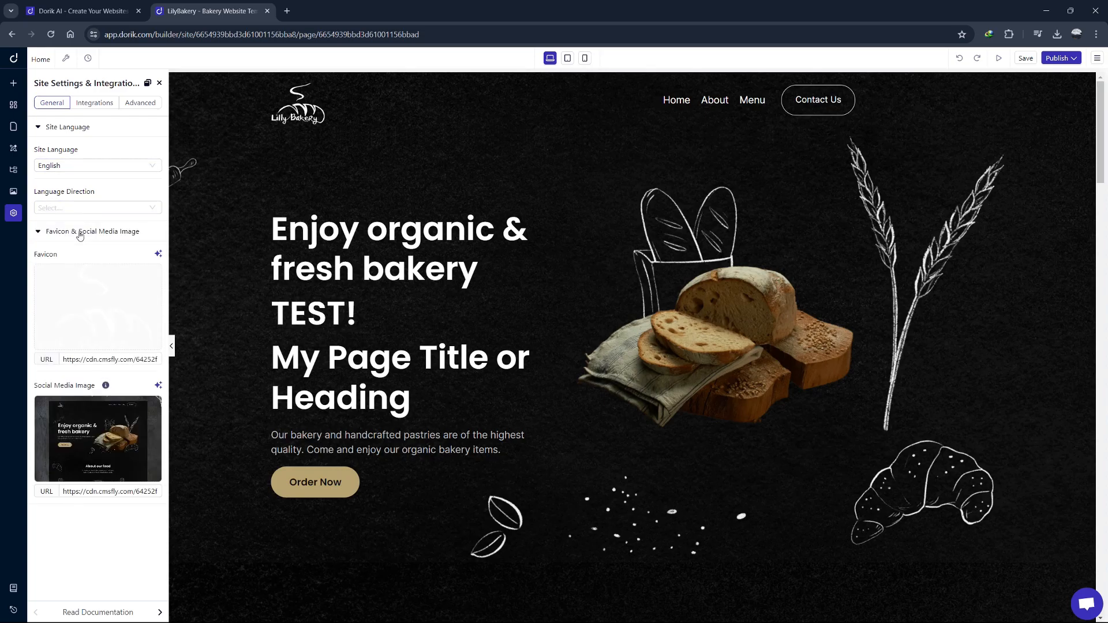
pyautogui.click(97, 166)
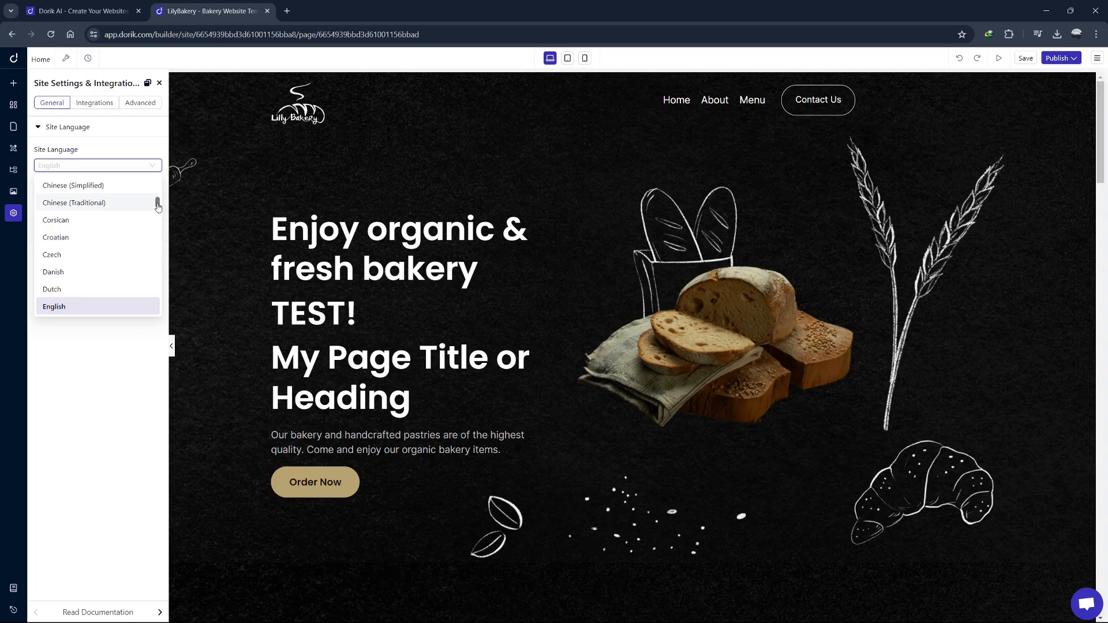
pyautogui.scroll(-3)
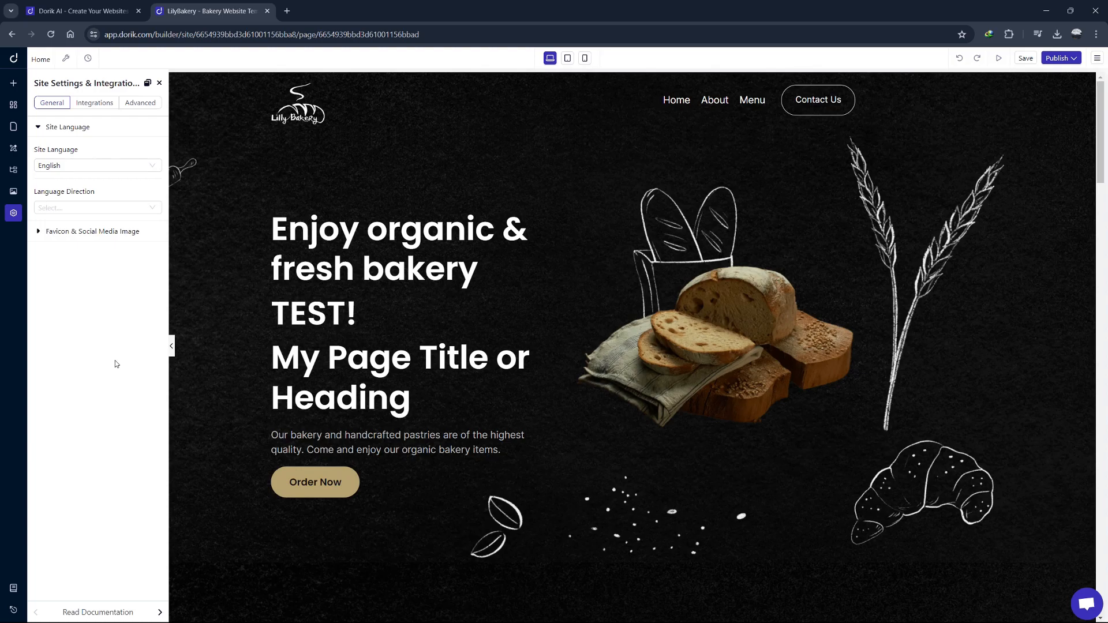
pyautogui.moveTo(142, 204)
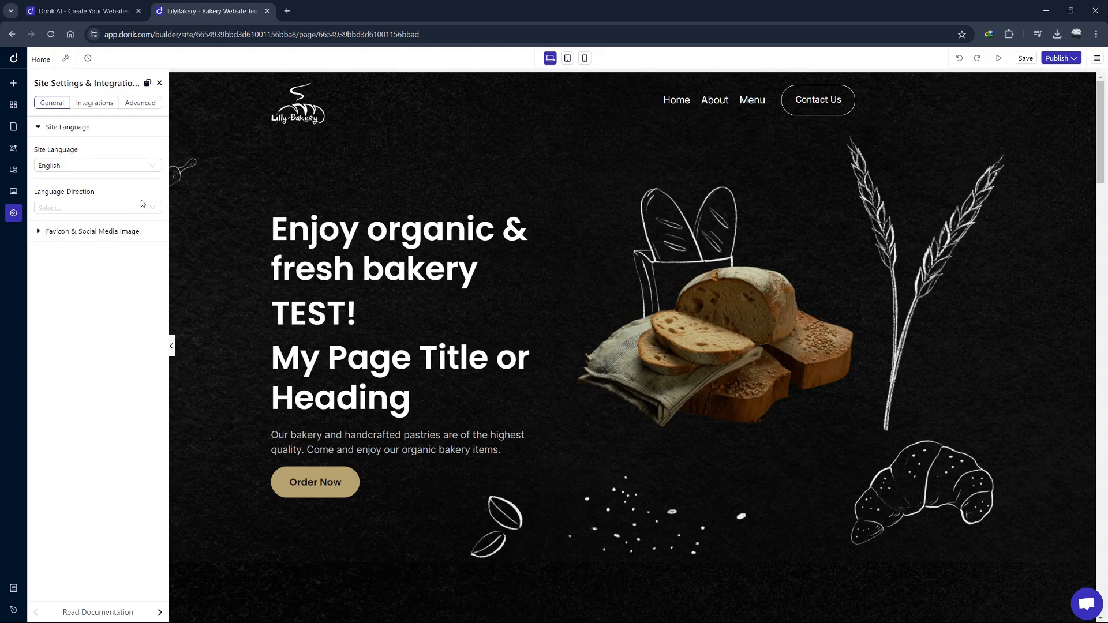
pyautogui.moveTo(115, 188)
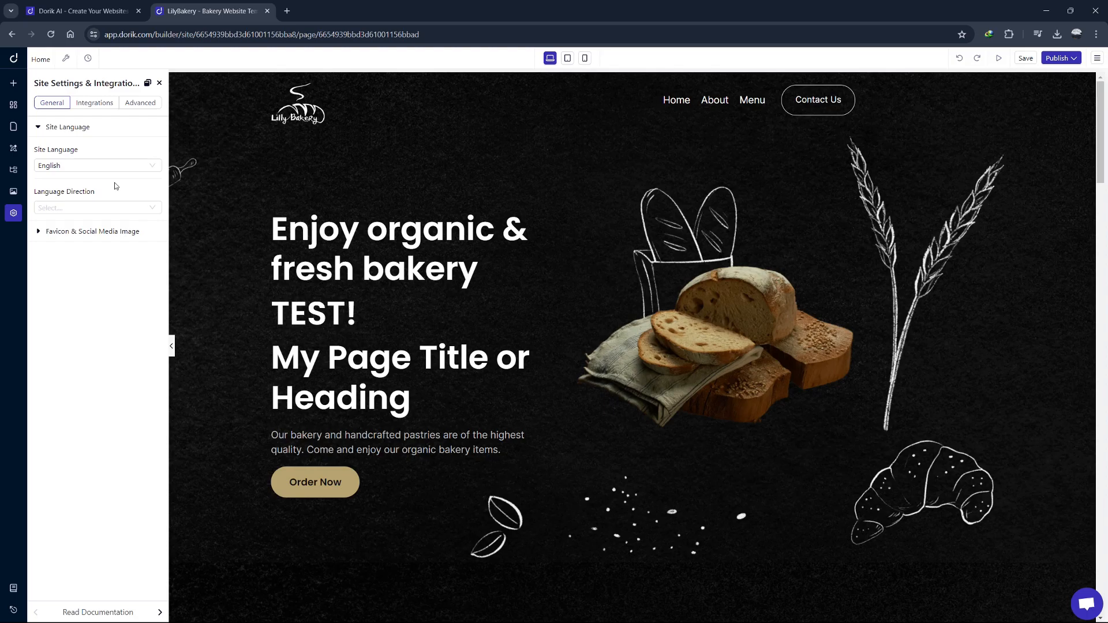
pyautogui.click(94, 103)
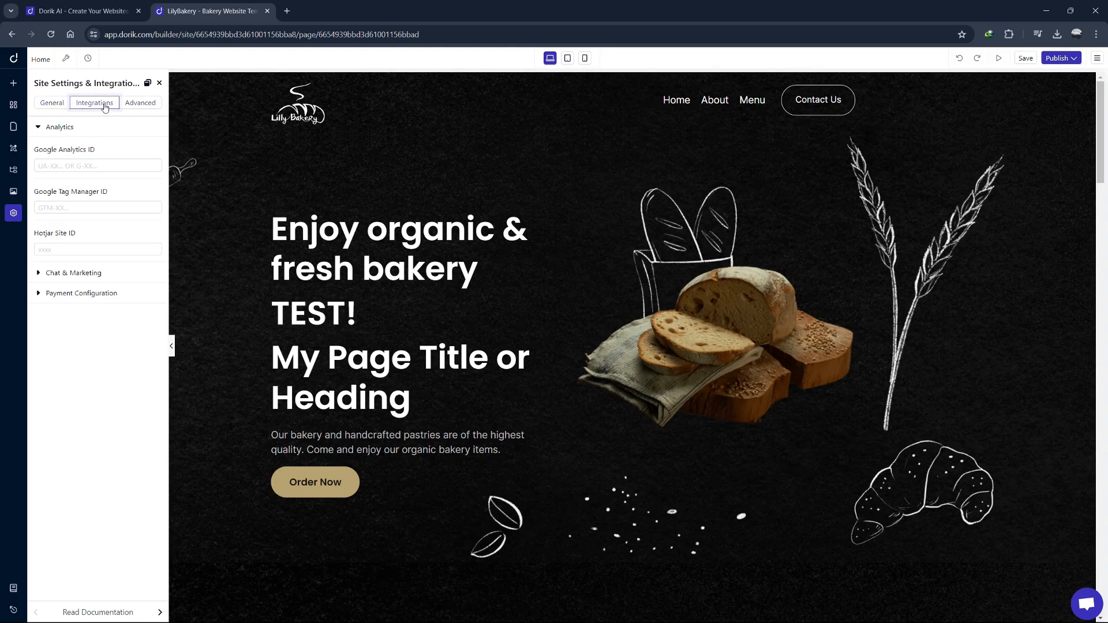
# - Expand the chat, marketing and payment sections to inspect the Intercom App ID field
pyautogui.doubleClick(59, 149)
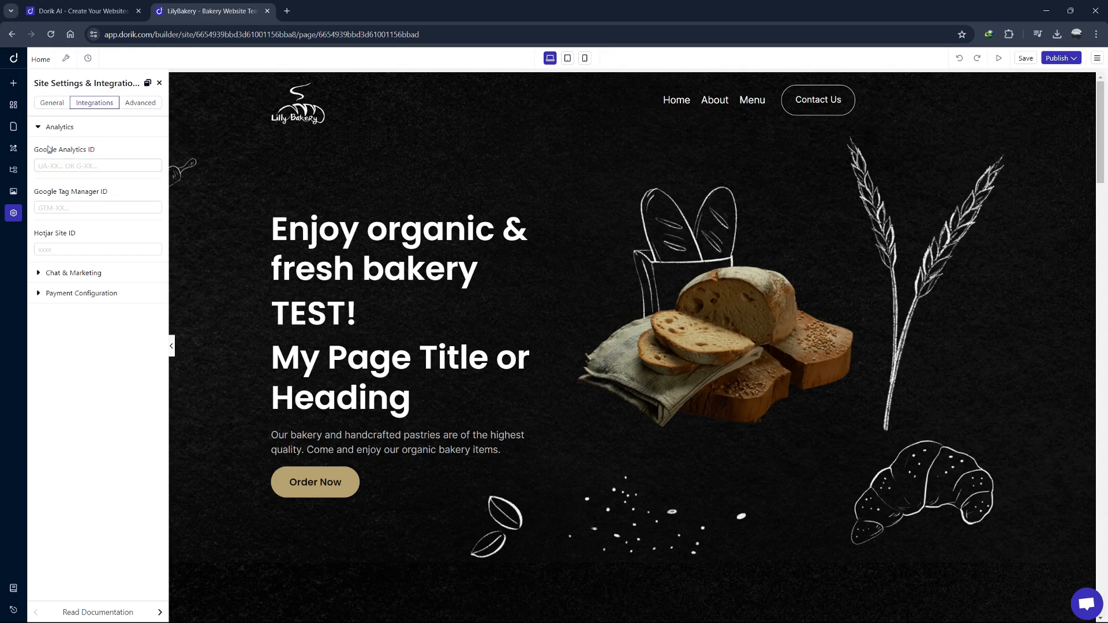
pyautogui.click(72, 274)
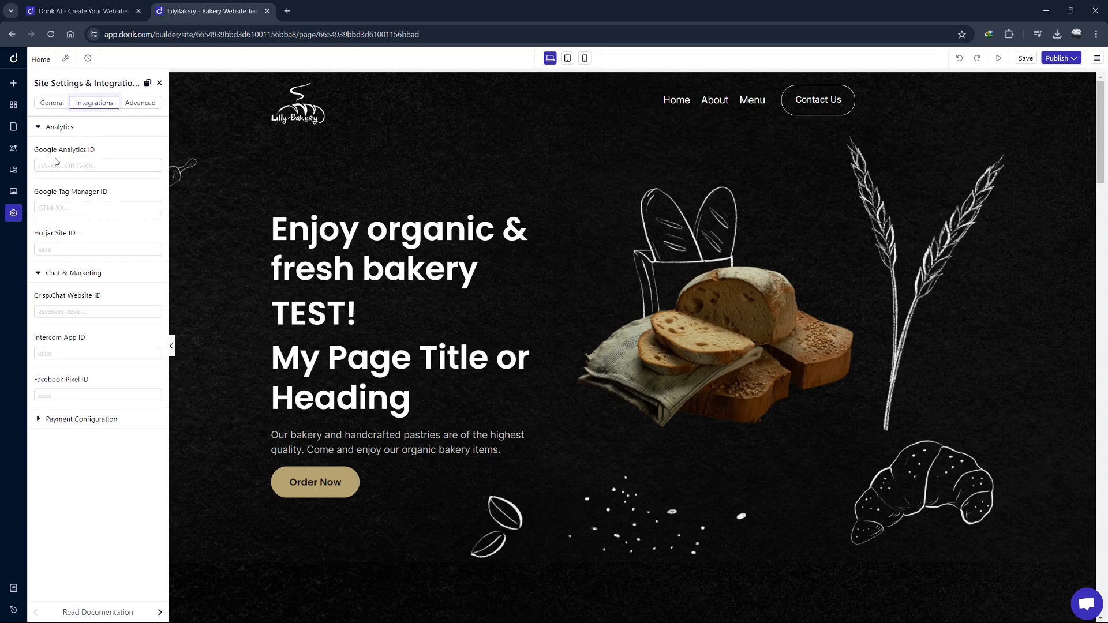
pyautogui.click(97, 207)
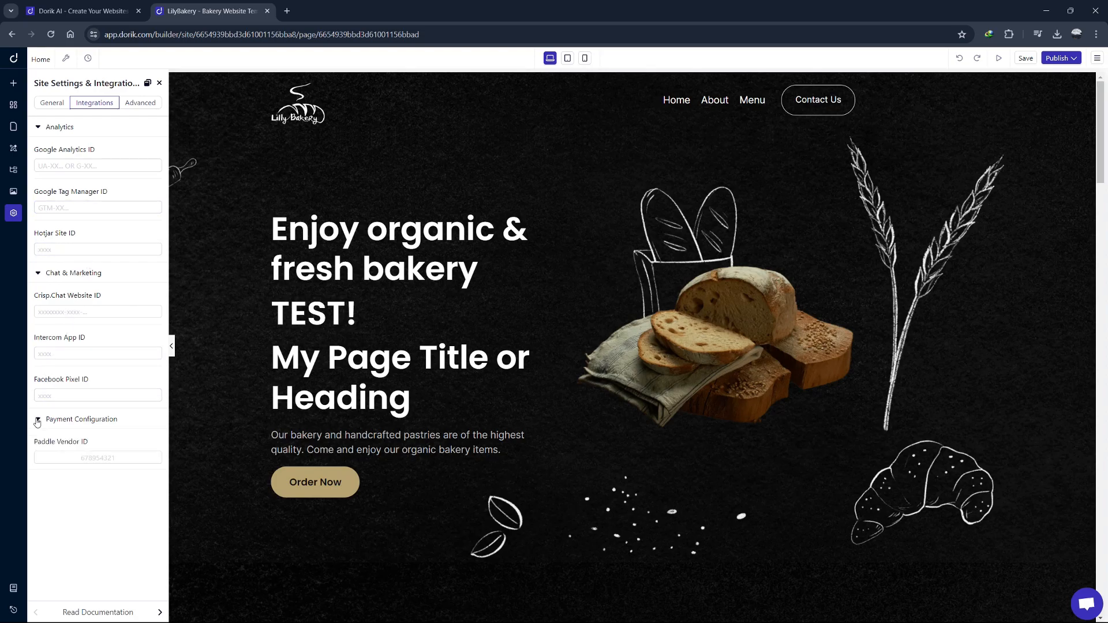
pyautogui.click(98, 353)
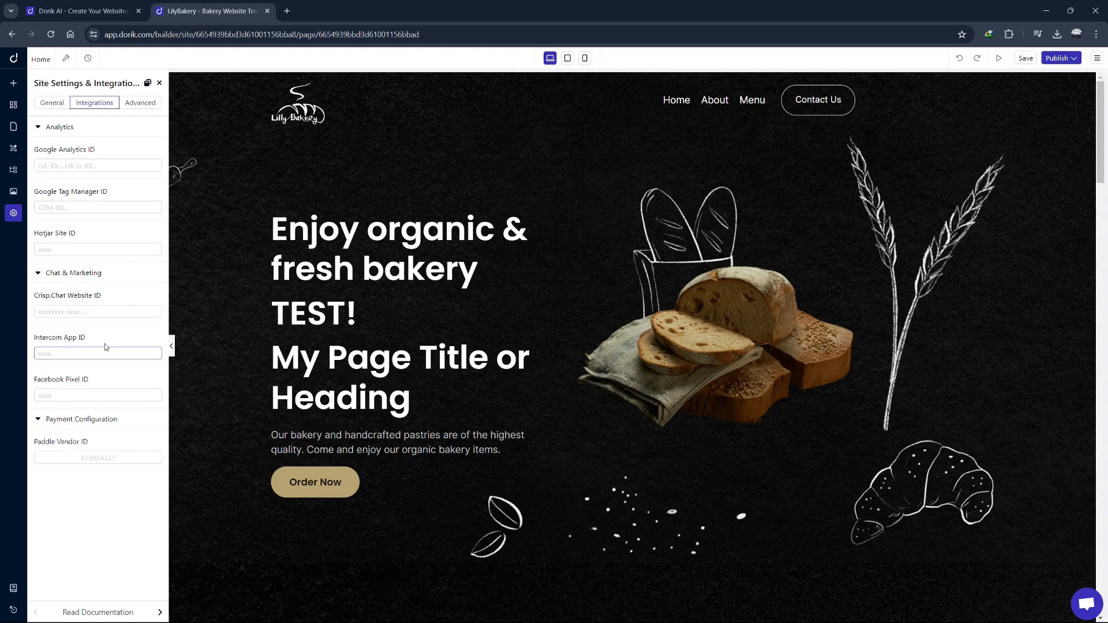
pyautogui.click(97, 395)
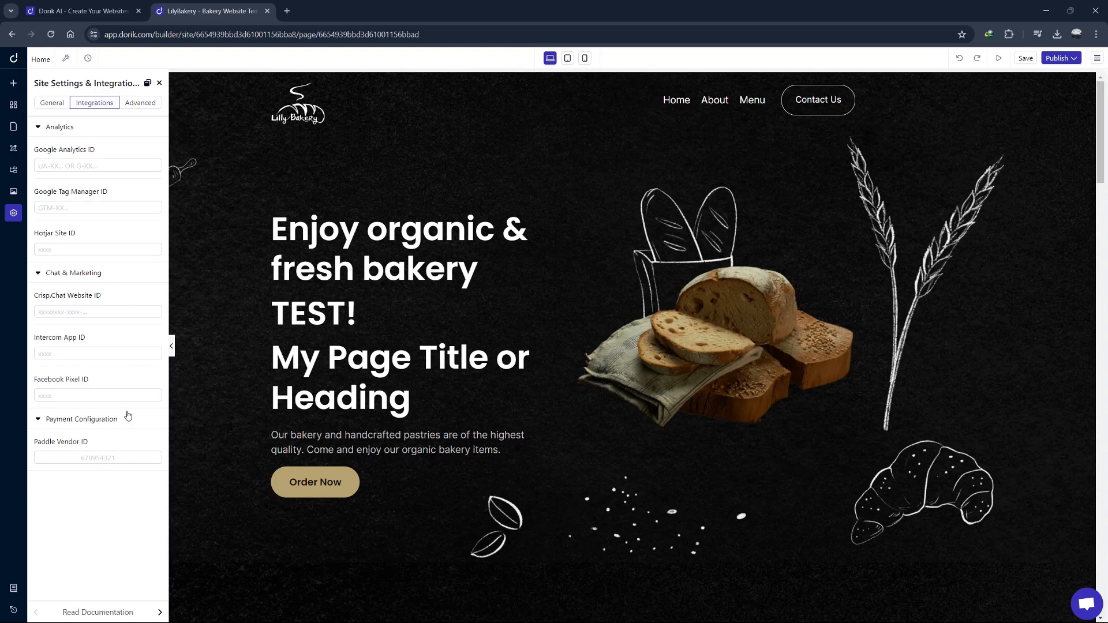
# - Collapse the payment configuration options and open Dorik's support chat
pyautogui.doubleClick(83, 418)
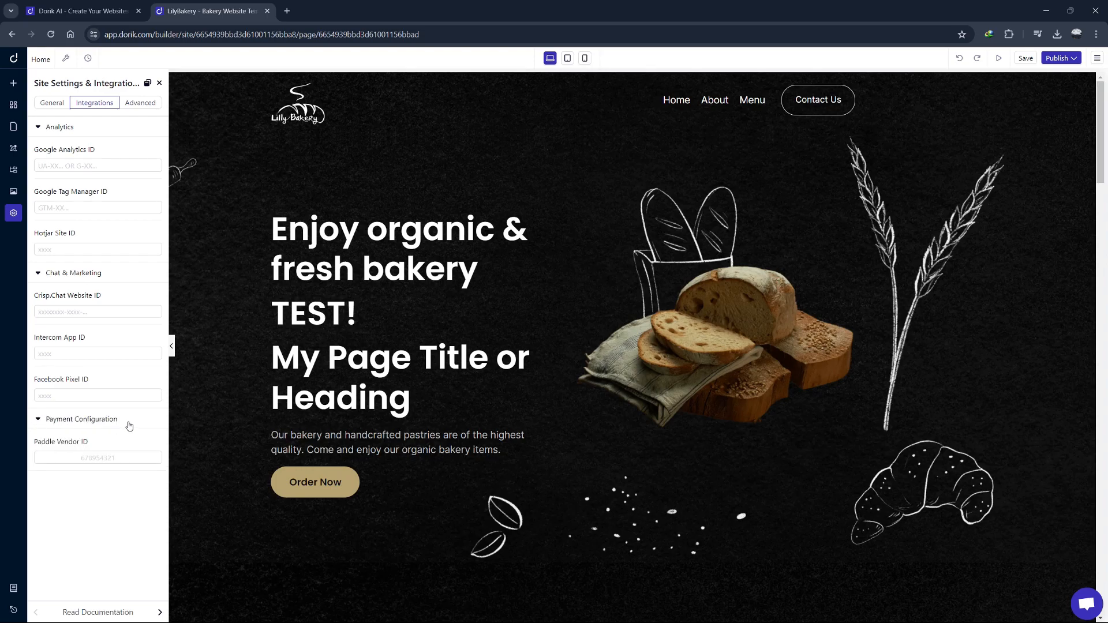
pyautogui.click(81, 418)
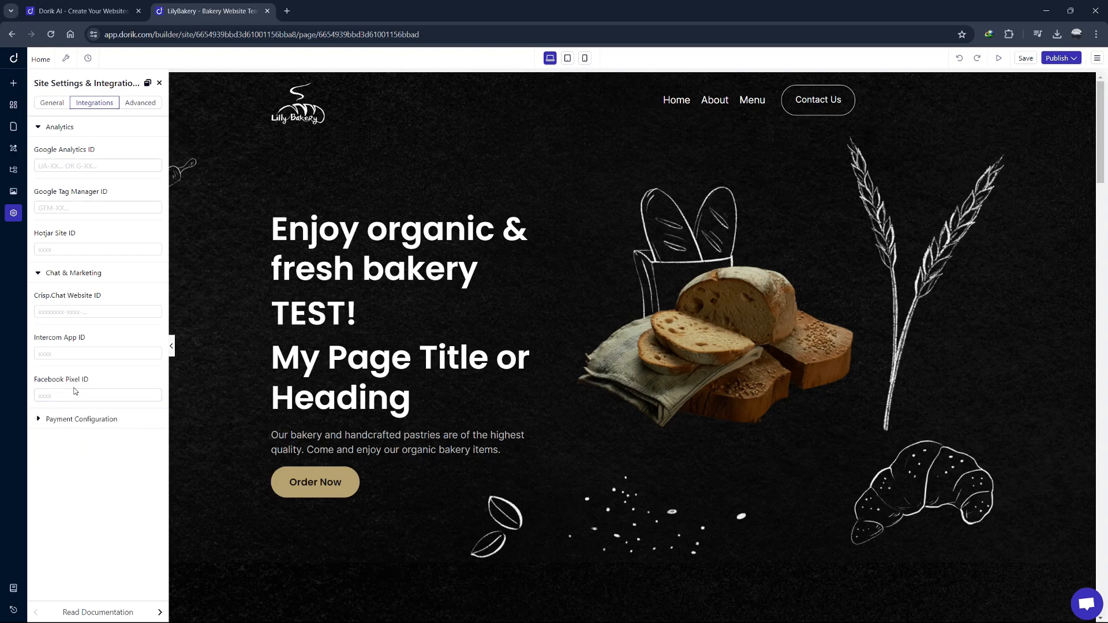
pyautogui.moveTo(72, 276)
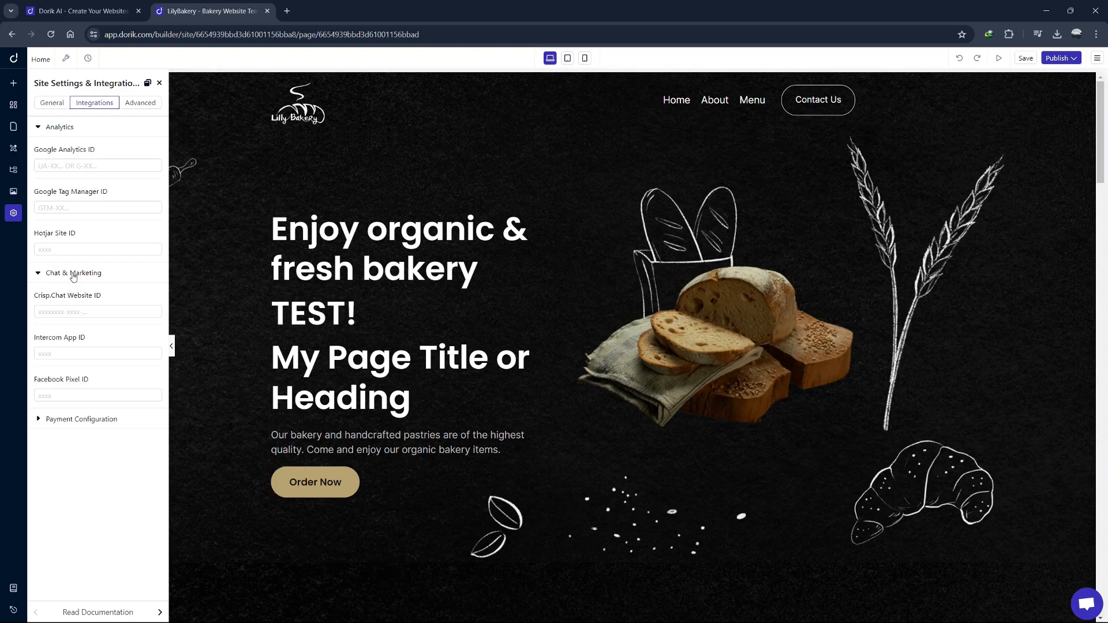
pyautogui.moveTo(65, 260)
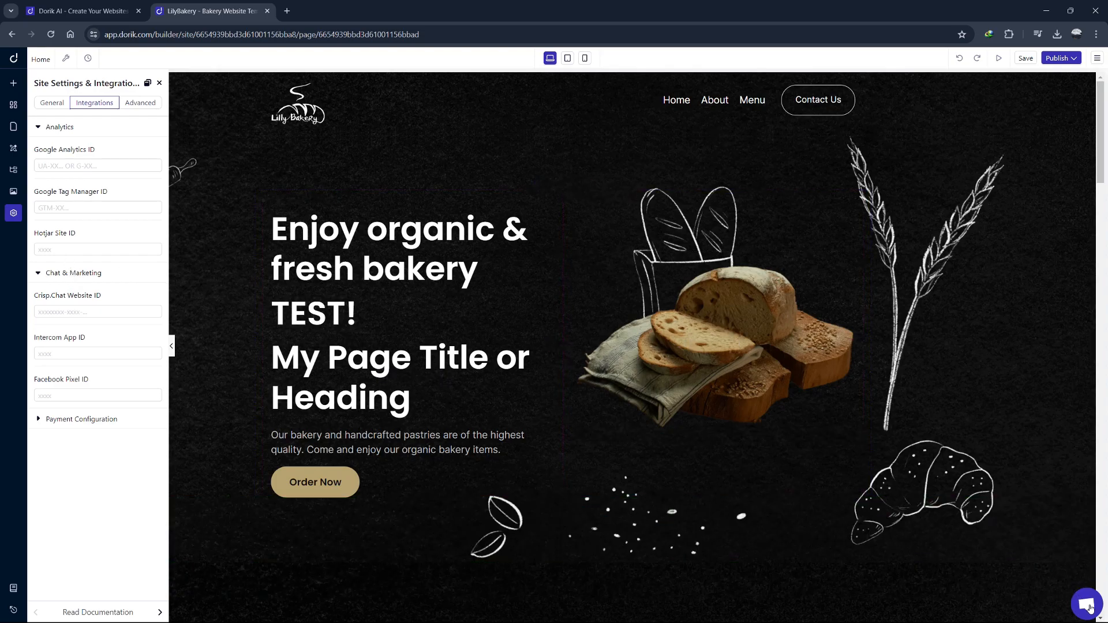
pyautogui.click(1087, 604)
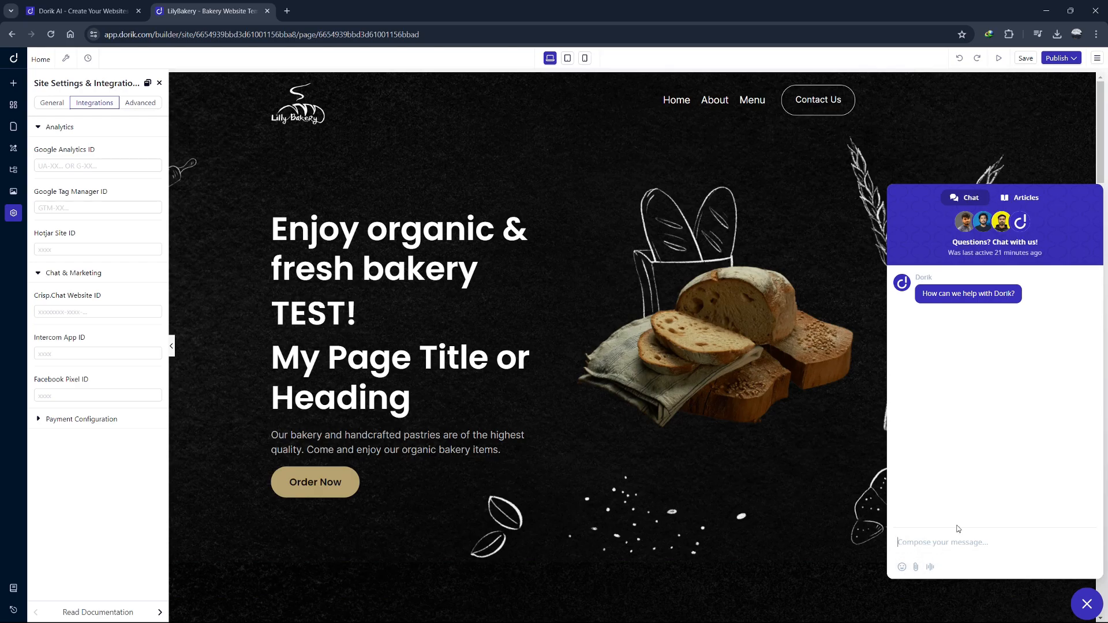
# - Browse the most-read help articles, close the chat, and show the site's pages list
pyautogui.click(1020, 230)
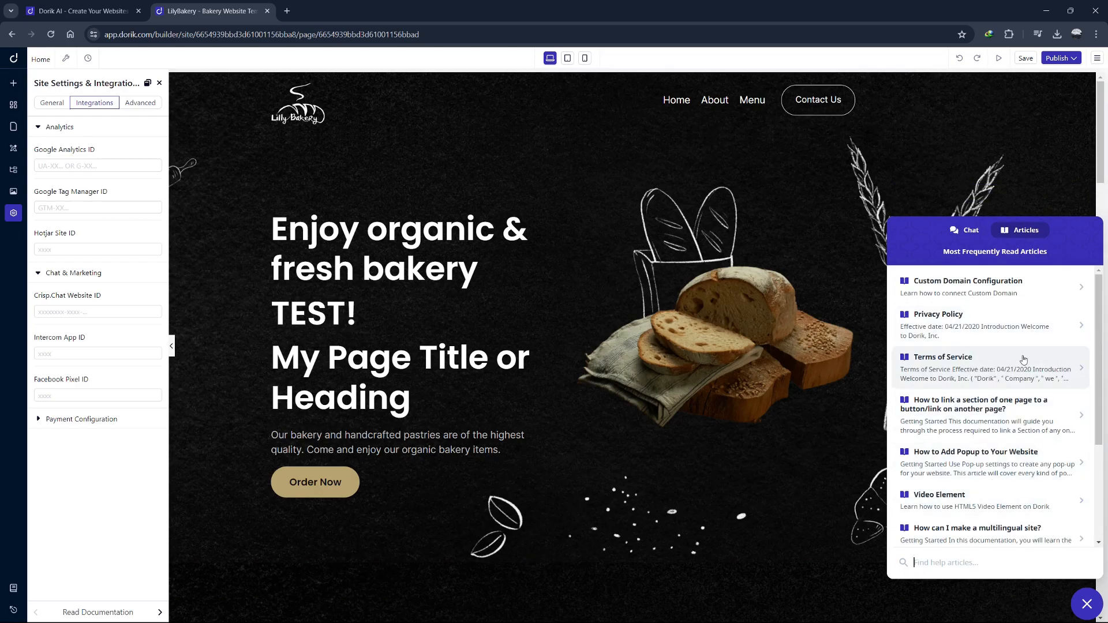
pyautogui.click(1086, 605)
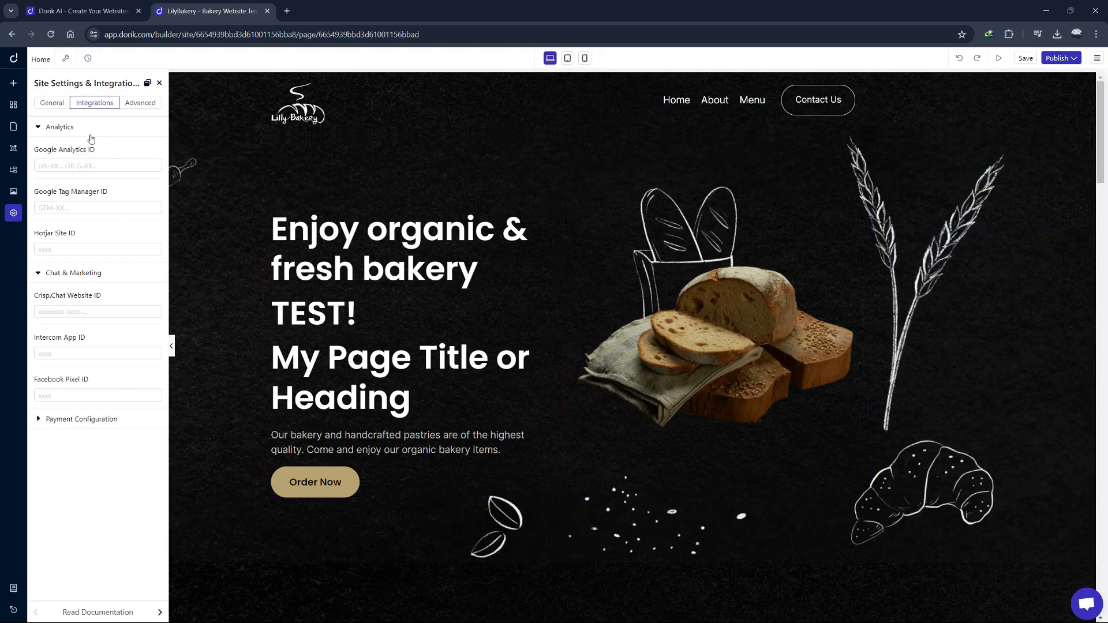
pyautogui.click(13, 126)
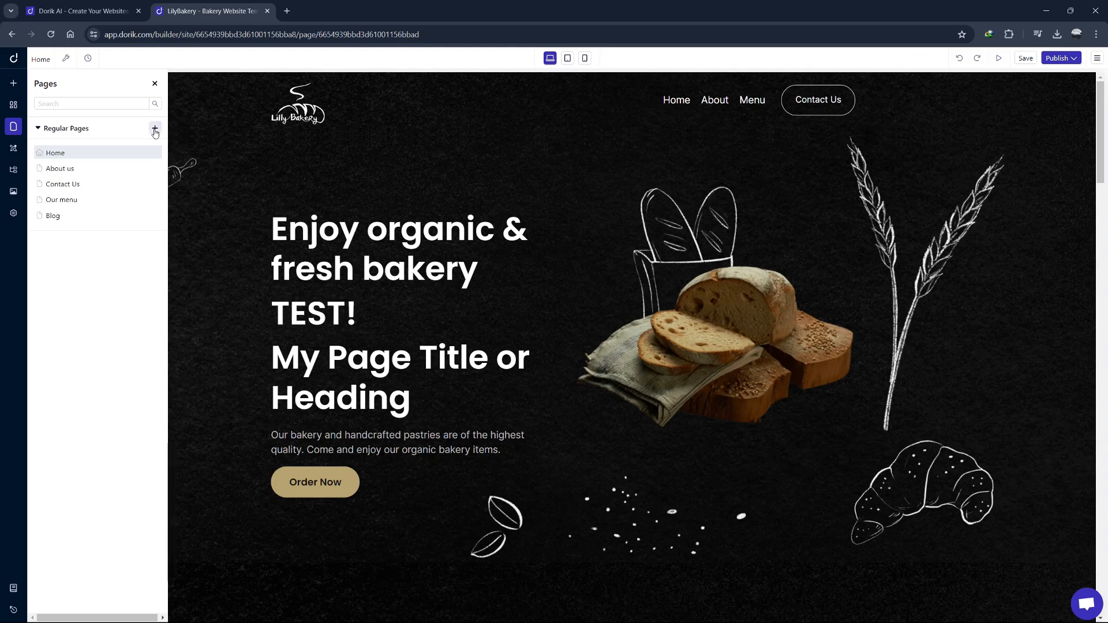
# - Add a new Untitled page under Regular Pages and bring up its section layout choices
pyautogui.click(154, 128)
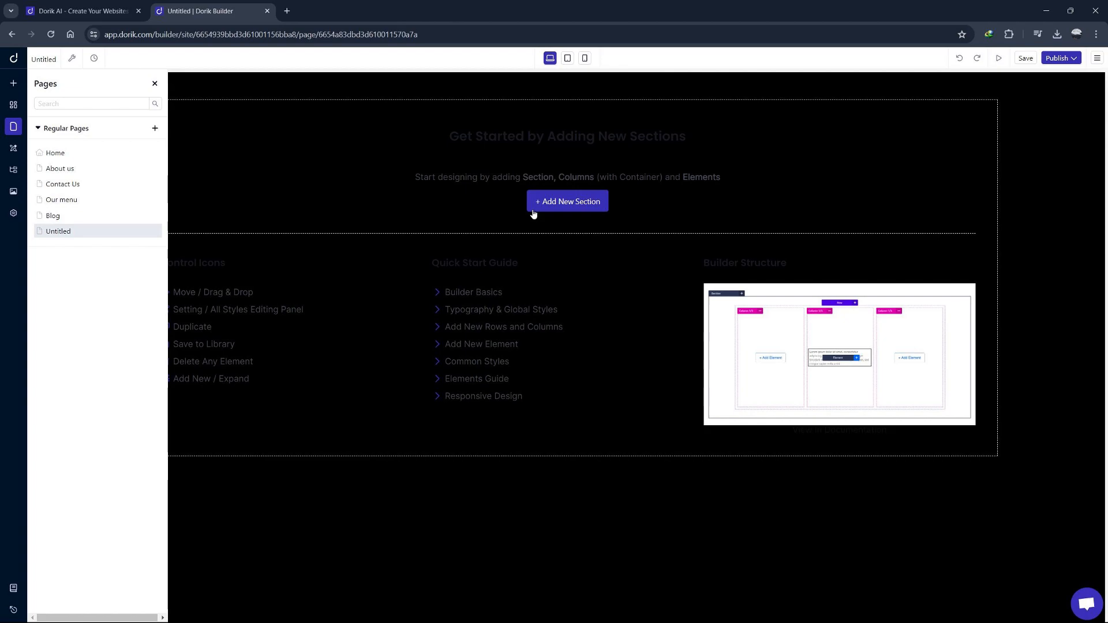
pyautogui.click(567, 202)
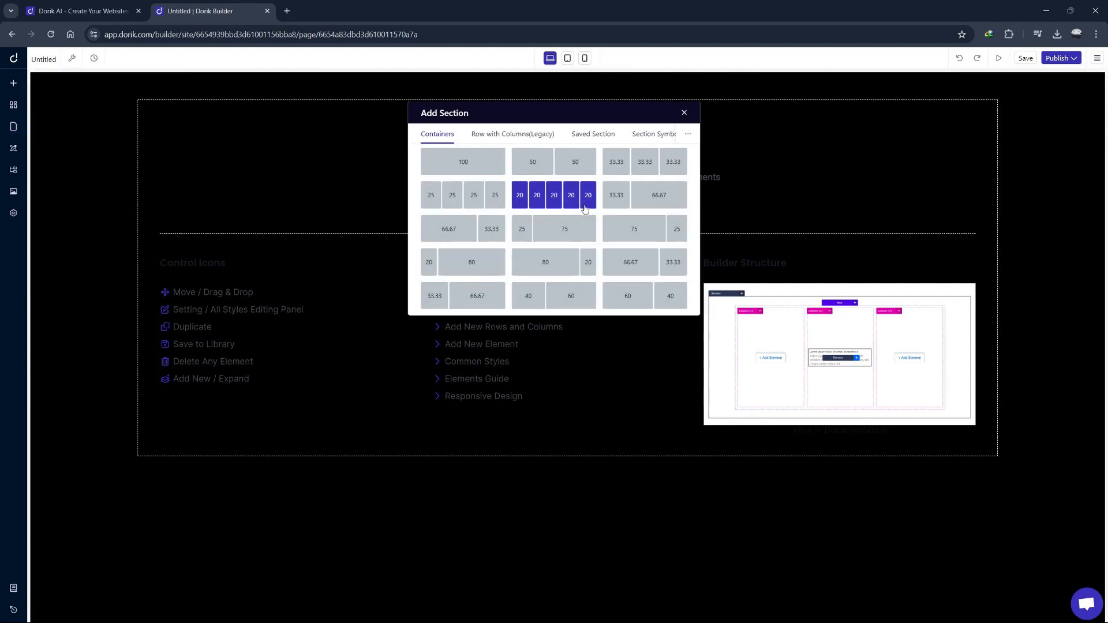
# - Add a 50/50 two-container section to the Untitled page and open element choices for the left column
pyautogui.click(683, 113)
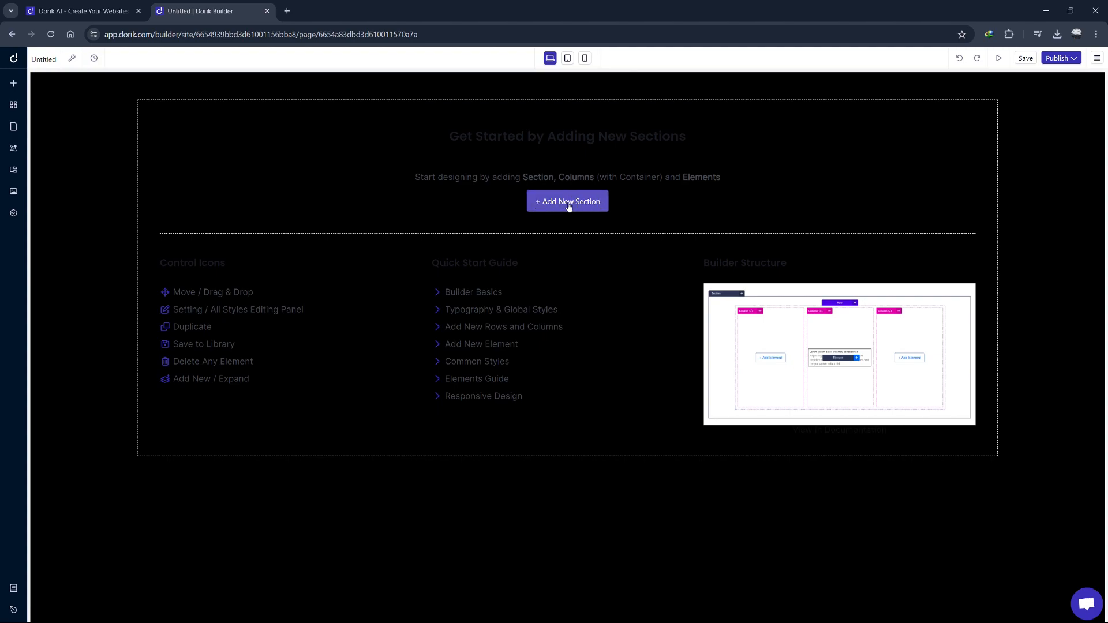
pyautogui.click(567, 202)
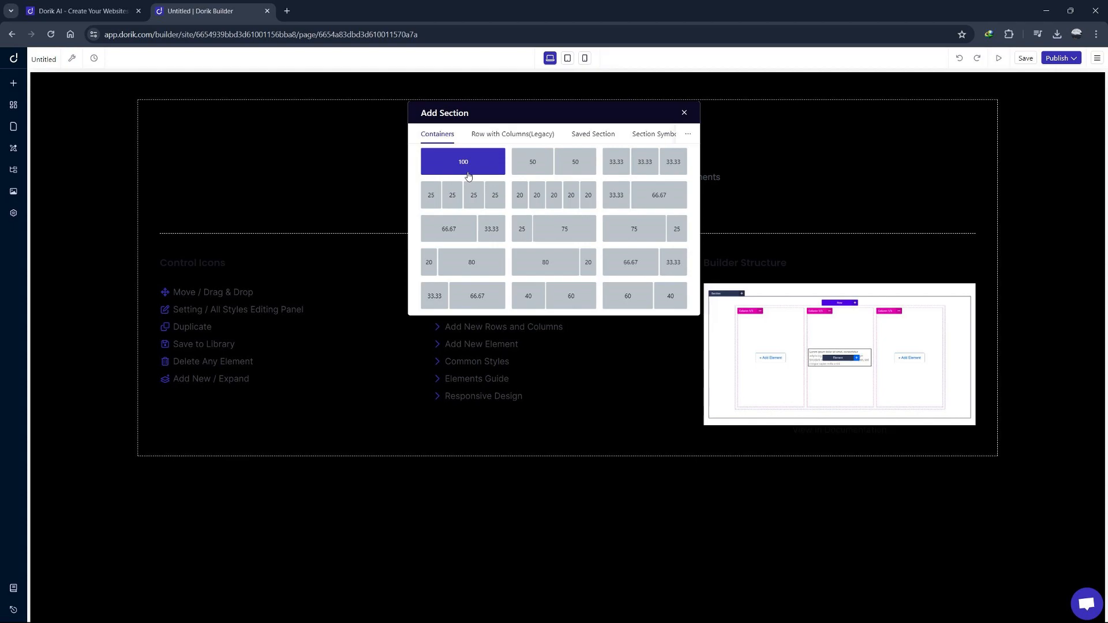
pyautogui.moveTo(532, 161)
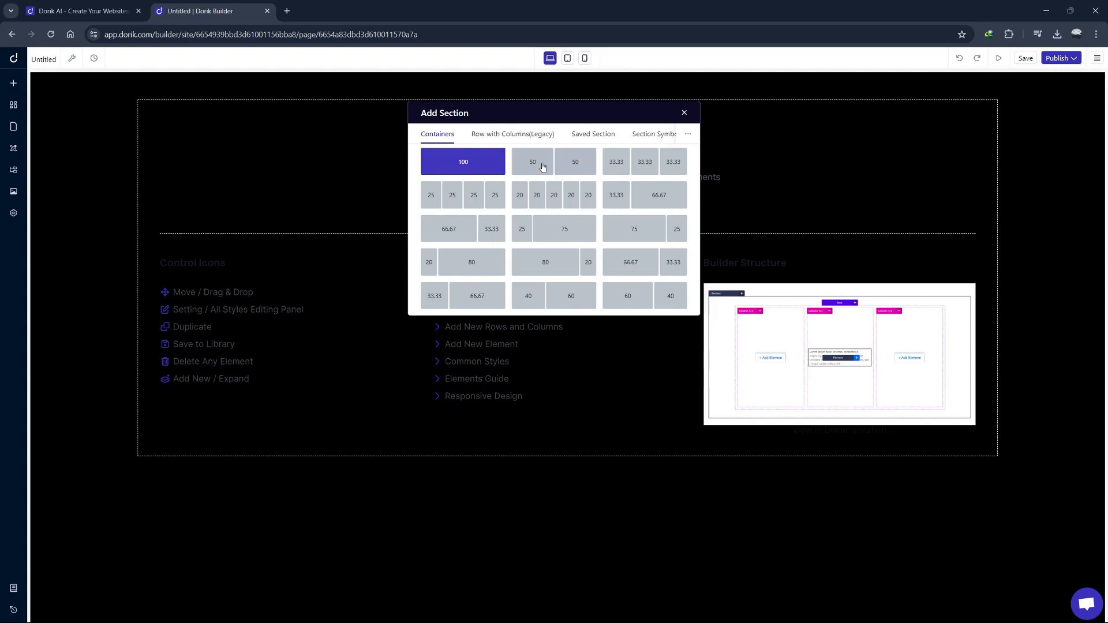
pyautogui.click(532, 161)
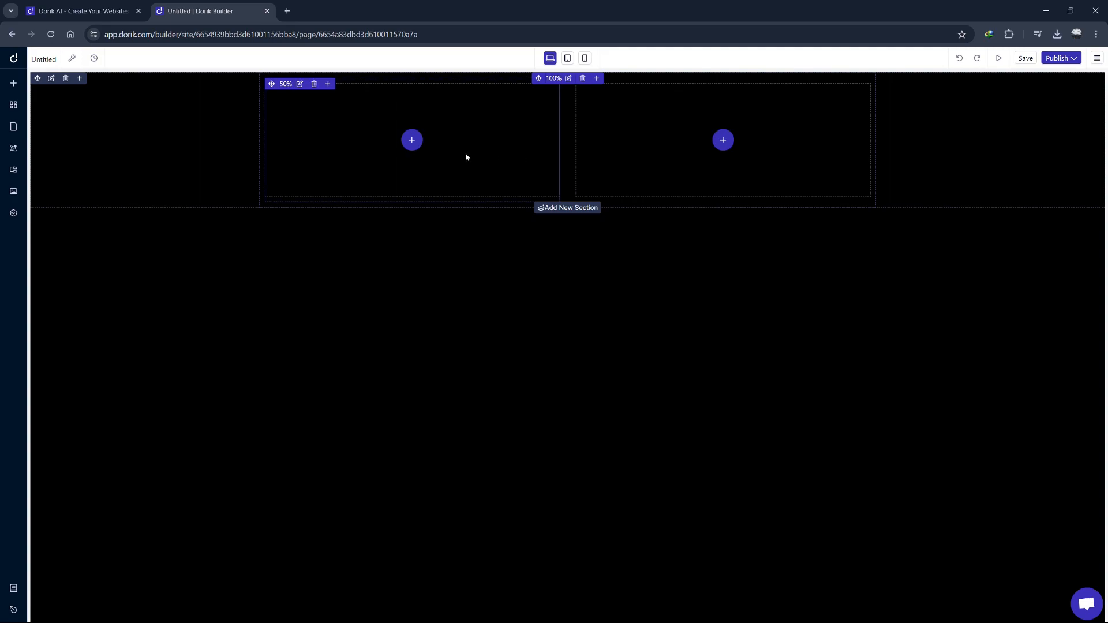
pyautogui.moveTo(411, 139)
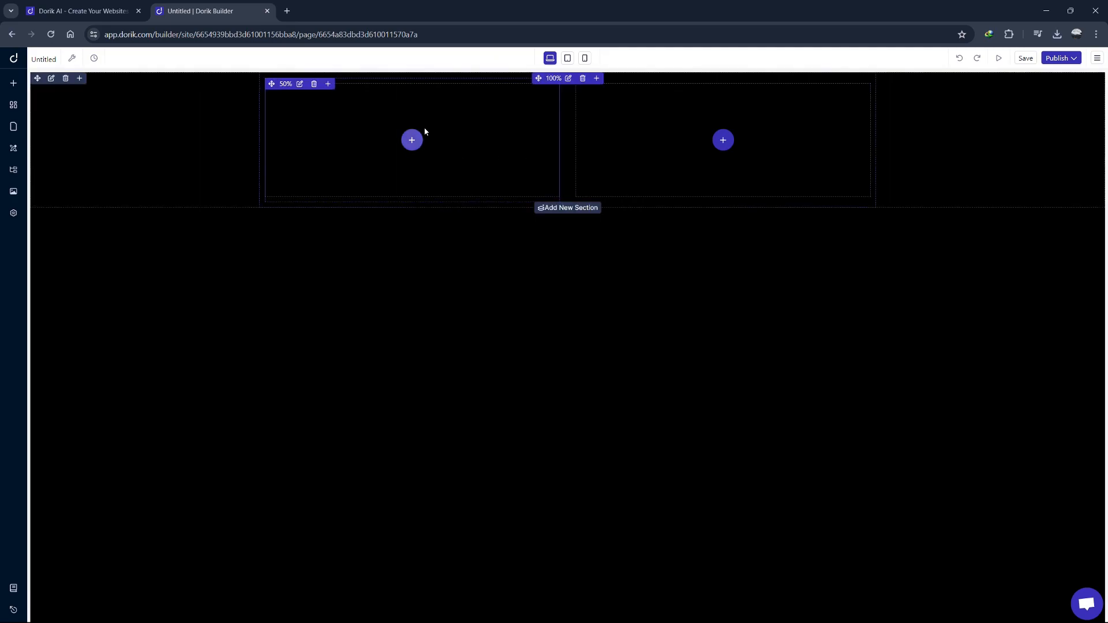
pyautogui.click(412, 140)
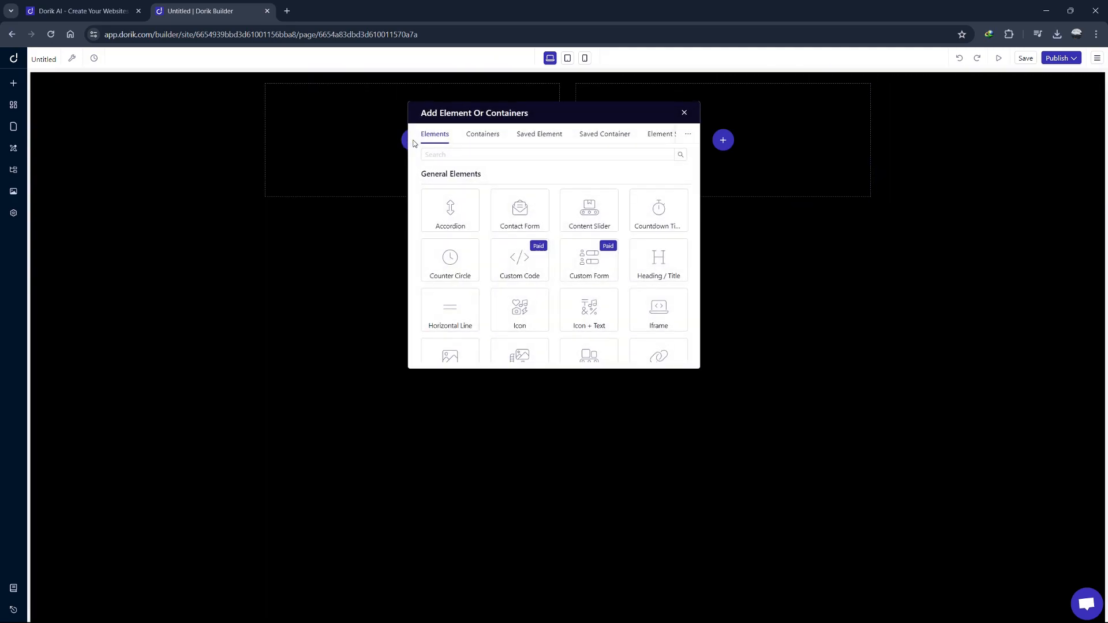
# - Insert a Contact Form into the left column and expand its Fields list
pyautogui.scroll(-3)
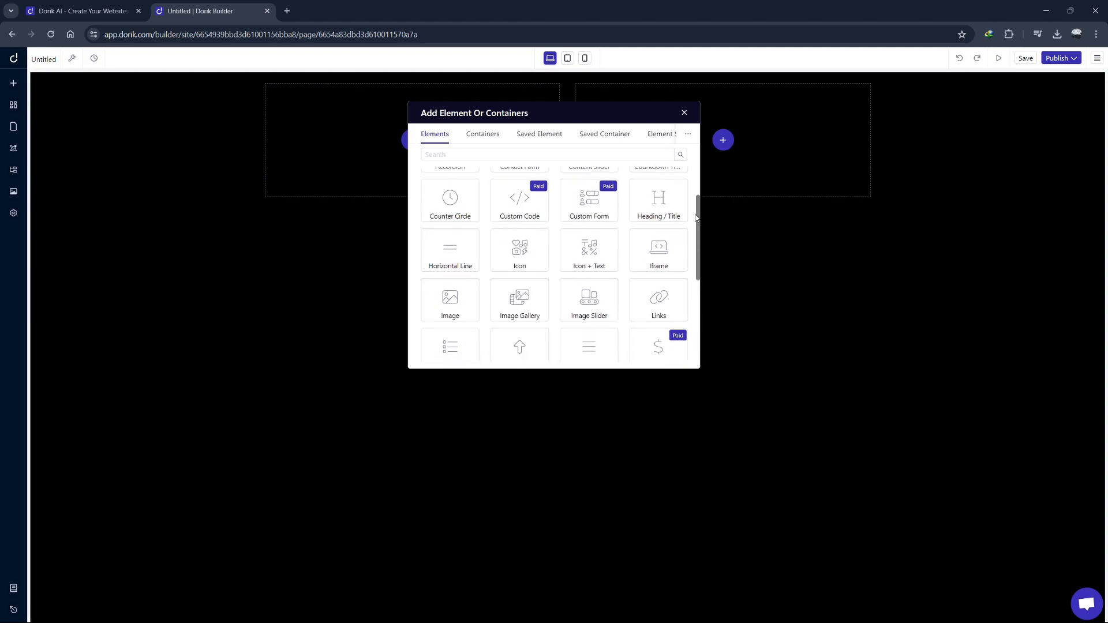
pyautogui.click(518, 166)
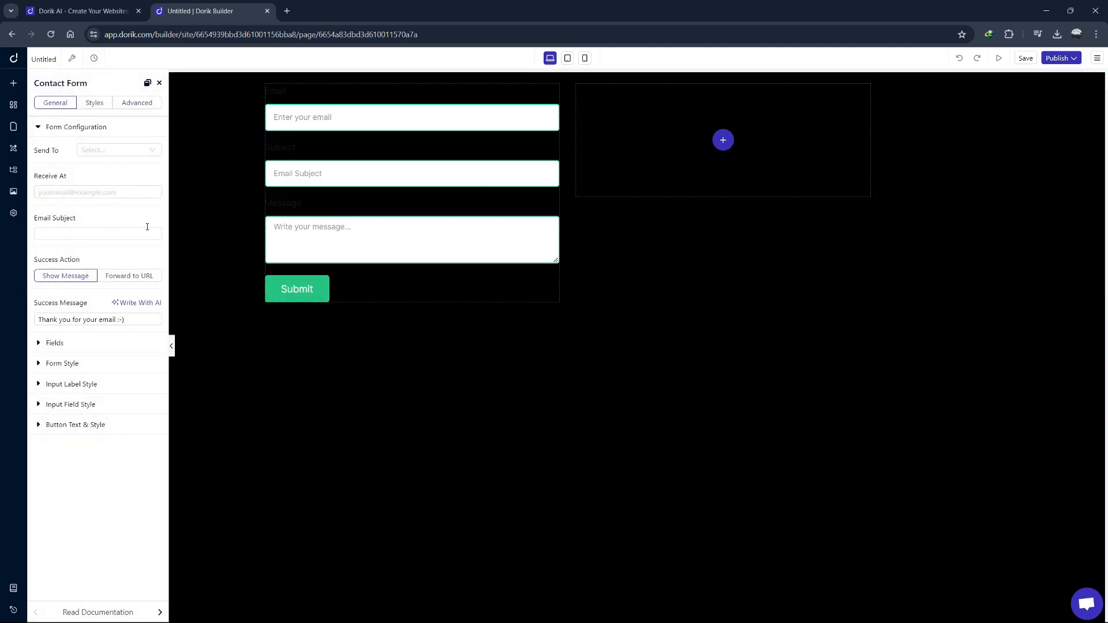
pyautogui.click(55, 343)
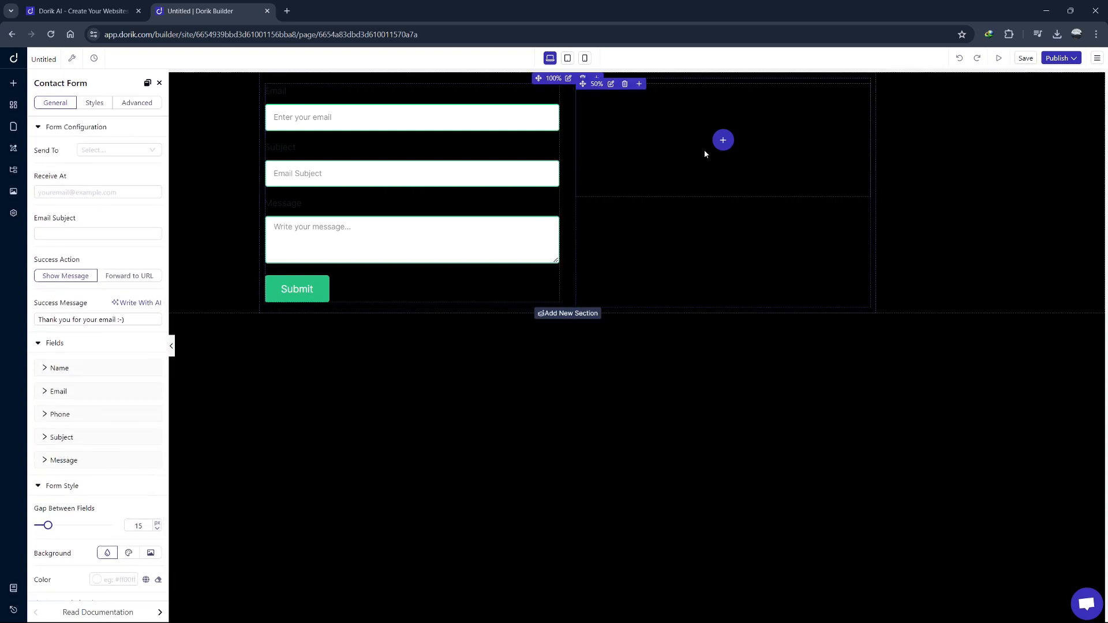
# - Add a Content Slider to the right column, view its Advanced settings, then open Page Settings
pyautogui.click(722, 139)
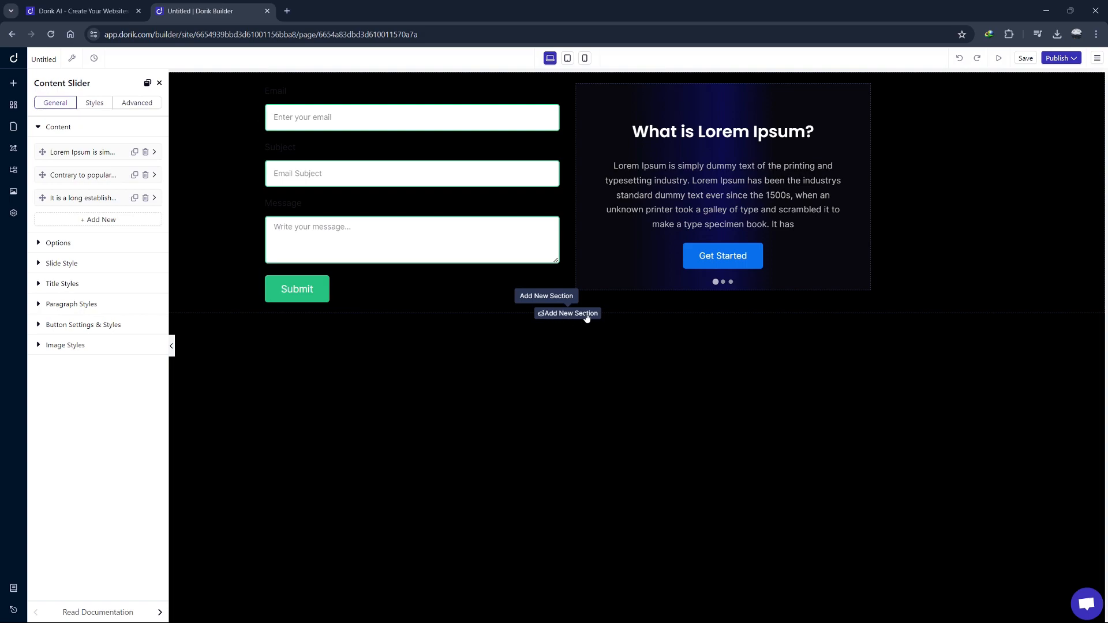
pyautogui.moveTo(384, 319)
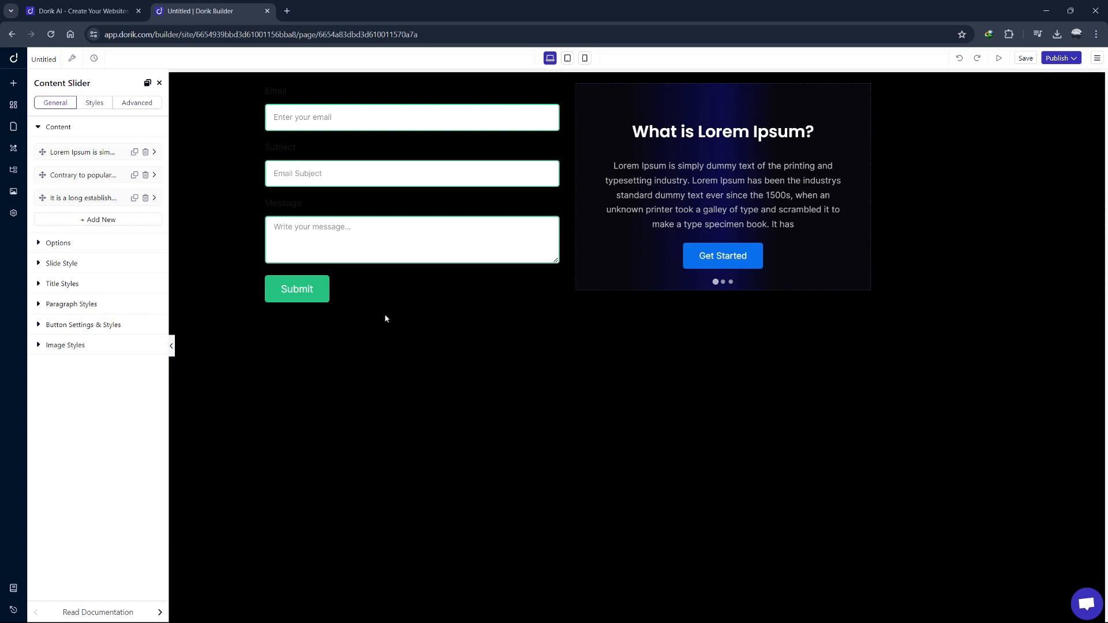
pyautogui.click(136, 103)
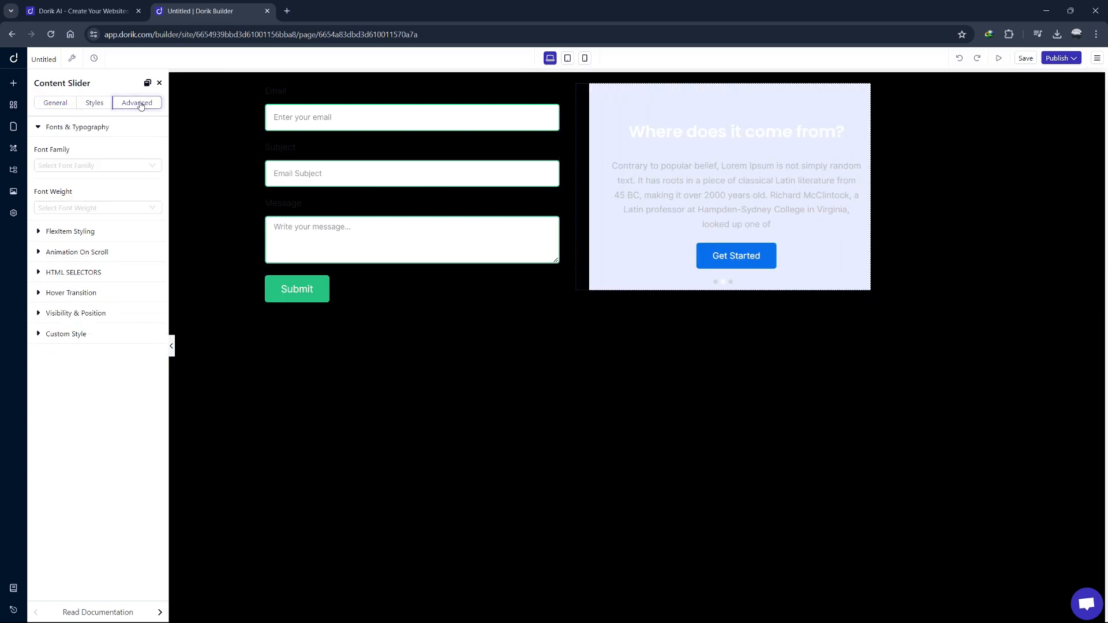
pyautogui.click(72, 58)
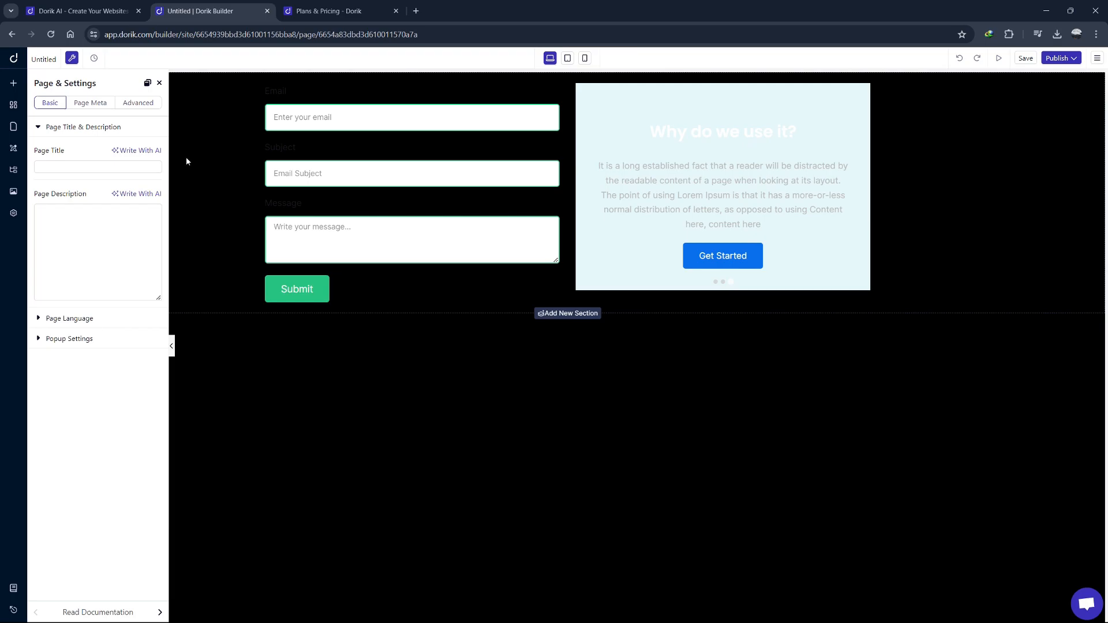
pyautogui.moveTo(175, 90)
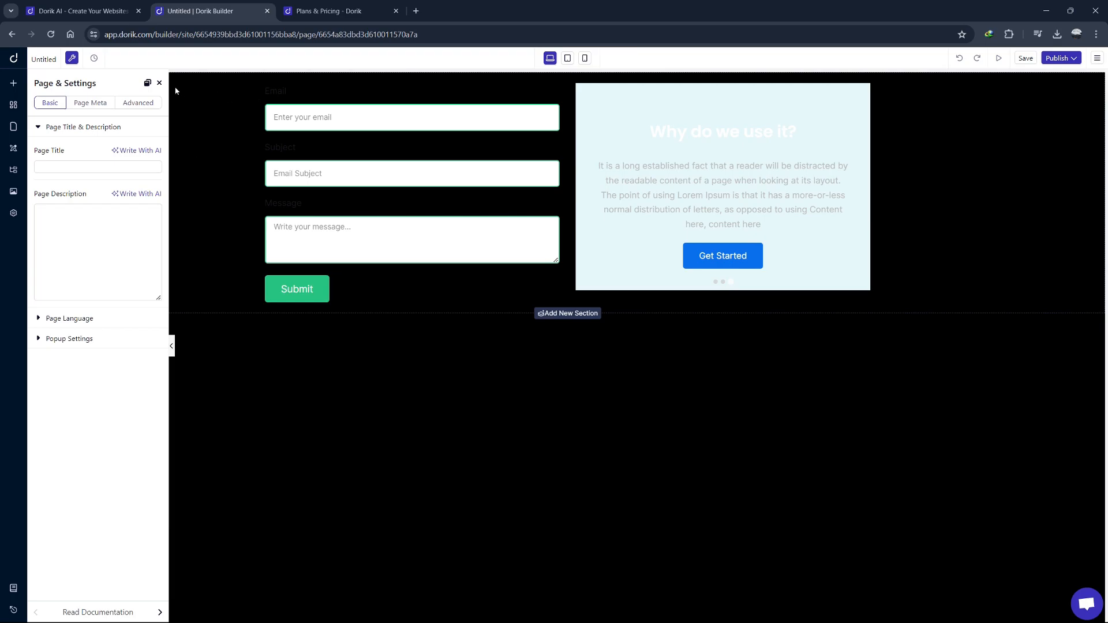
# - Close Page Settings, open the Publish Site dialog, then dismiss it without publishing
pyautogui.click(159, 83)
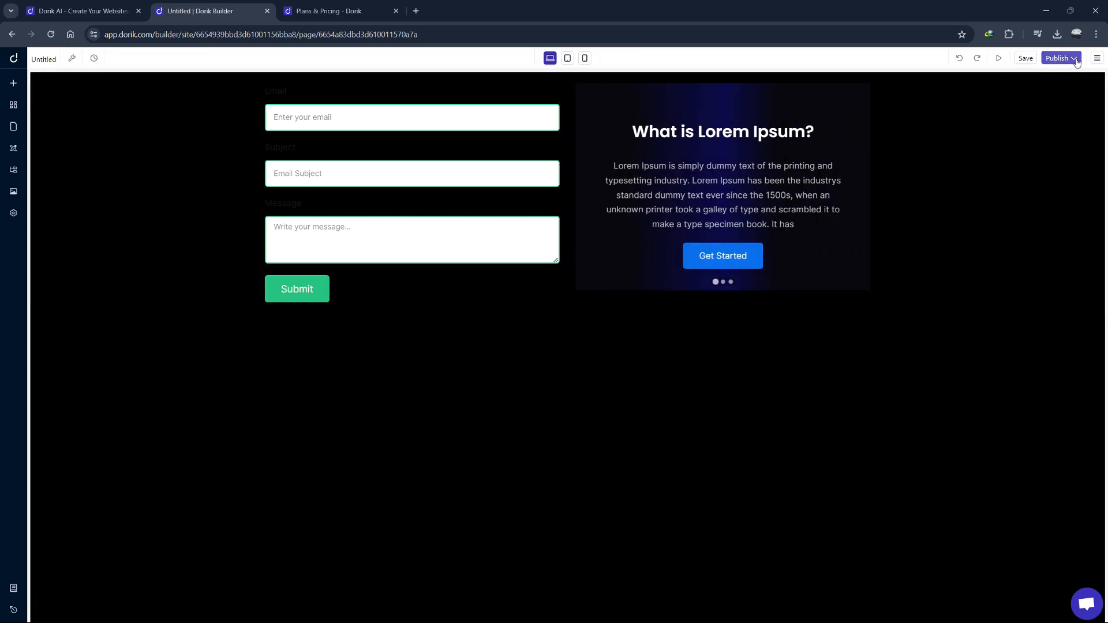
pyautogui.click(1058, 58)
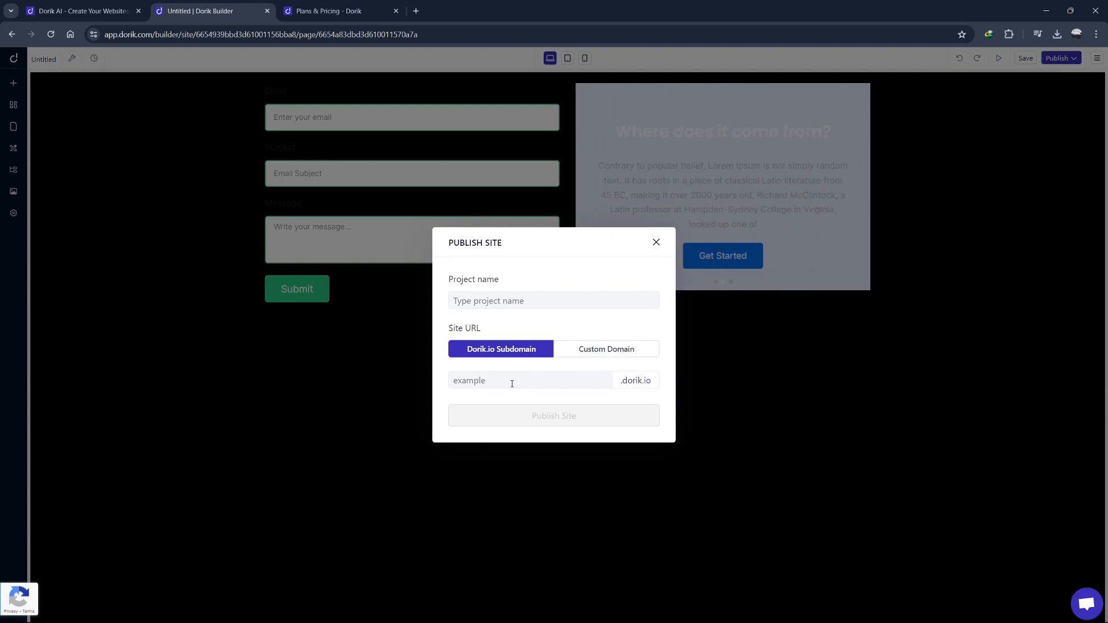
pyautogui.click(554, 300)
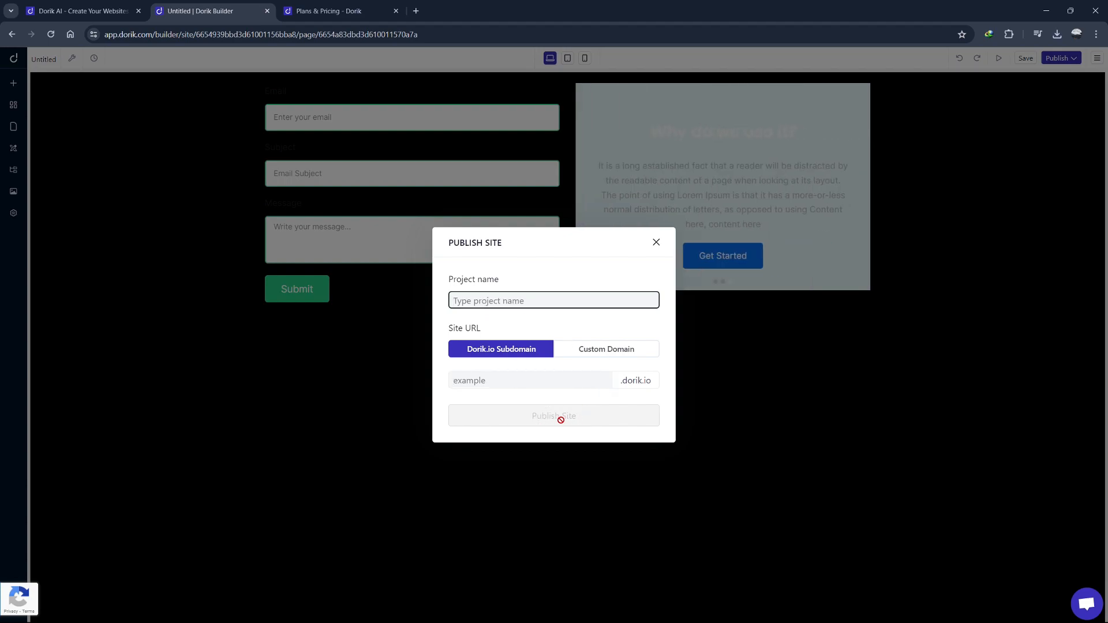
pyautogui.click(655, 242)
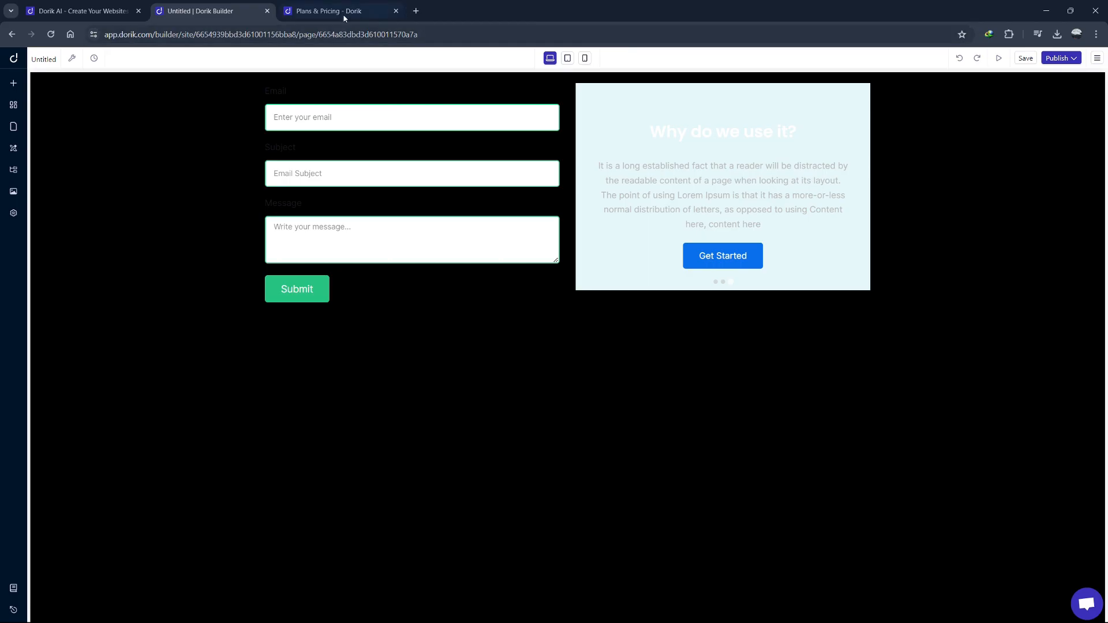
# - Browse the Plans & Pricing page: $18 Personal, $39 Business, Agency, free plan, refunds and FAQ
pyautogui.click(325, 10)
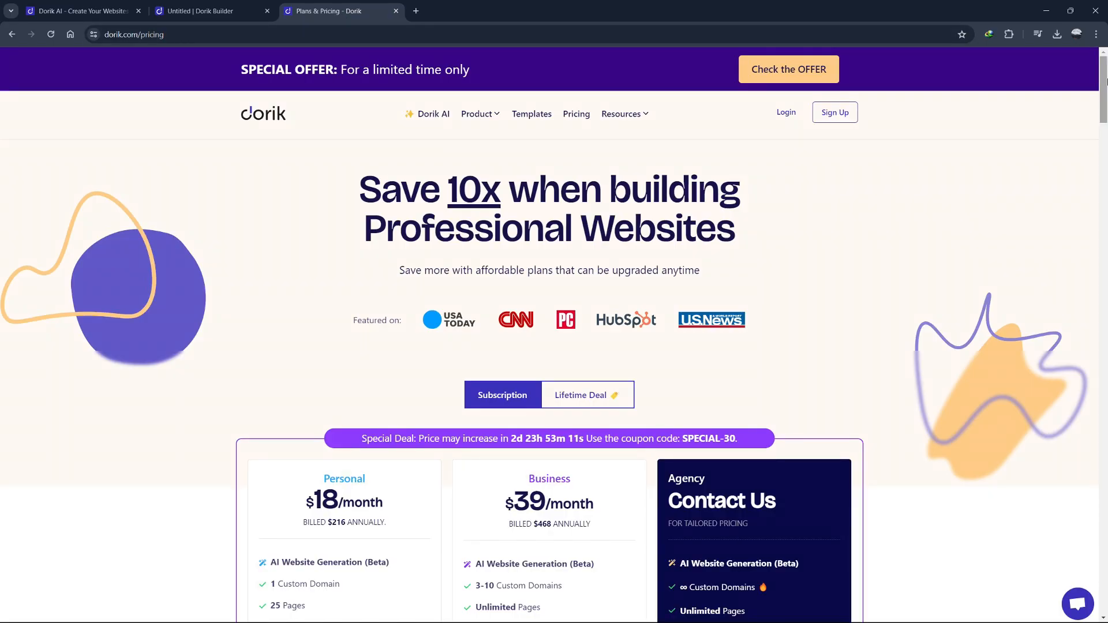
pyautogui.moveTo(267, 205)
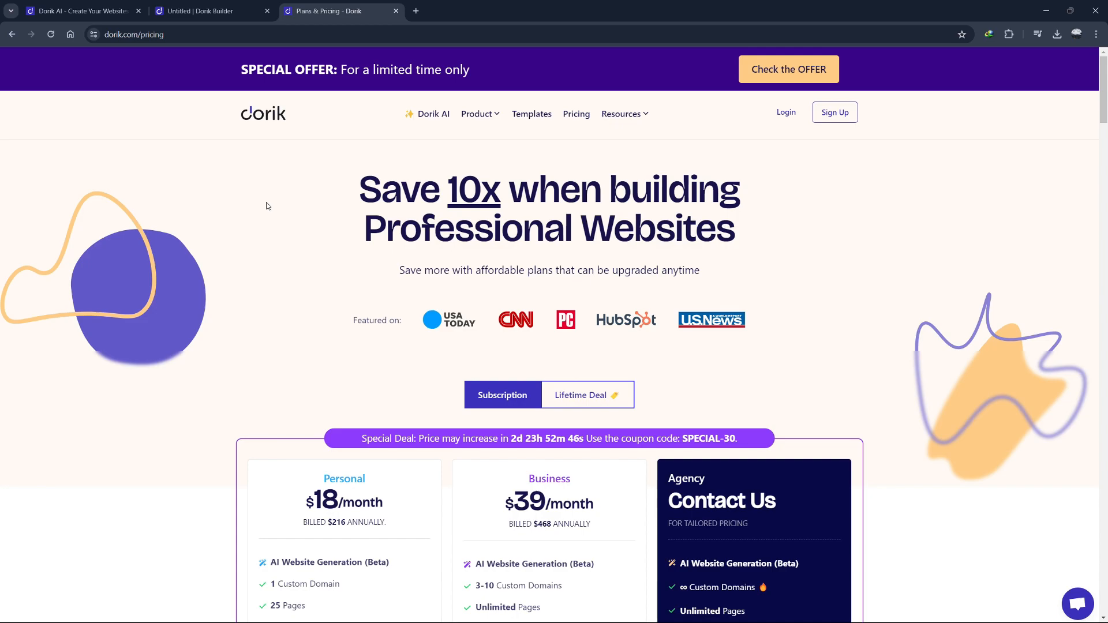
pyautogui.scroll(-3)
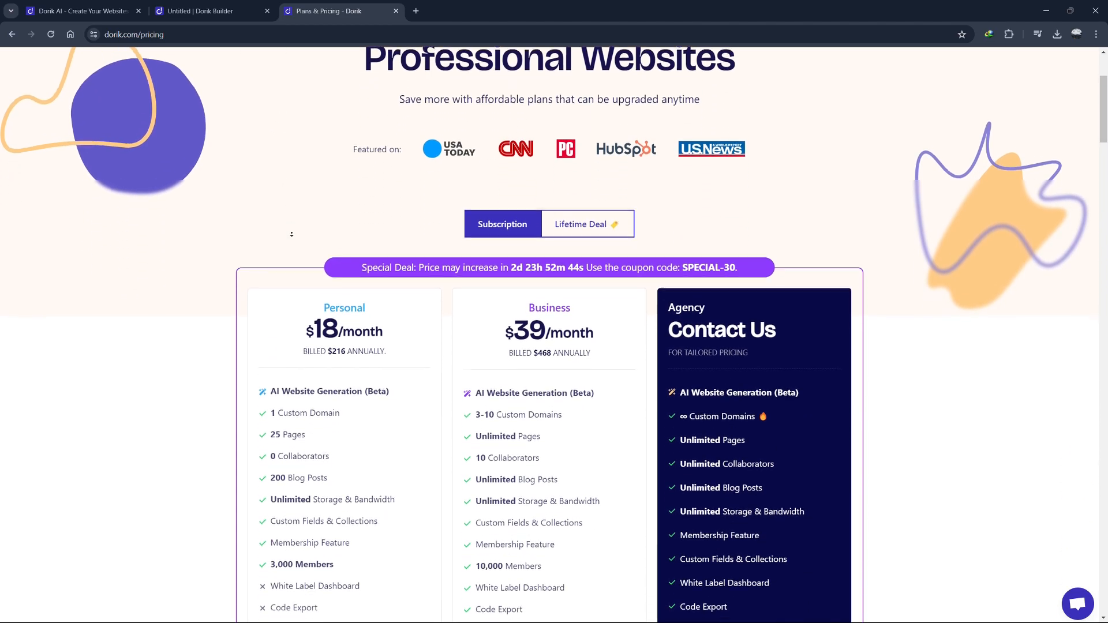
pyautogui.scroll(-3)
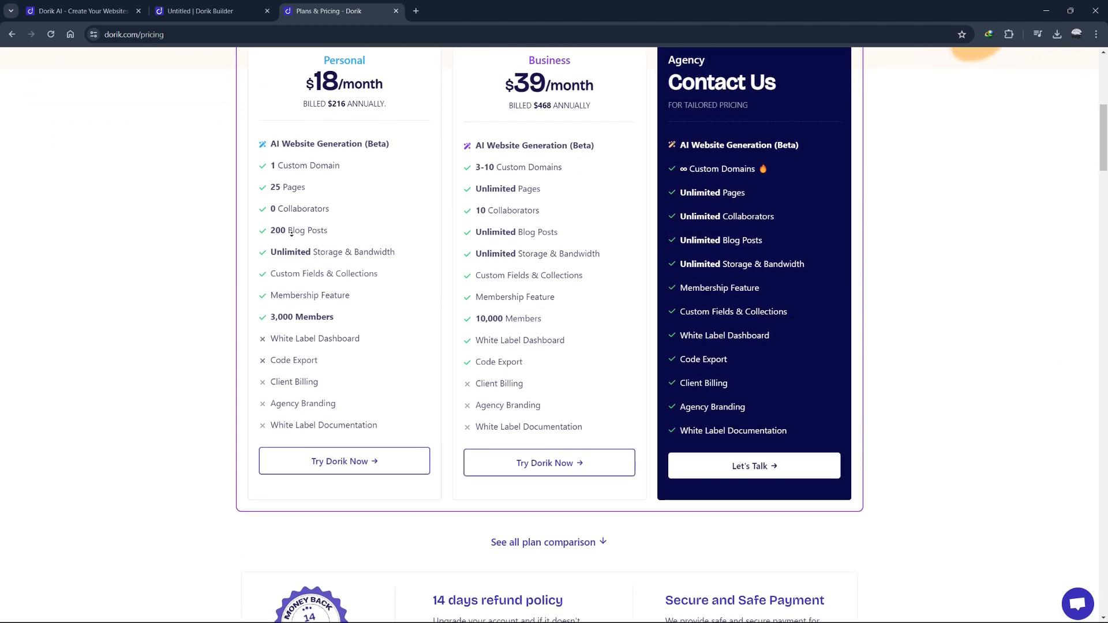
pyautogui.scroll(-3)
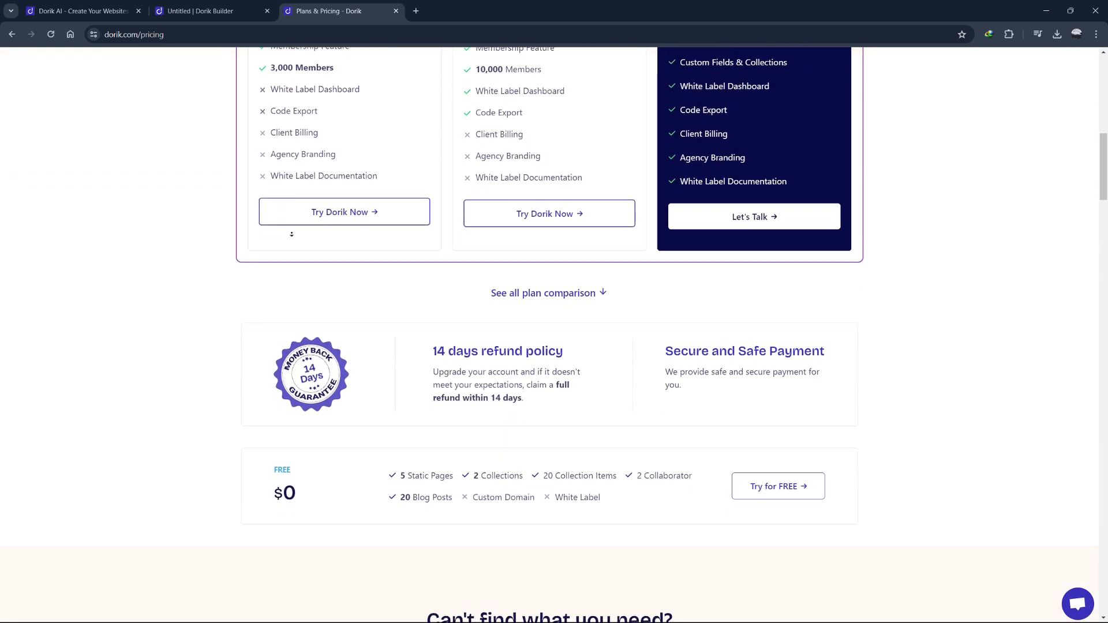
pyautogui.scroll(-3)
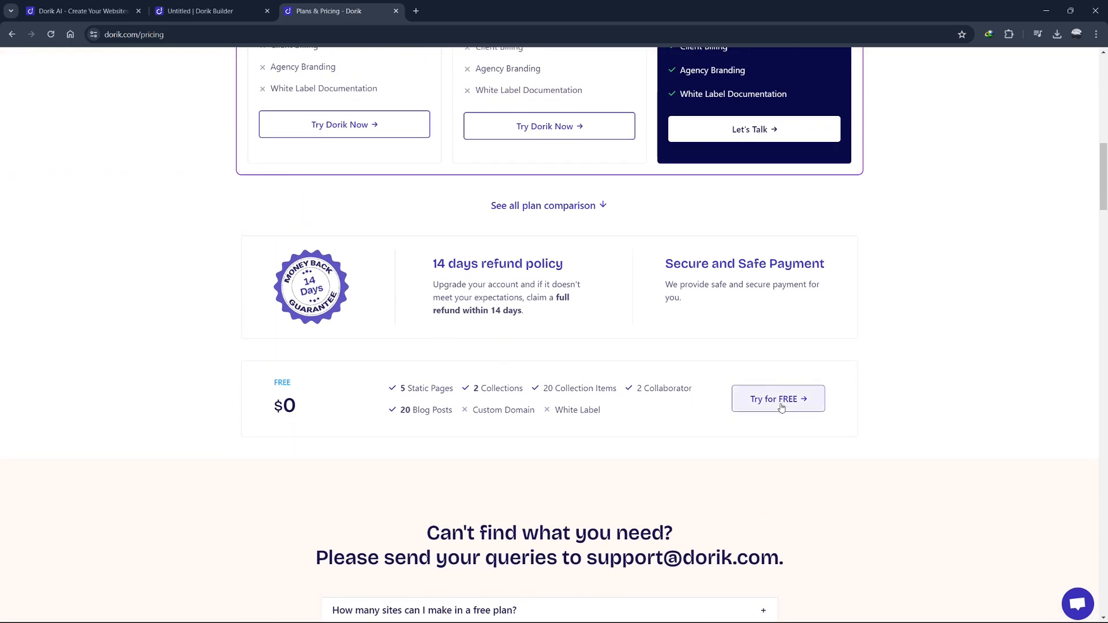
pyautogui.moveTo(258, 396)
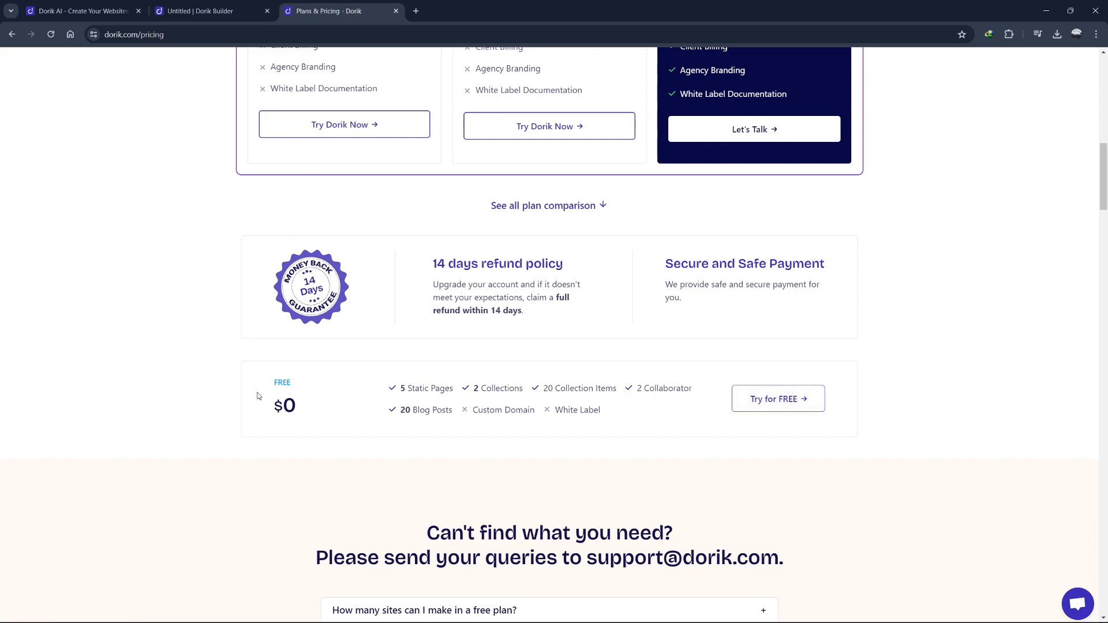
pyautogui.moveTo(274, 405); pyautogui.dragTo(640, 388)
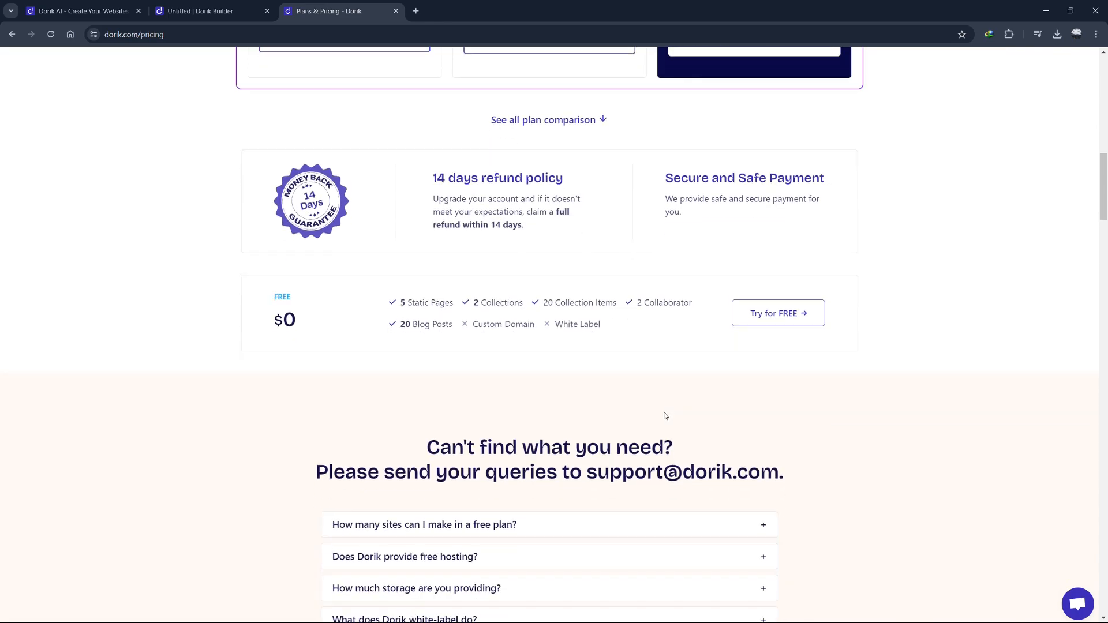
pyautogui.scroll(-3)
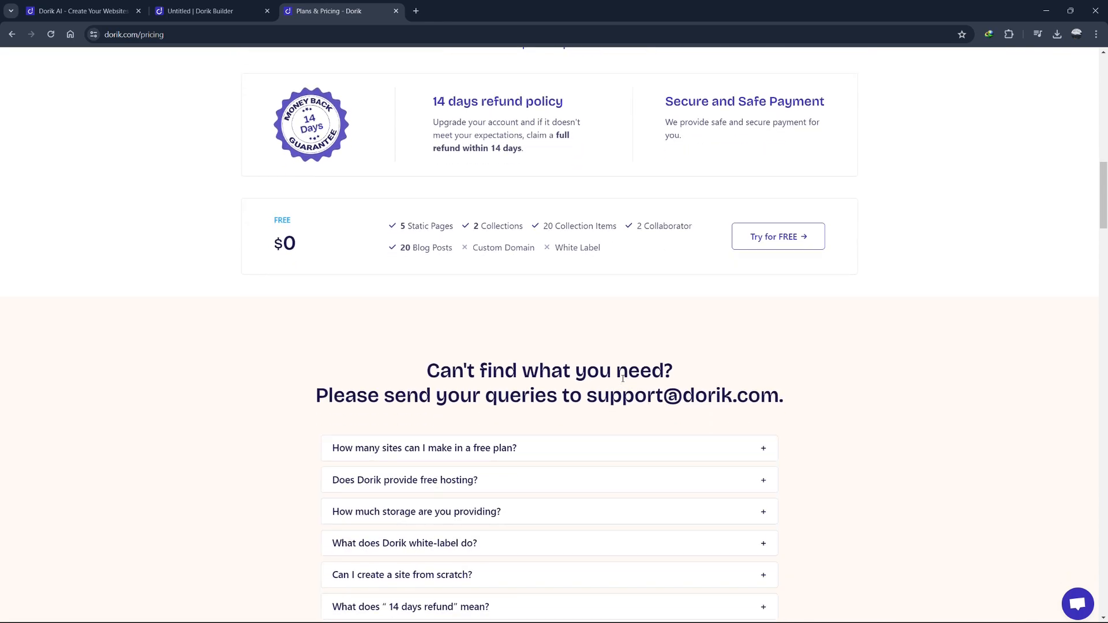
pyautogui.scroll(3)
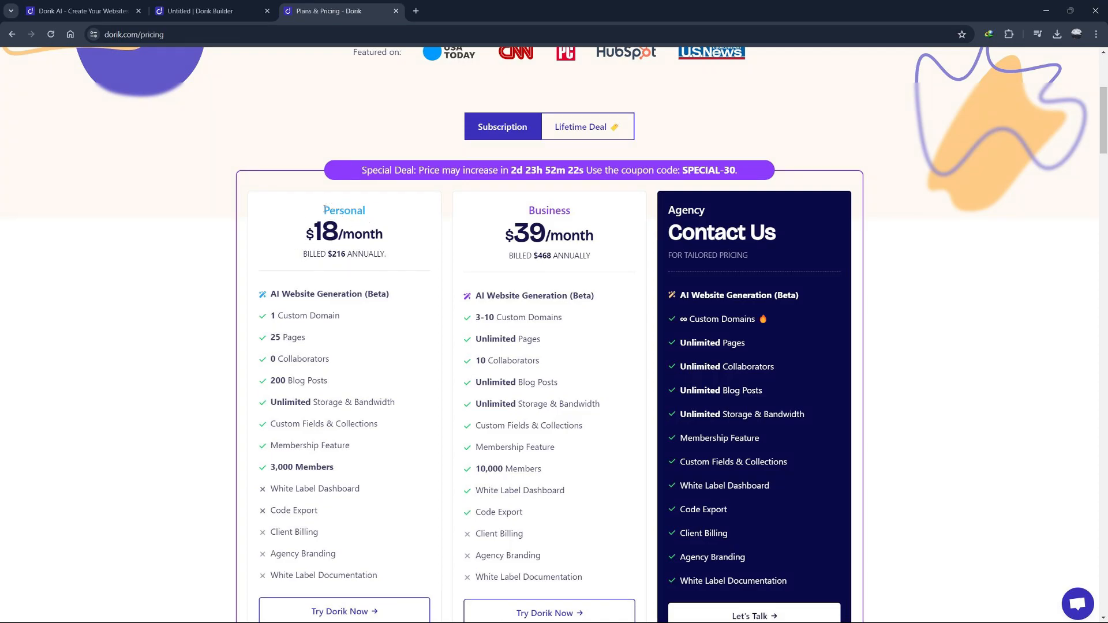
pyautogui.scroll(-3)
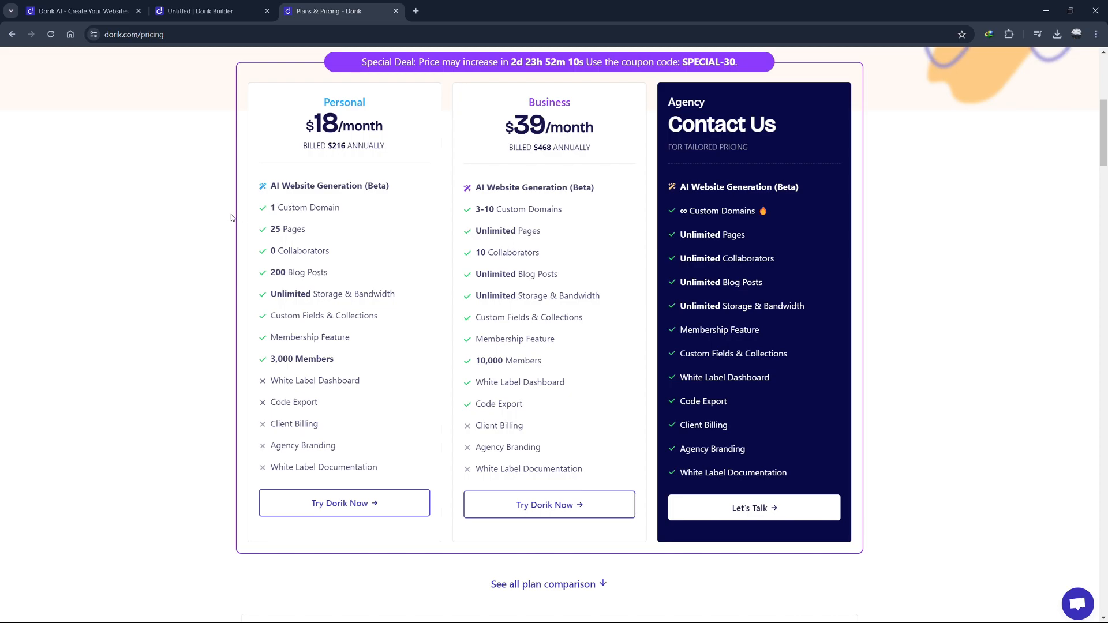
pyautogui.moveTo(224, 277)
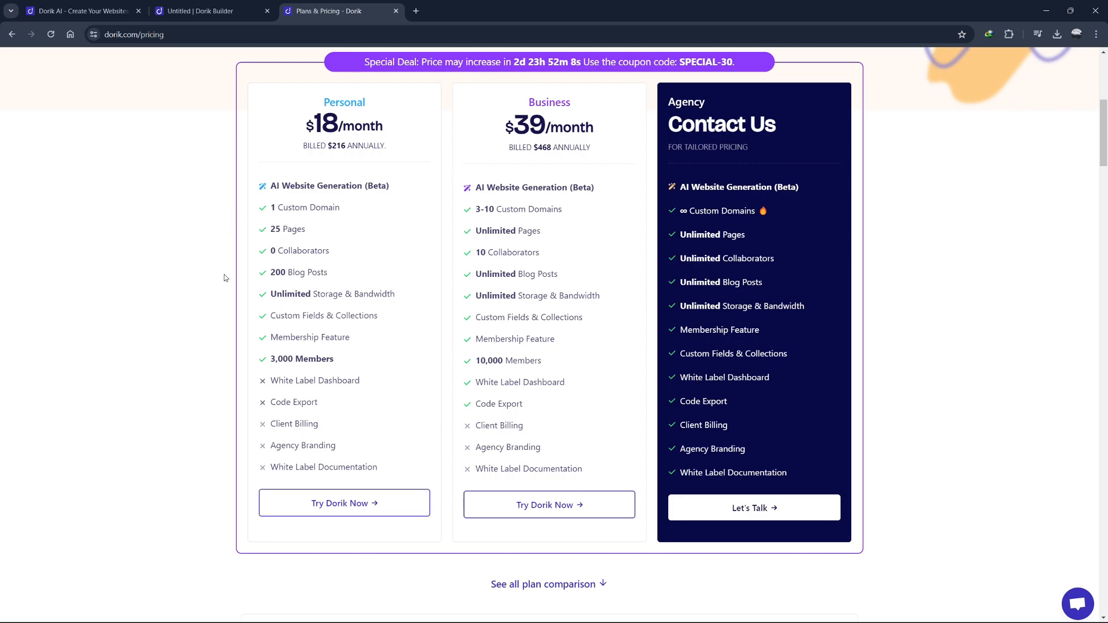
pyautogui.moveTo(263, 279)
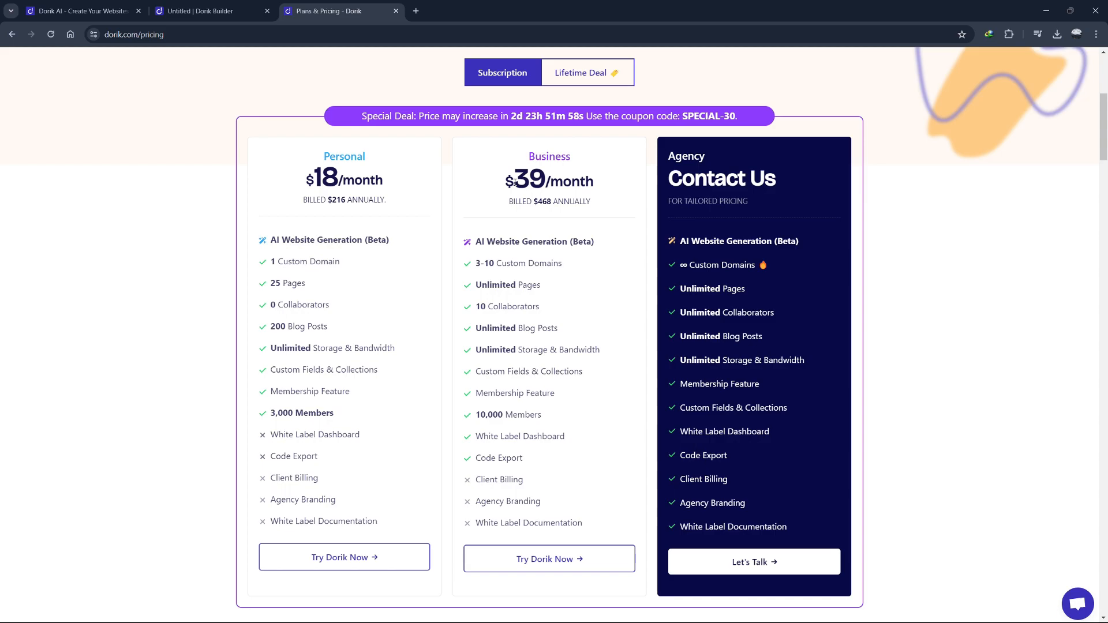
pyautogui.doubleClick(549, 156)
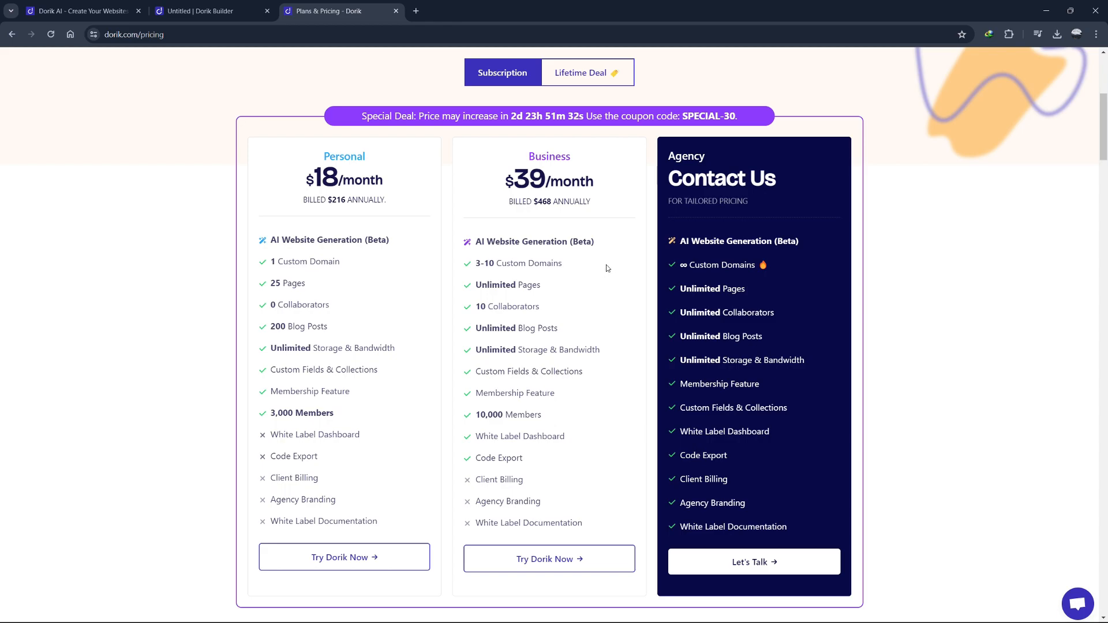
pyautogui.moveTo(689, 196)
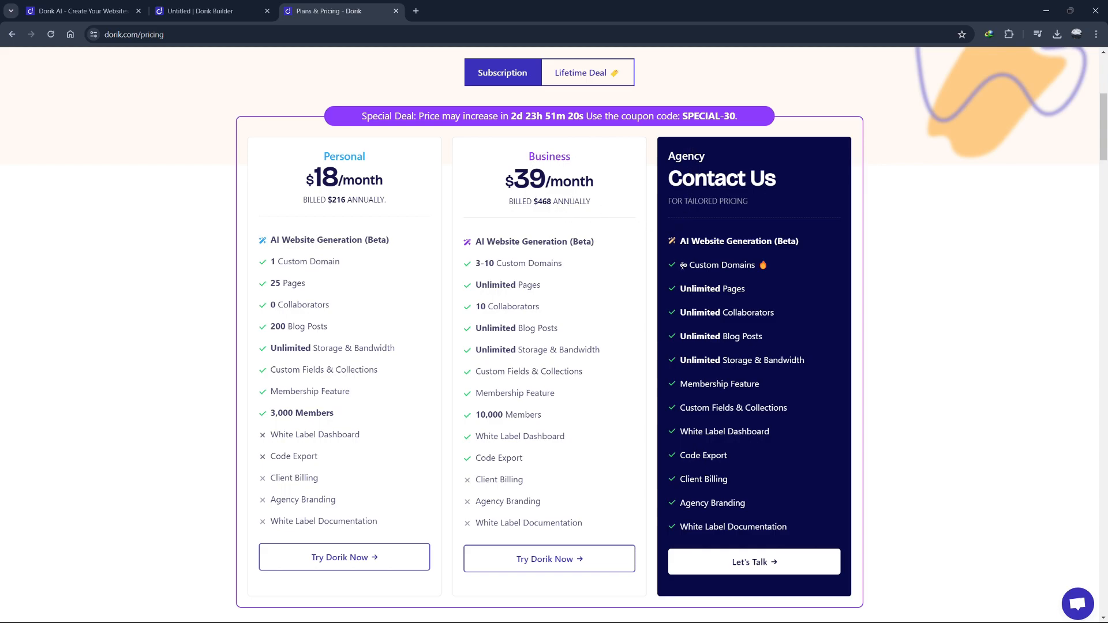
pyautogui.doubleClick(720, 265)
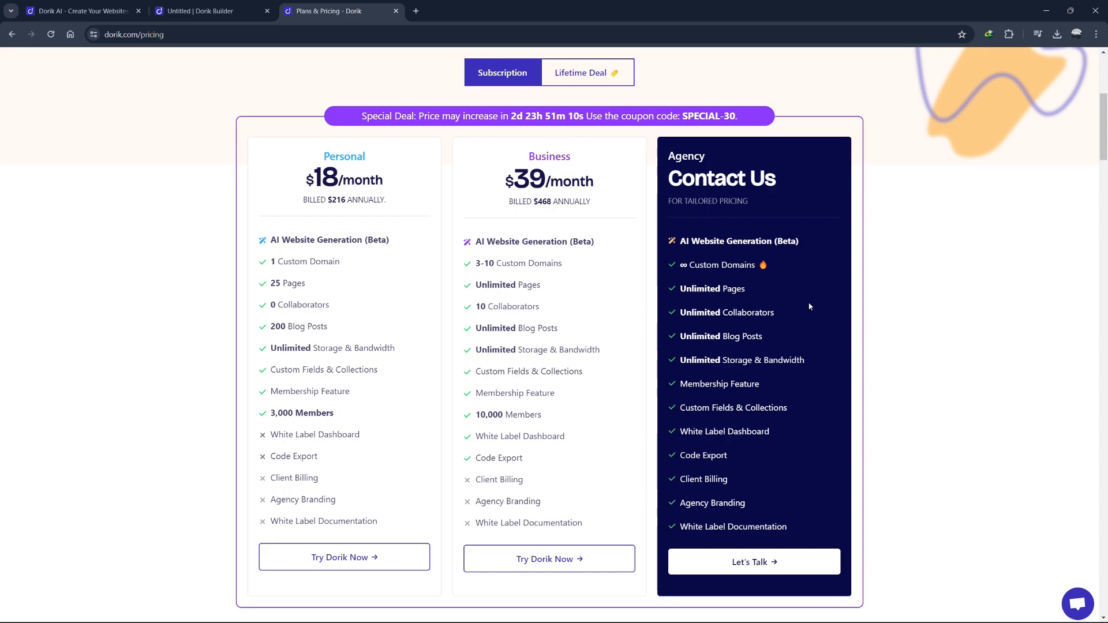
pyautogui.moveTo(797, 305)
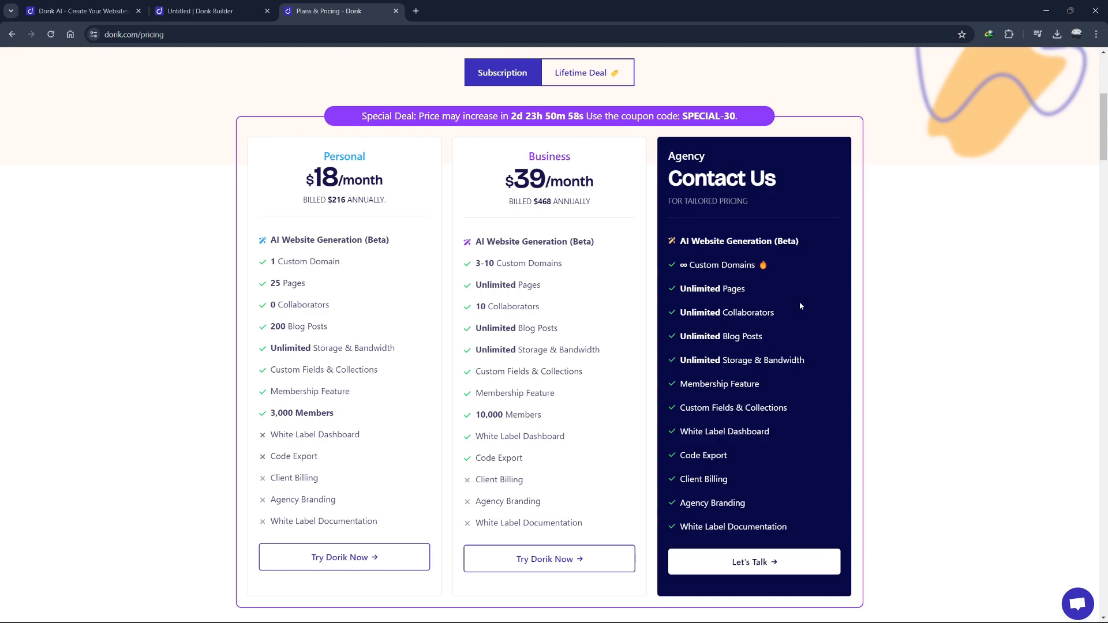
pyautogui.scroll(-3)
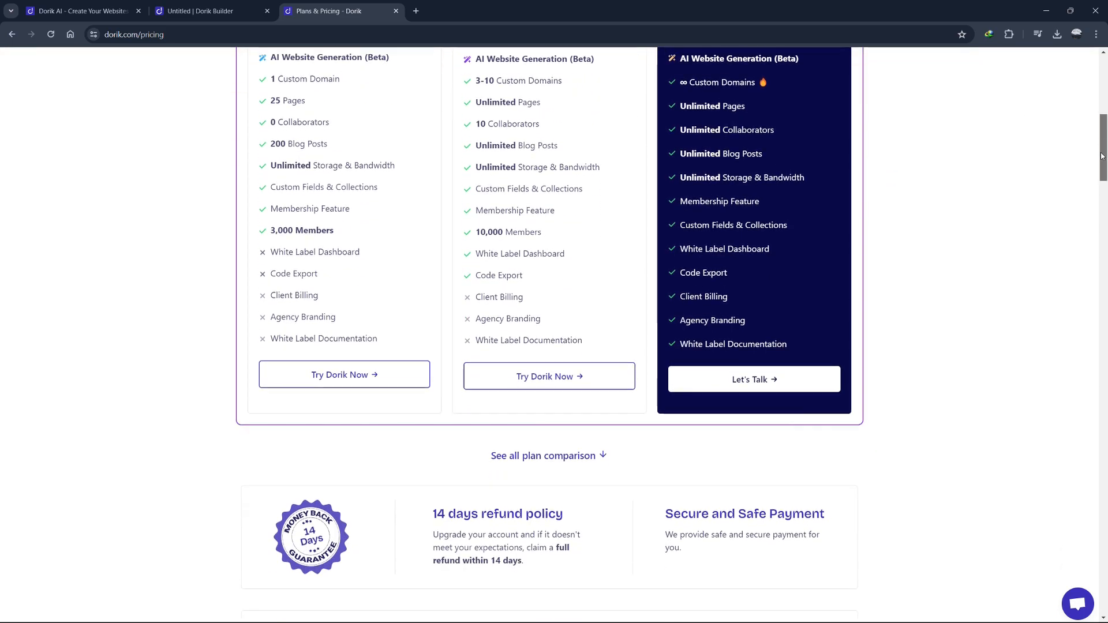
pyautogui.scroll(-3)
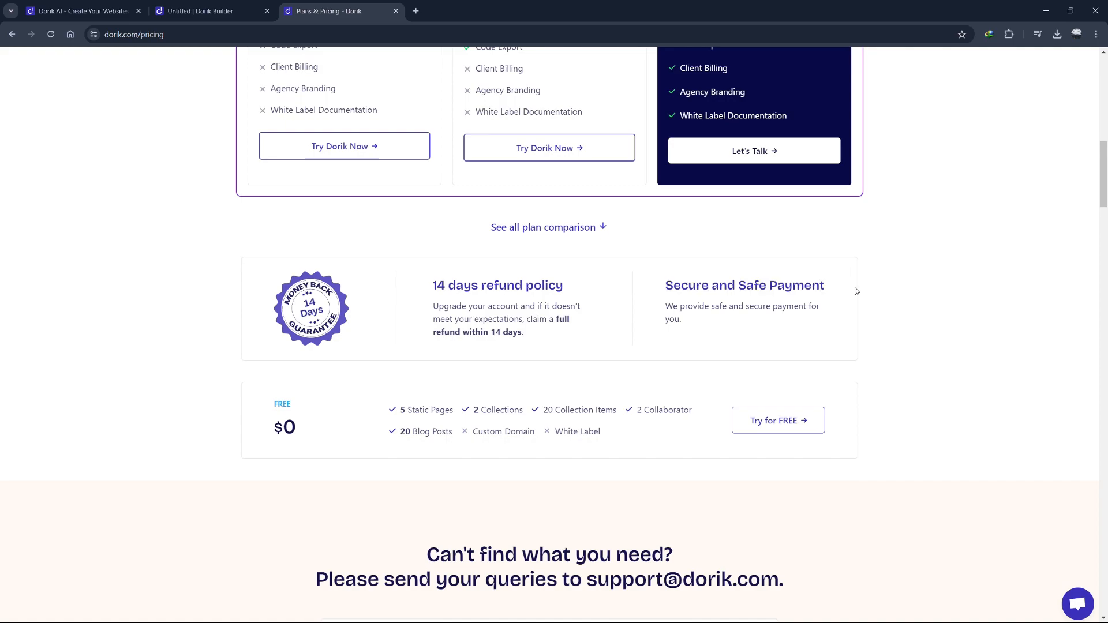
pyautogui.moveTo(854, 291)
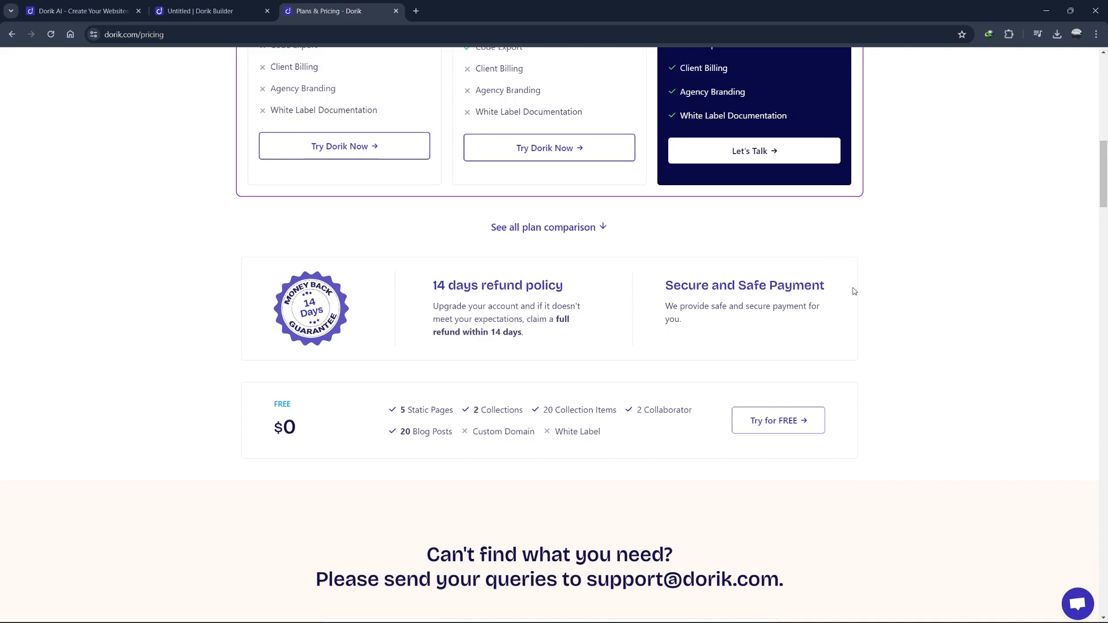
pyautogui.moveTo(1053, 189)
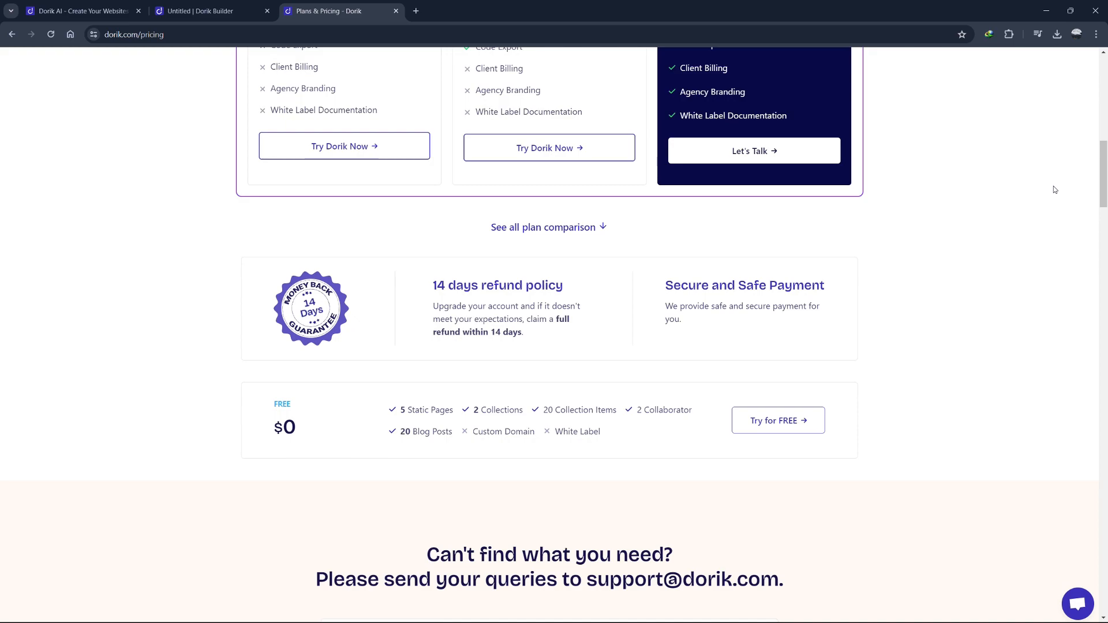
pyautogui.moveTo(1067, 189)
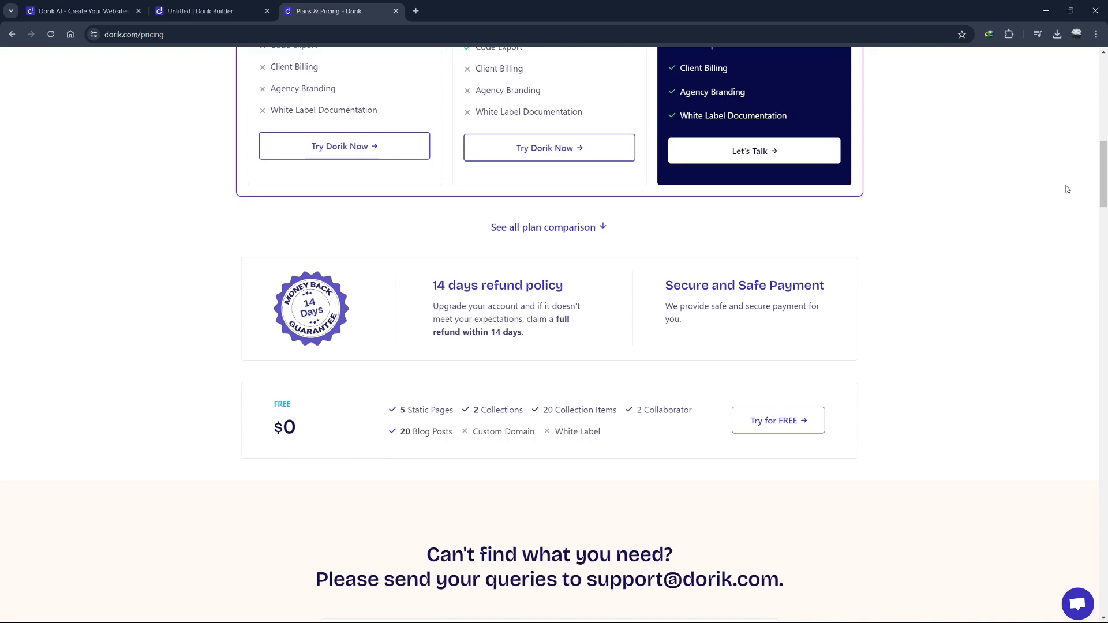
pyautogui.moveTo(1104, 187)
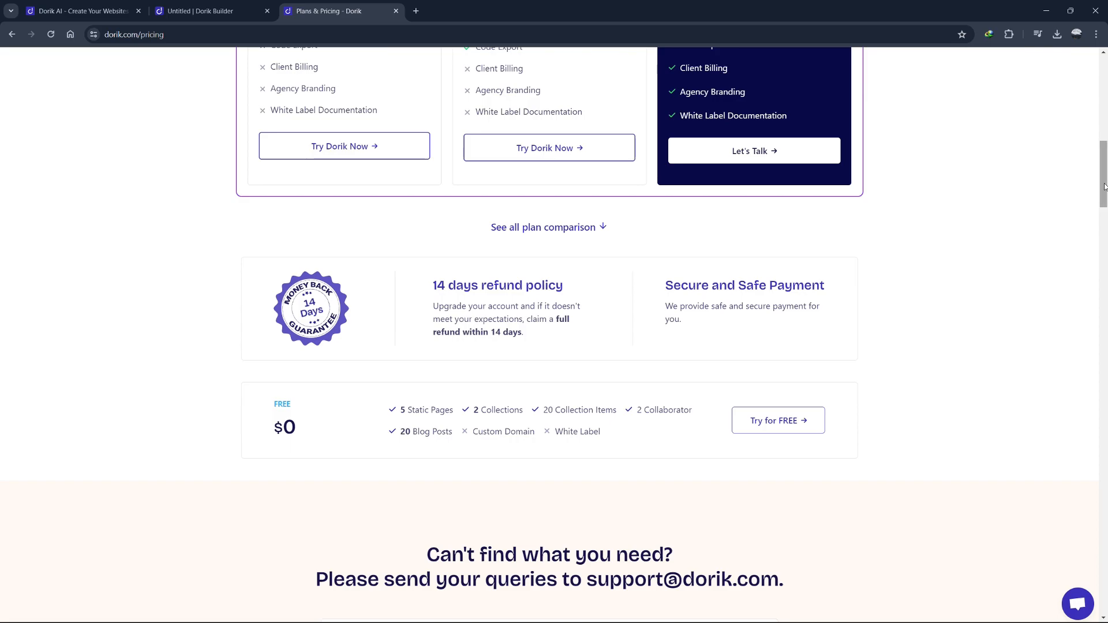